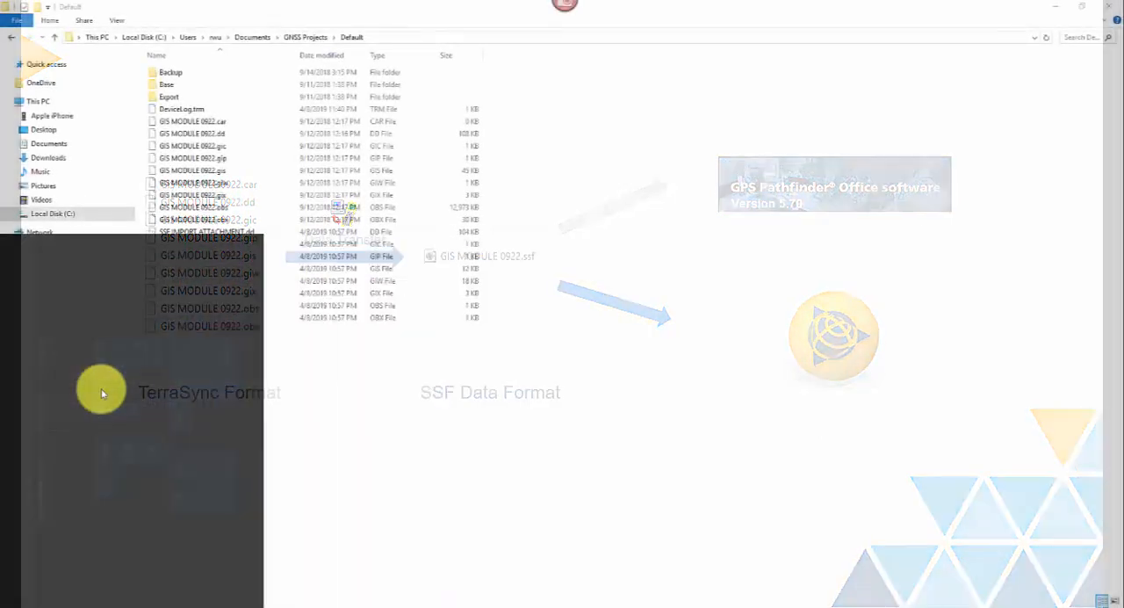
Launch Data Transfer from a Start search for 'data' and dismiss its file-not-found warning.
type("data")
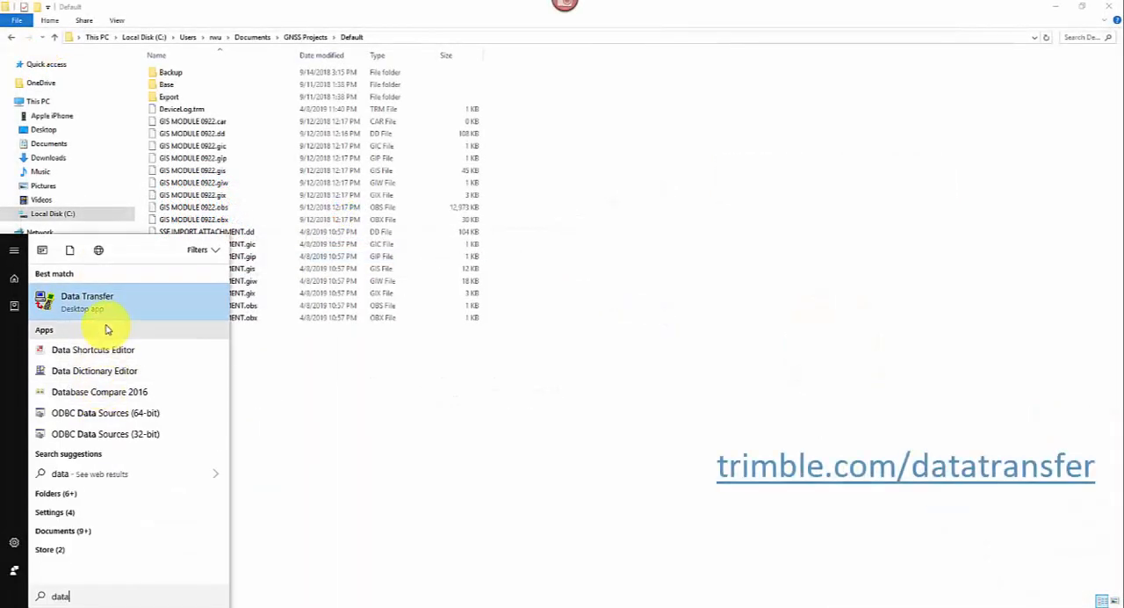
left_click(86, 295)
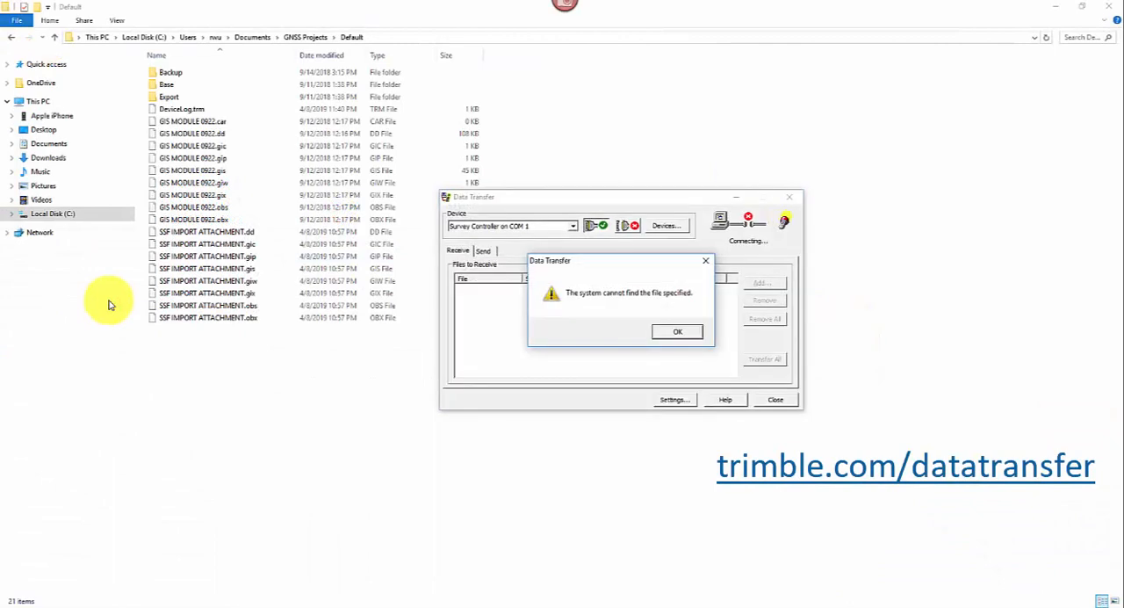
mouse_move(677, 332)
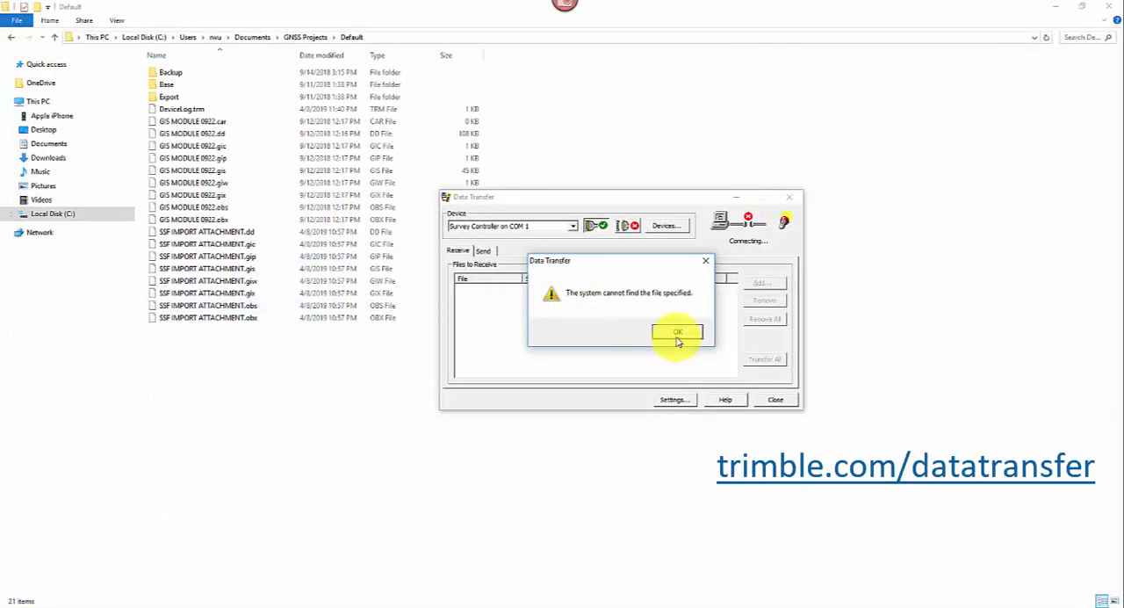
left_click(676, 332)
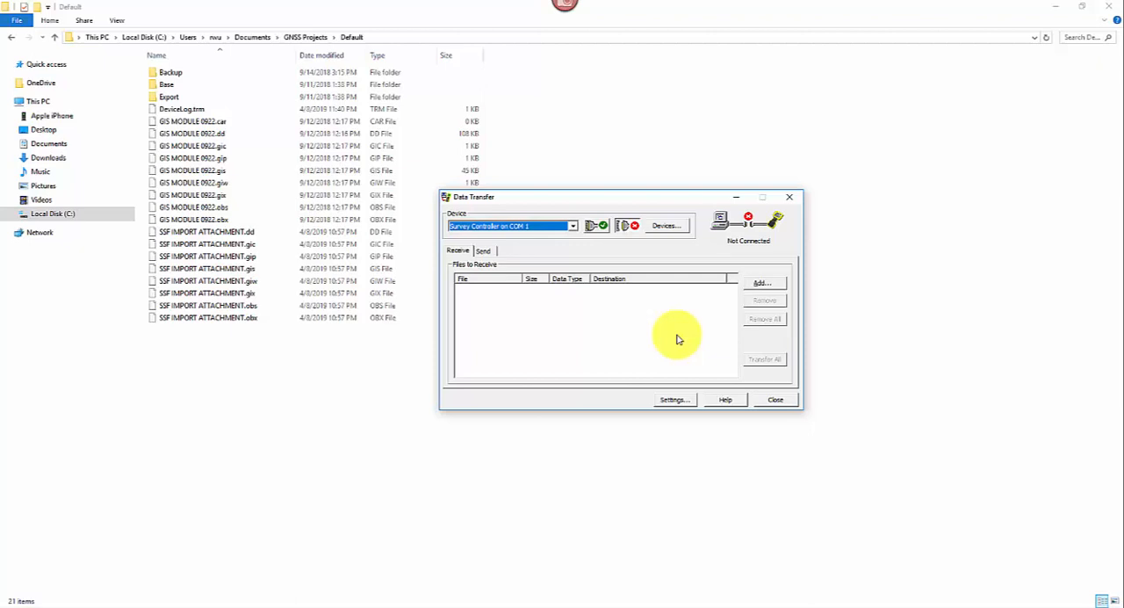
mouse_move(671, 327)
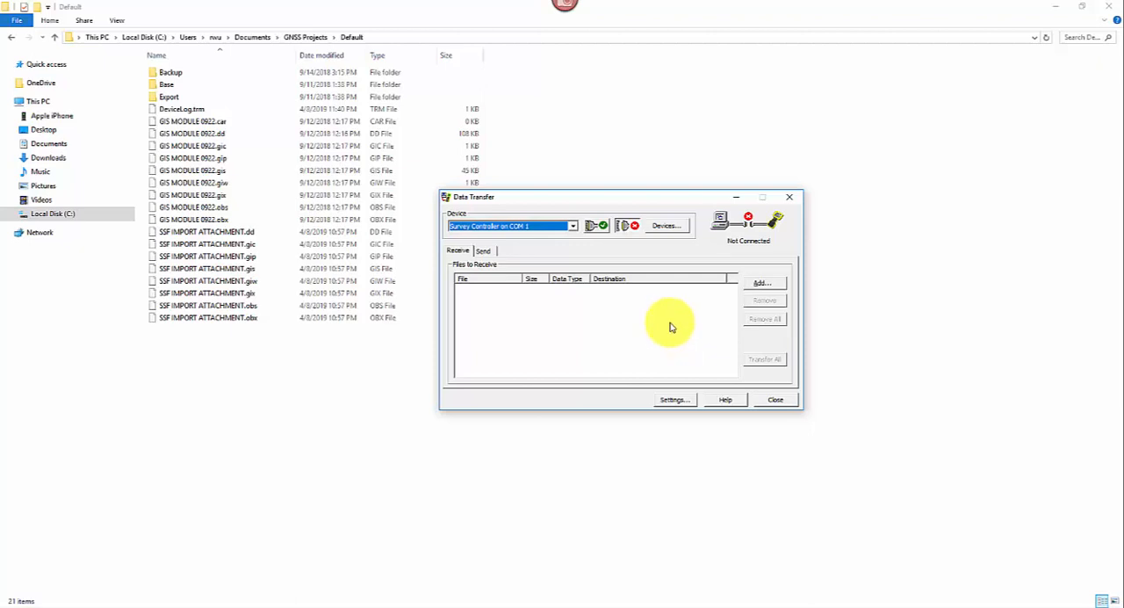
mouse_move(636, 249)
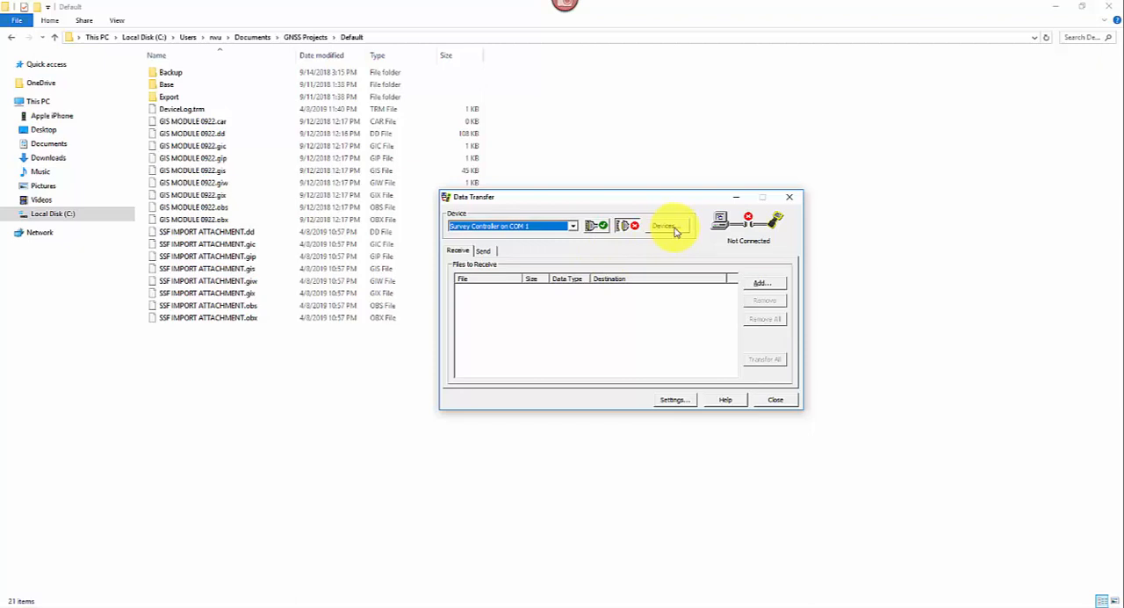
Begin a new device pointing to the GNSS Projects folder.
left_click(664, 225)
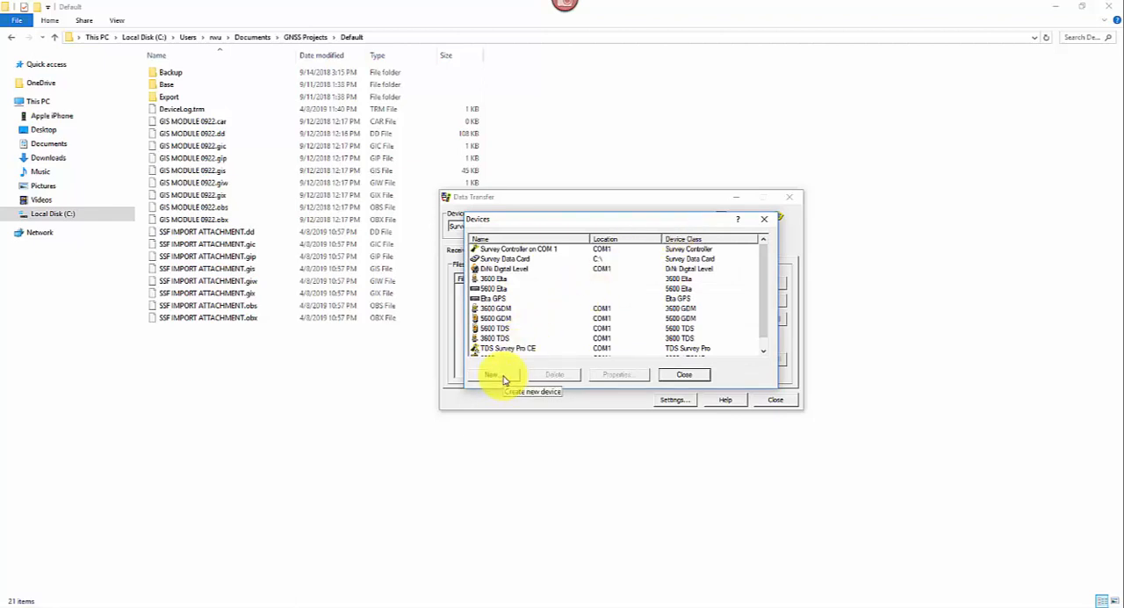
left_click(491, 374)
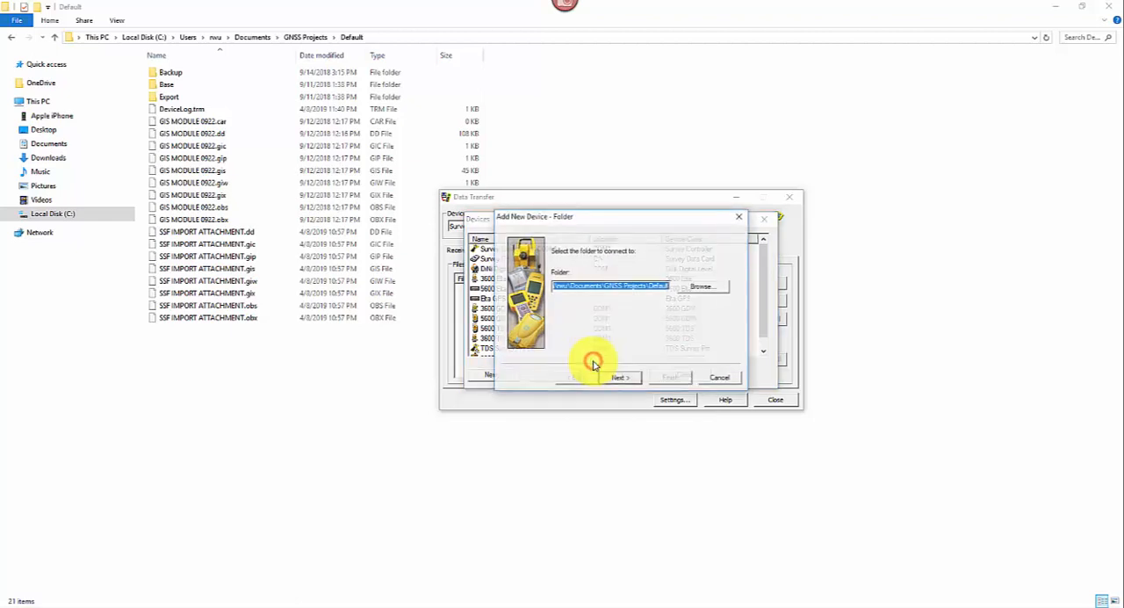
left_click(618, 375)
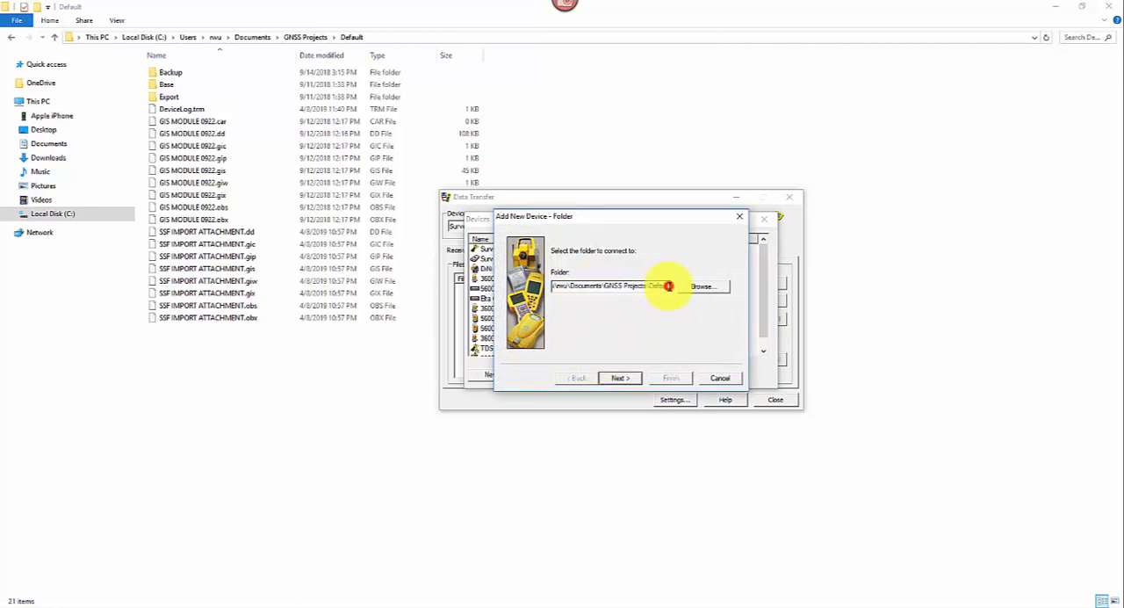
triple_click(615, 284)
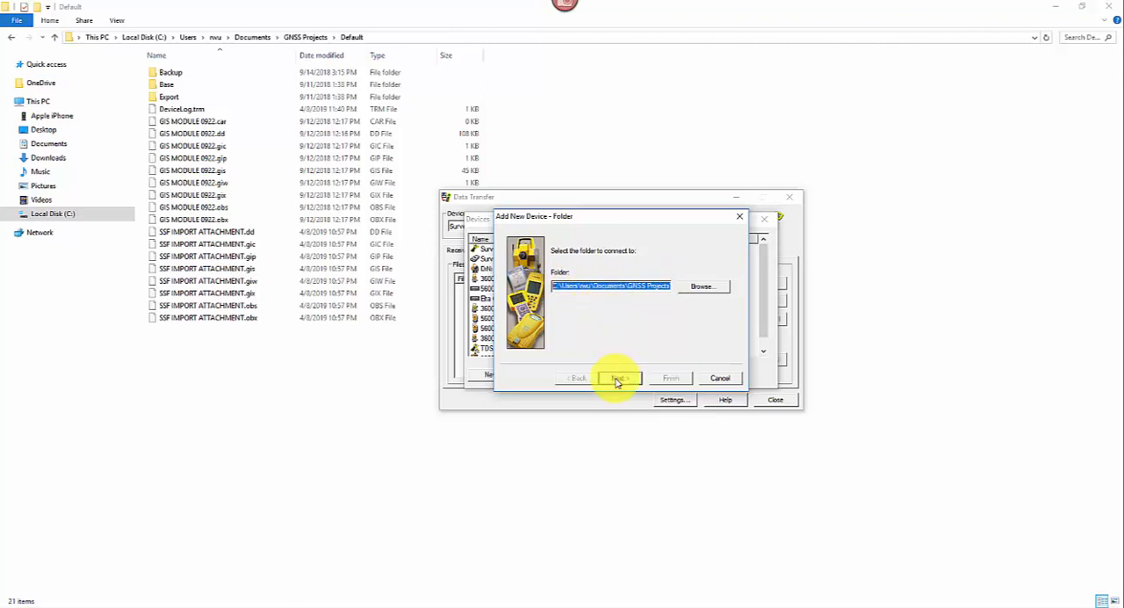
left_click(619, 377)
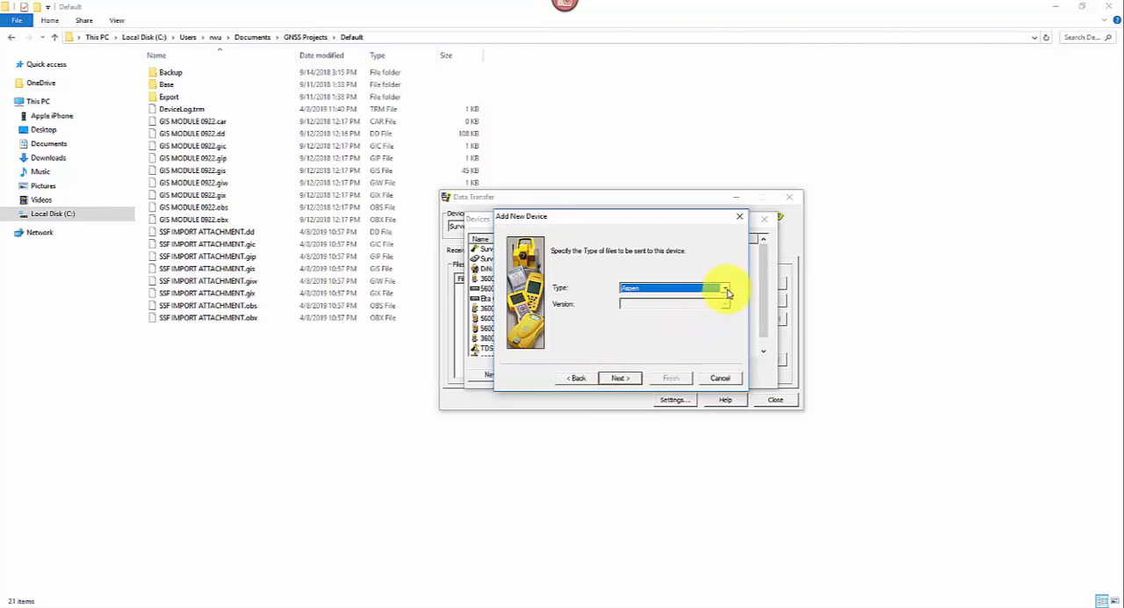
Set the device type to TerraSync, name it 'GIS Default Folder' and finish creating it.
left_click(724, 288)
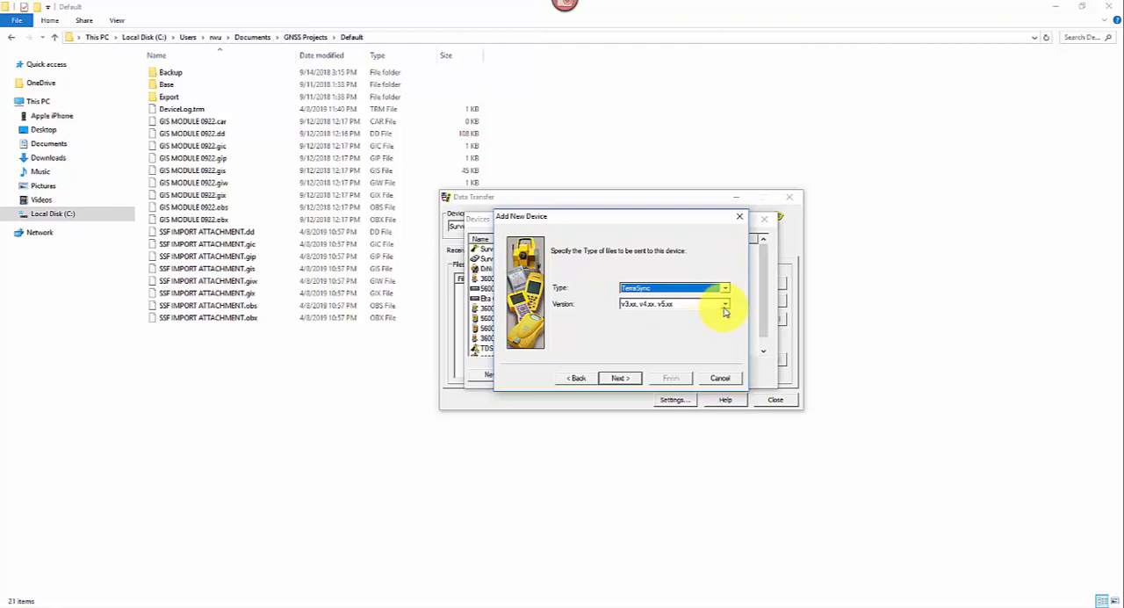
mouse_move(717, 316)
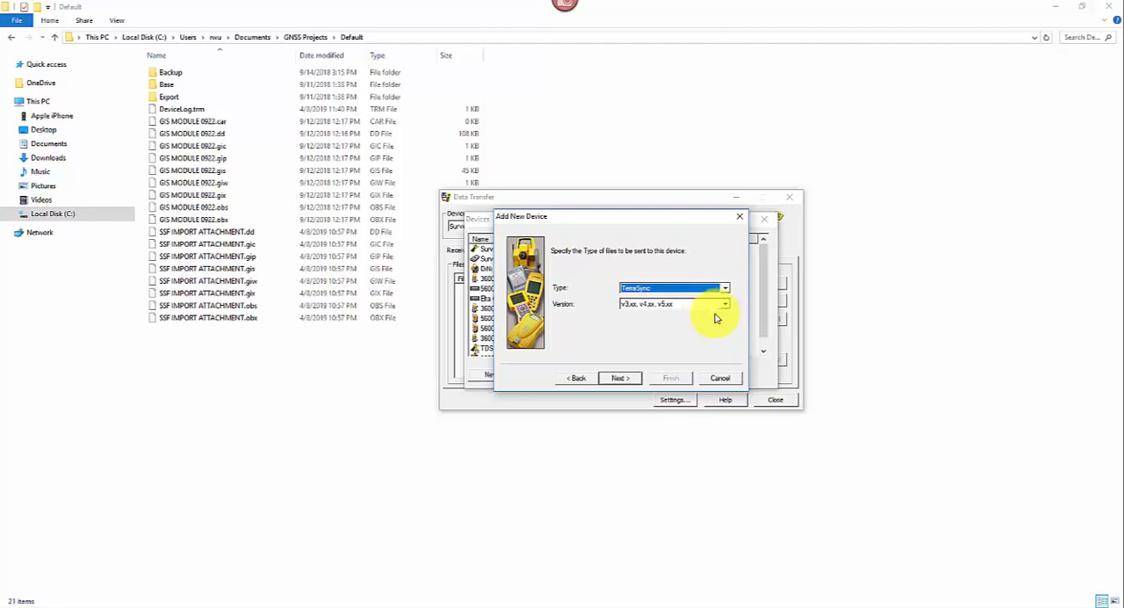
left_click(618, 378)
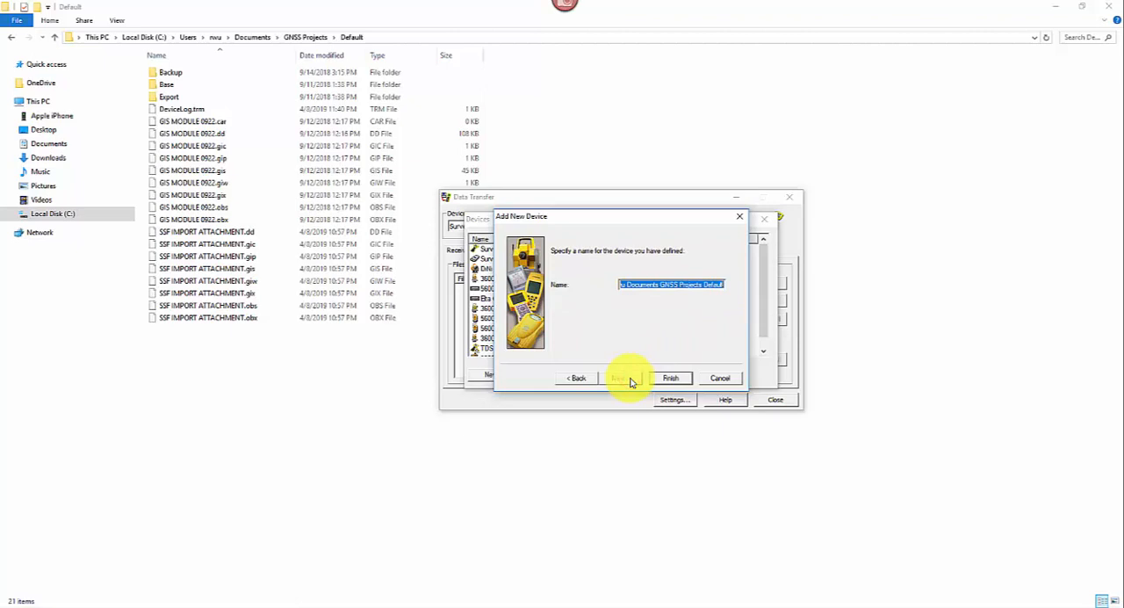
type("GIS Def")
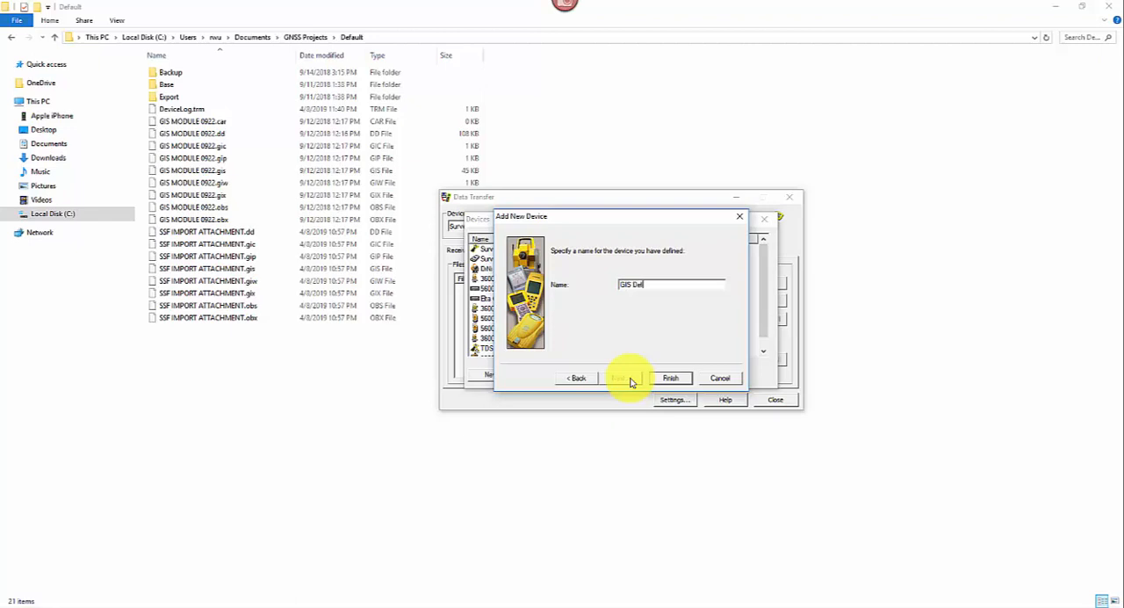
type("ault Folder")
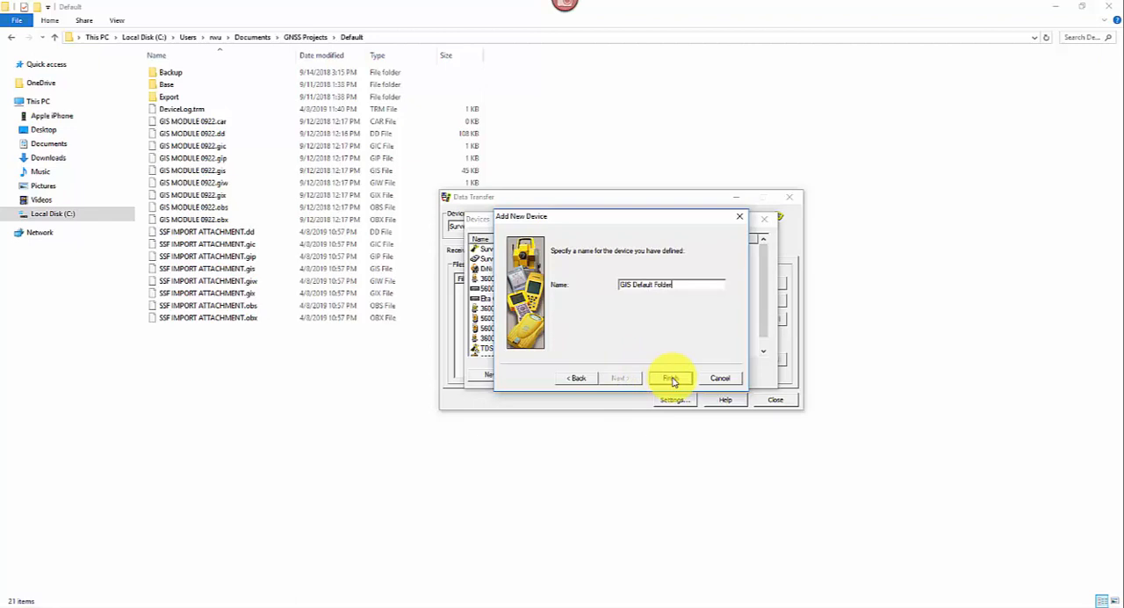
left_click(669, 377)
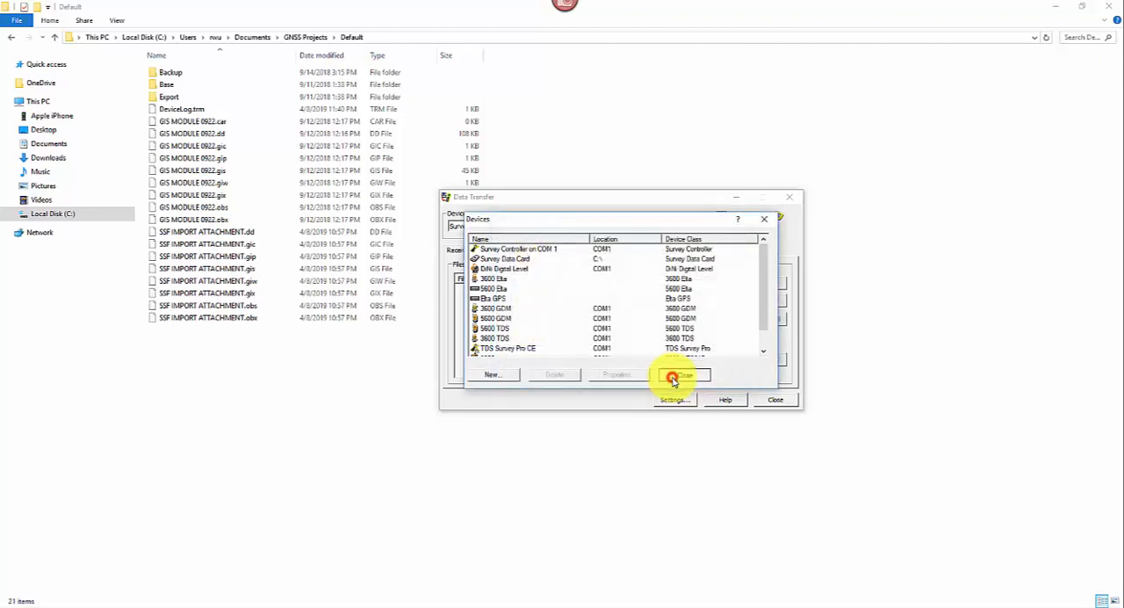
Connect to the GIS Default Folder device and add GIS MODULE 0922.ssf to the receive list.
left_click(681, 376)
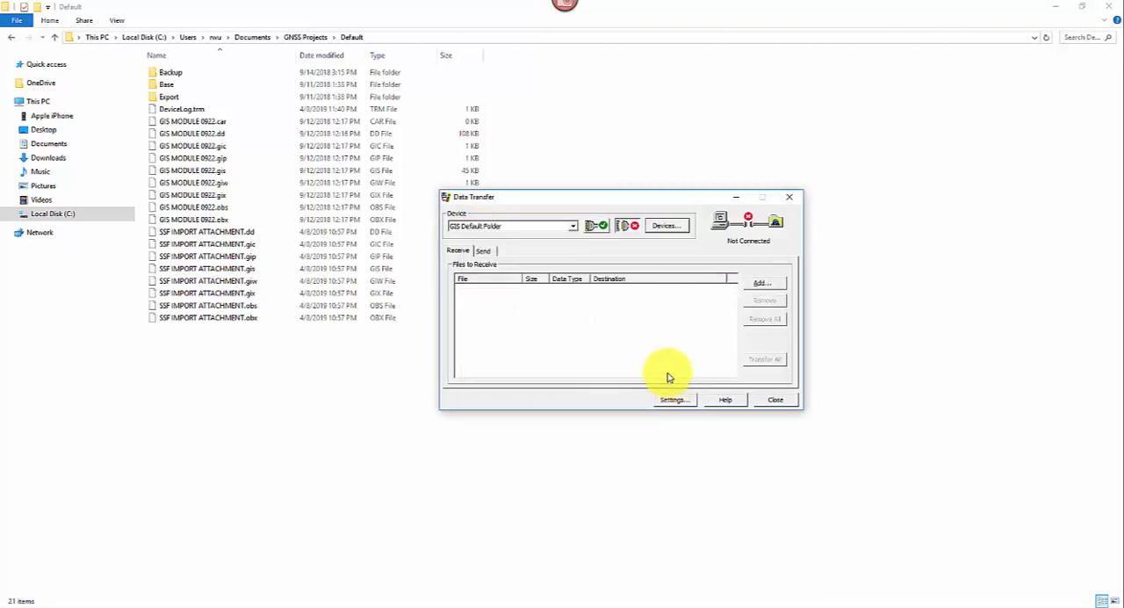
mouse_move(657, 365)
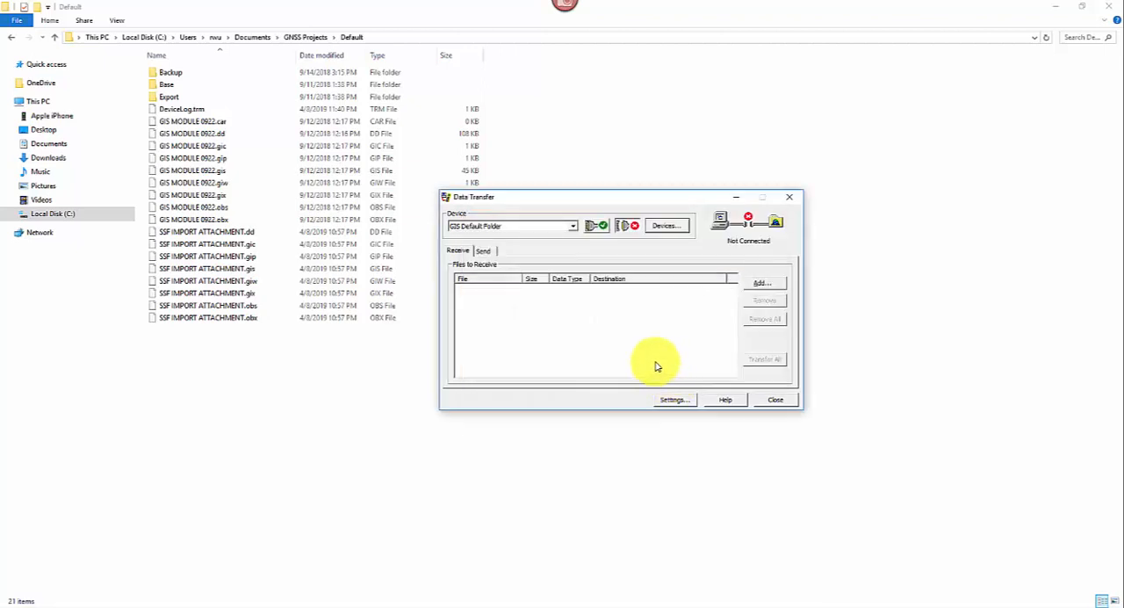
mouse_move(538, 230)
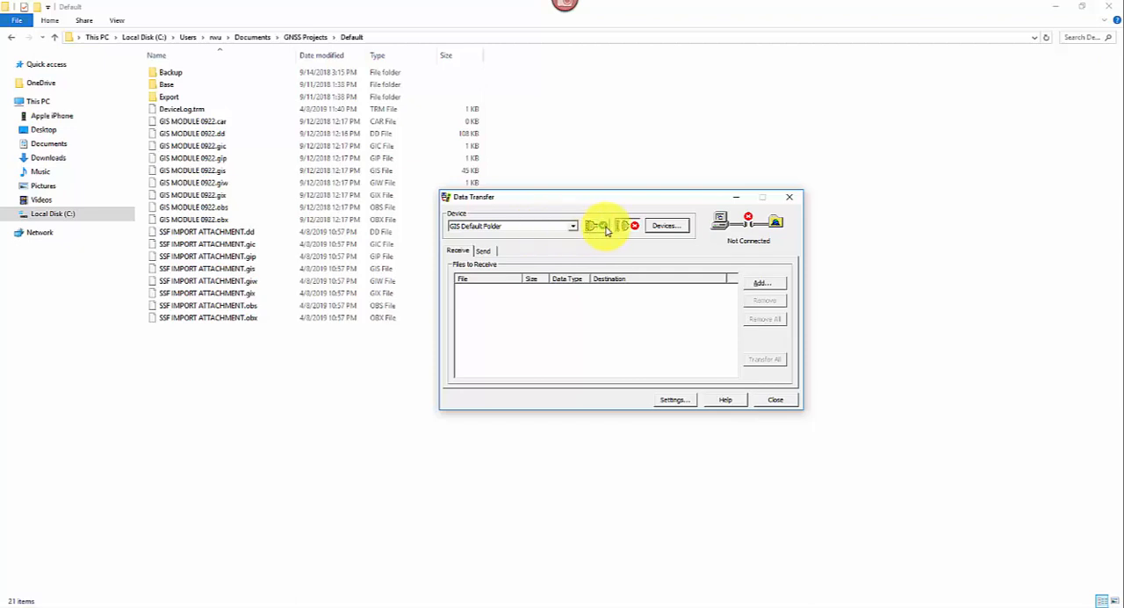
left_click(601, 225)
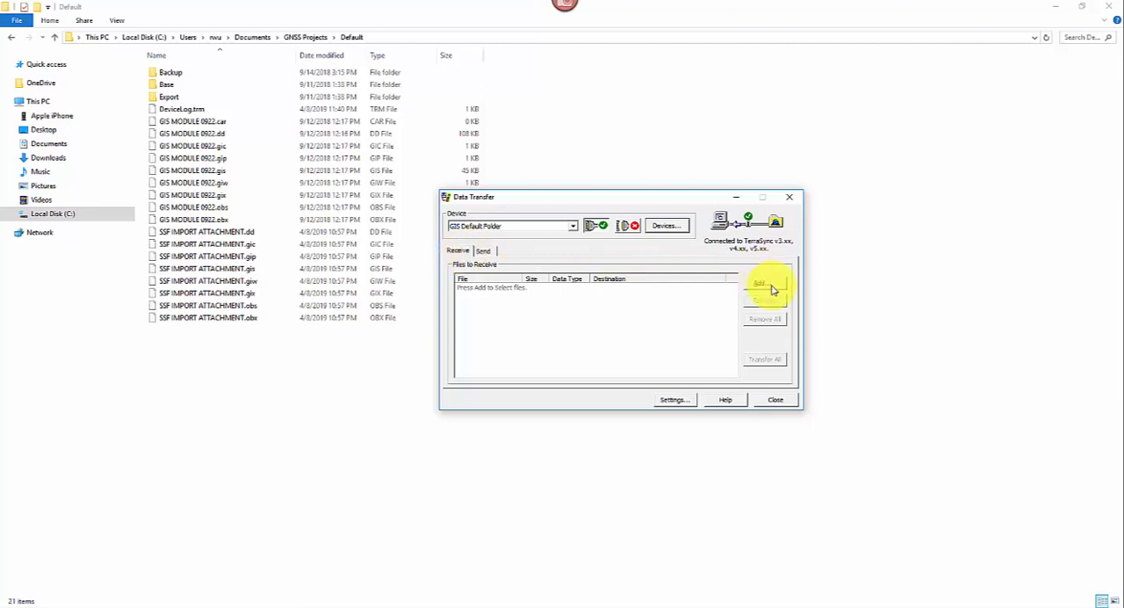
left_click(764, 281)
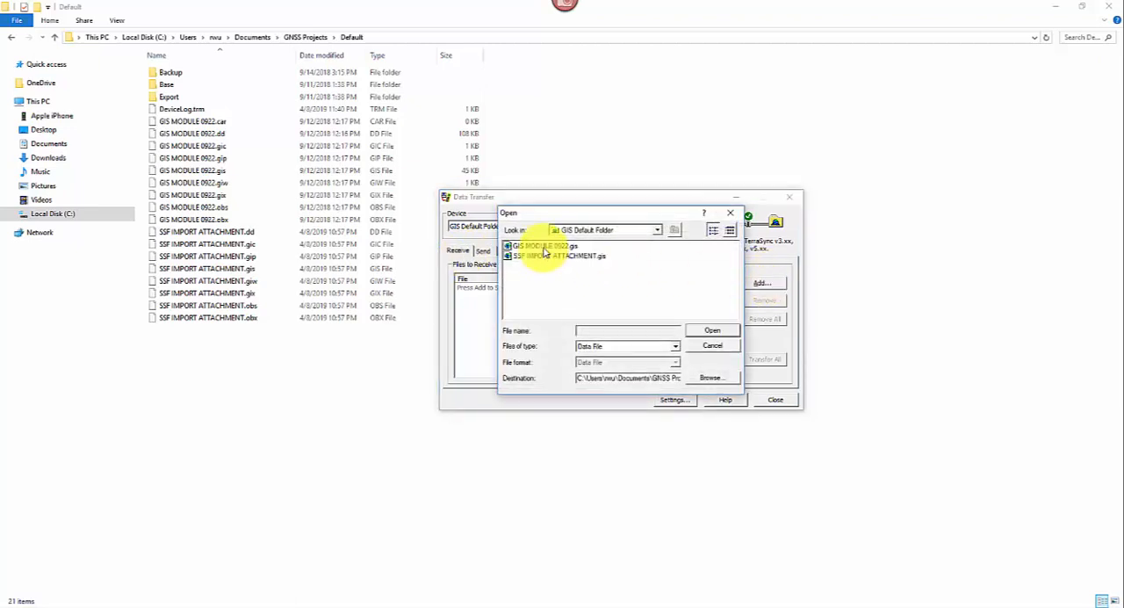
left_click(541, 246)
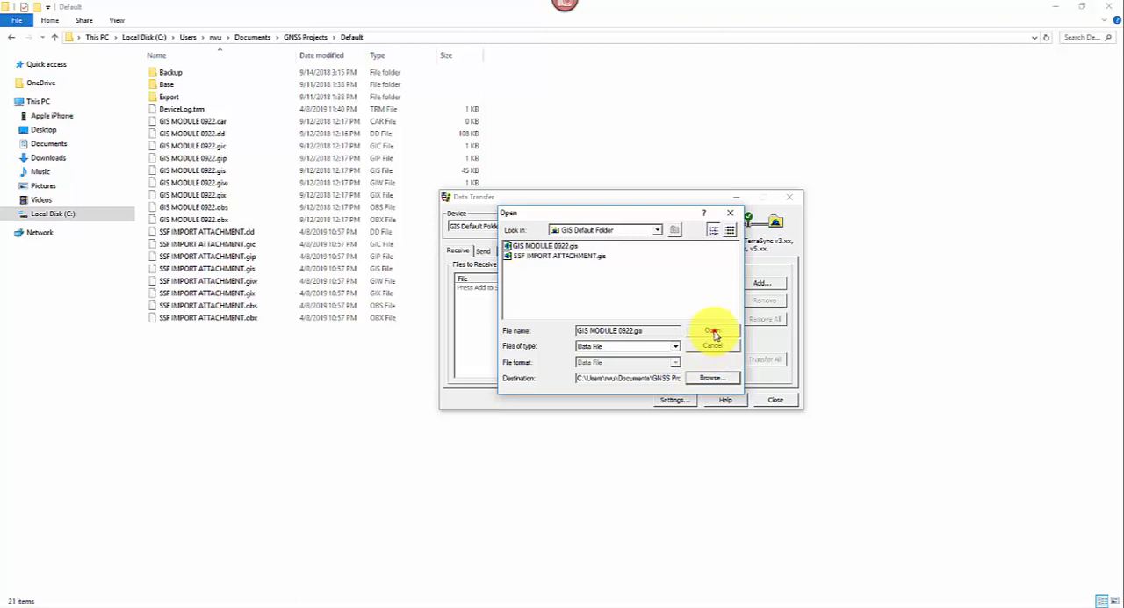
left_click(713, 332)
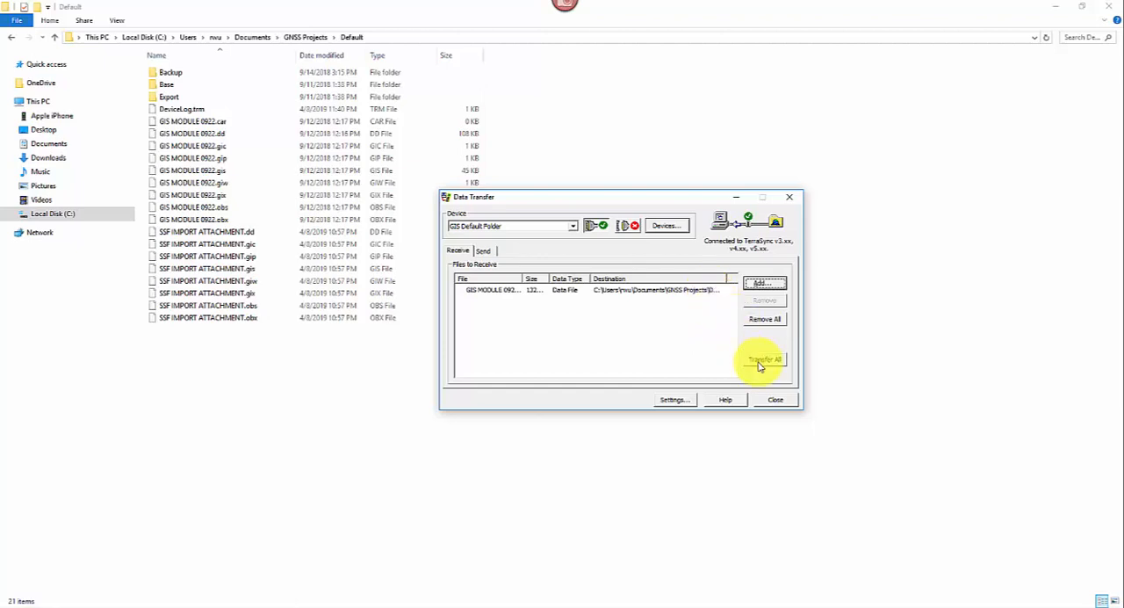
Transfer the queued file to the computer and acknowledge the Transfer Completed notice.
left_click(762, 358)
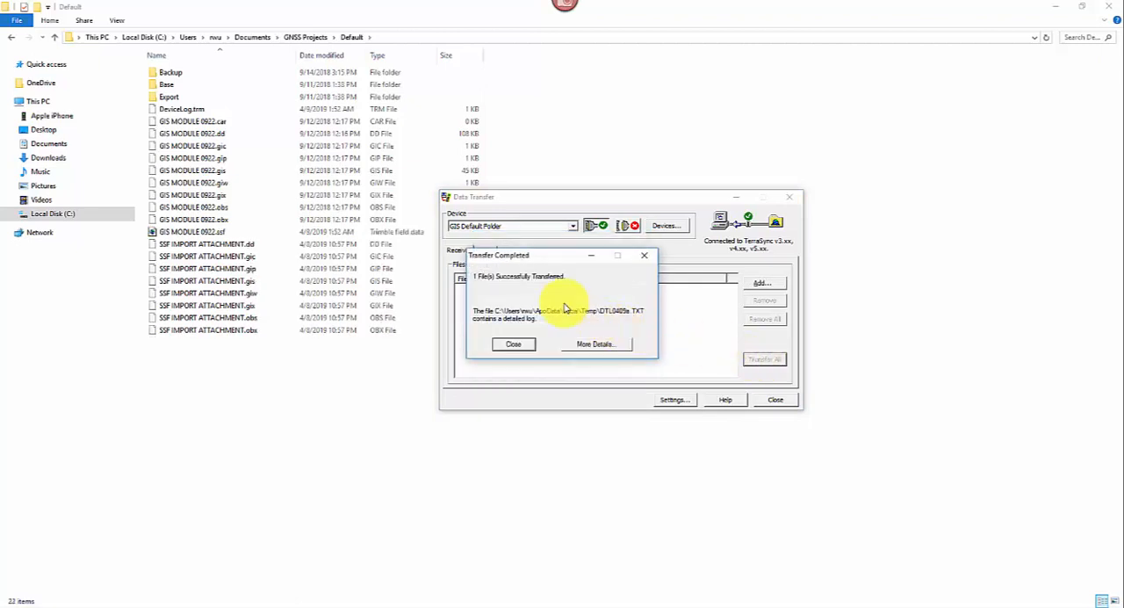
mouse_move(494, 283)
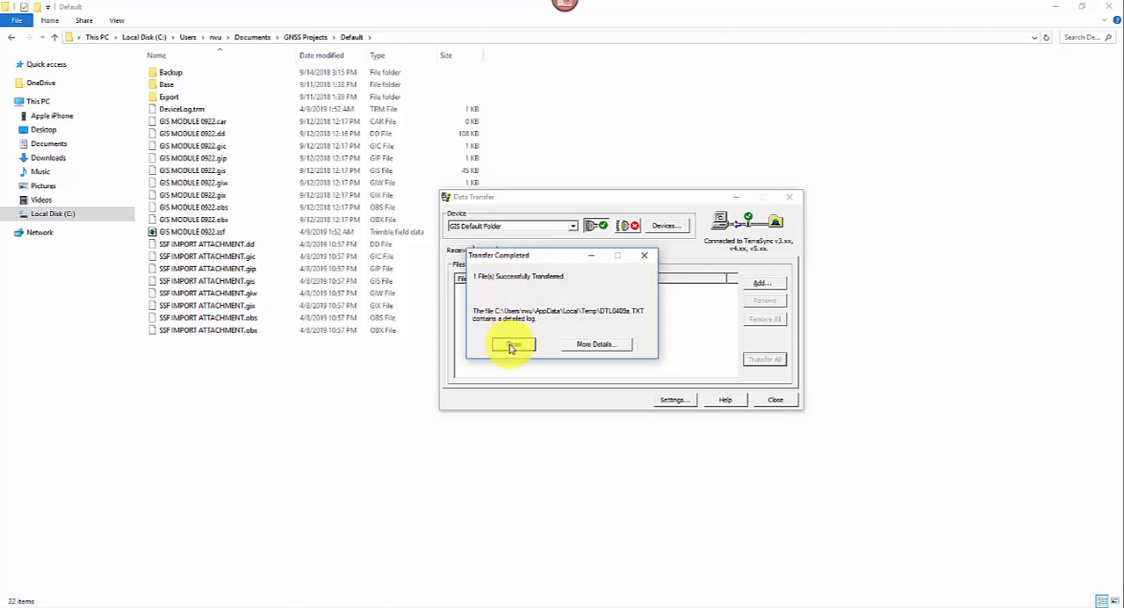
left_click(513, 344)
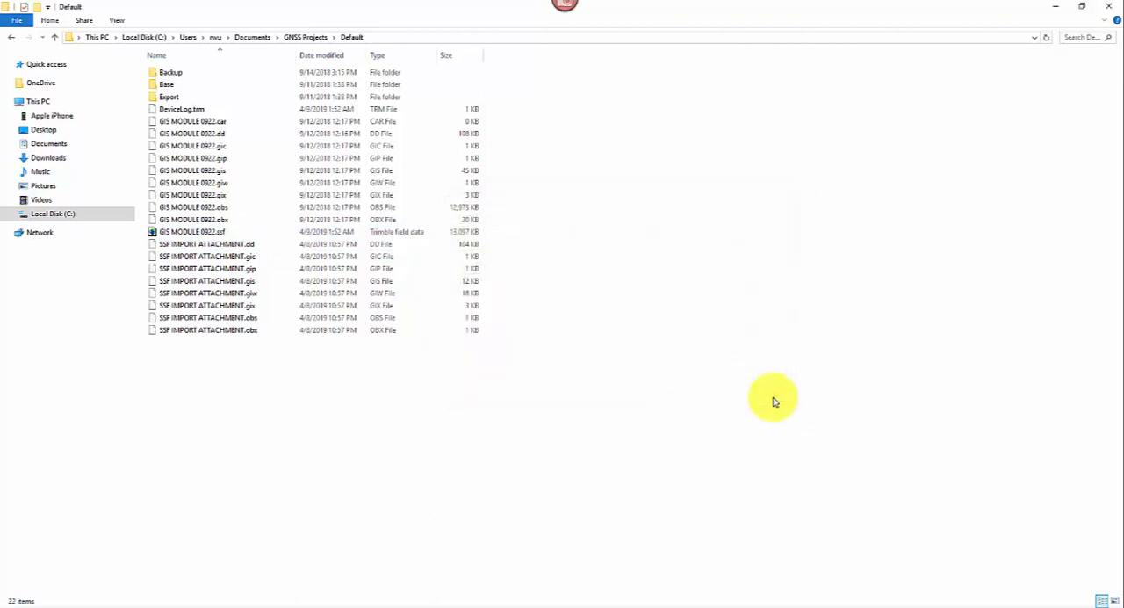
mouse_move(286, 604)
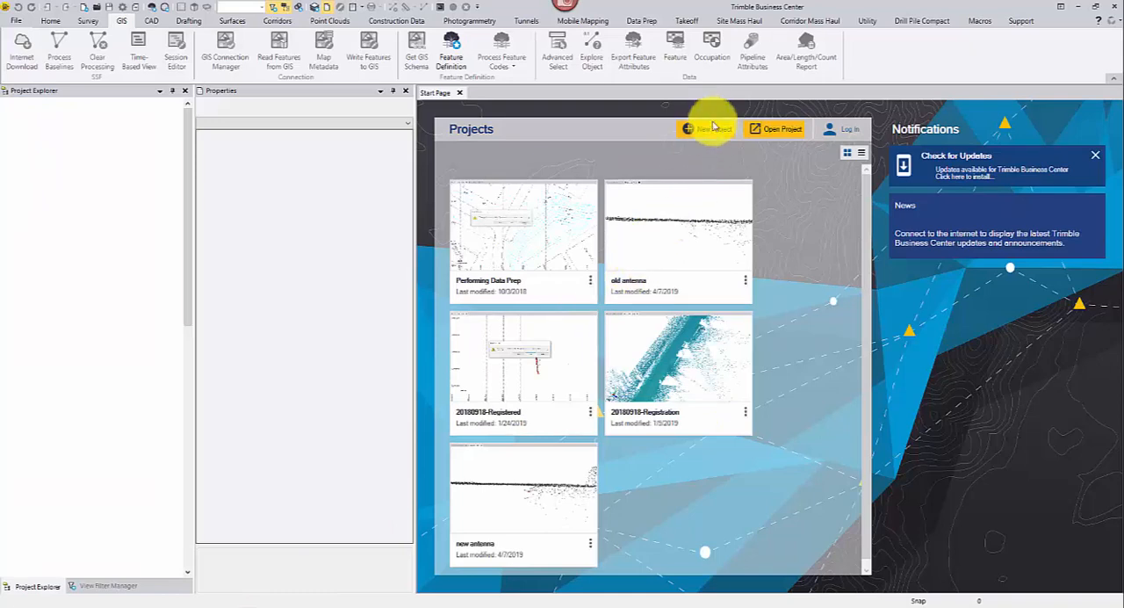
Create a new unnamed project from a template on the Start Page.
left_click(706, 129)
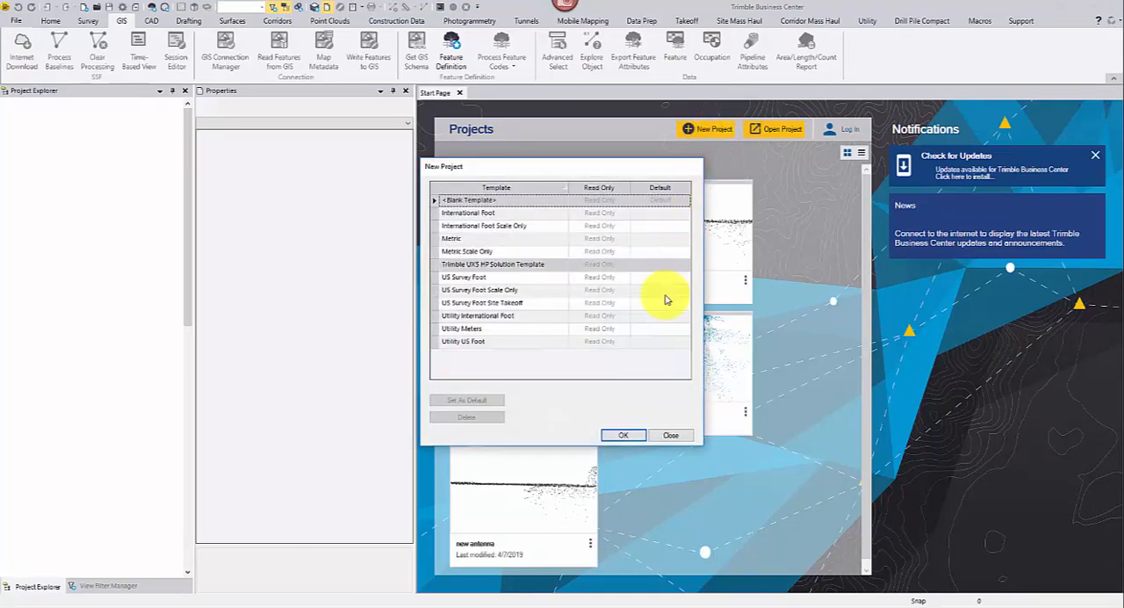
left_click(671, 435)
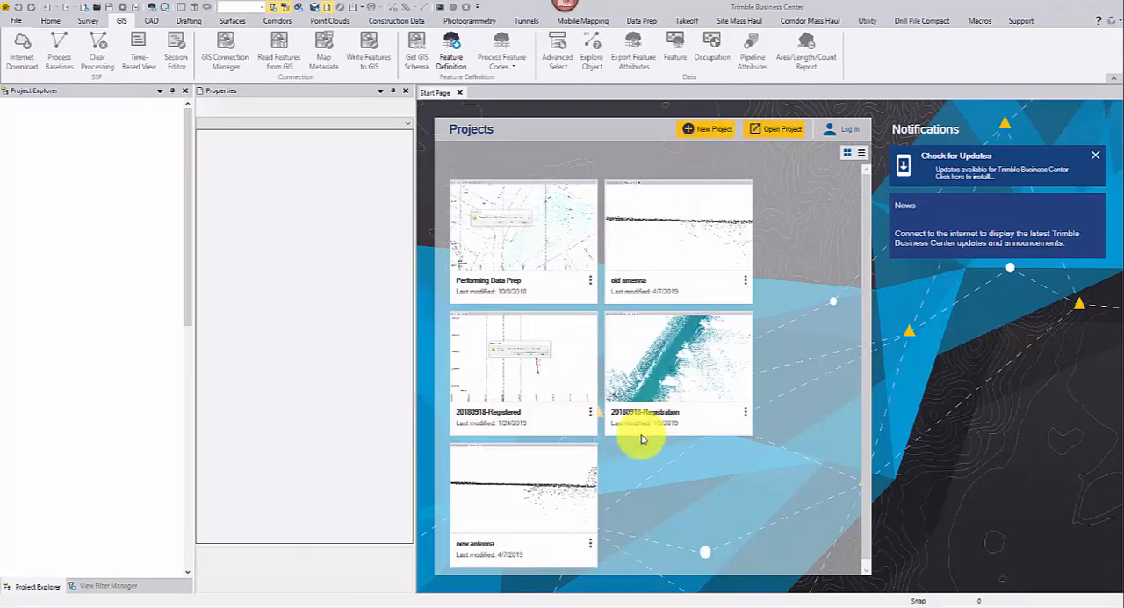
left_click(706, 130)
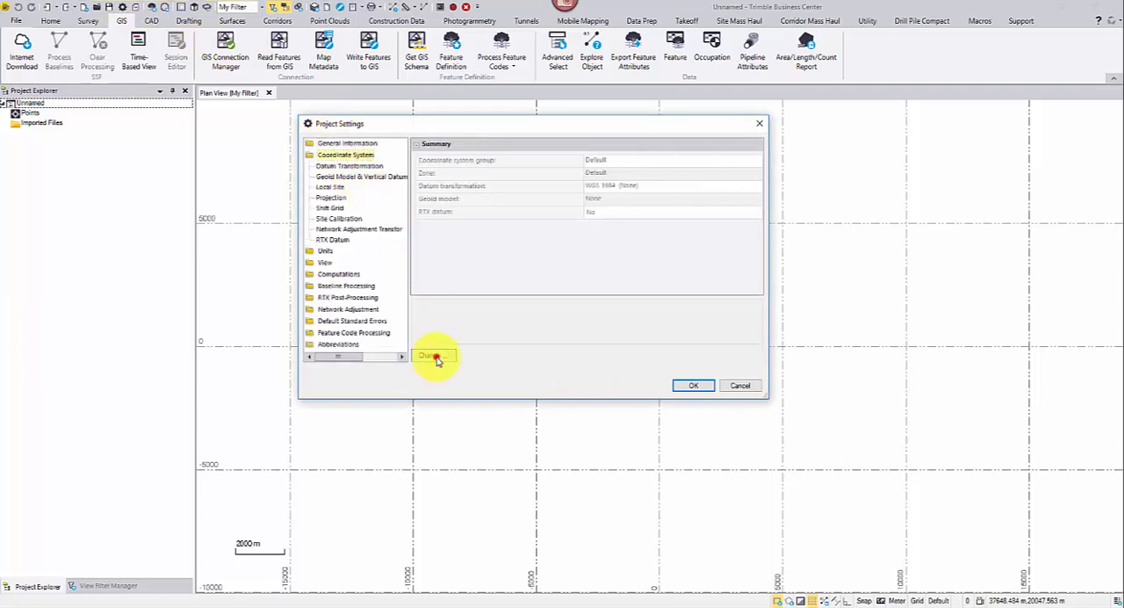
Change the coordinate system to US State Plane 1983, Colorado North 0501, and save settings.
left_click(434, 357)
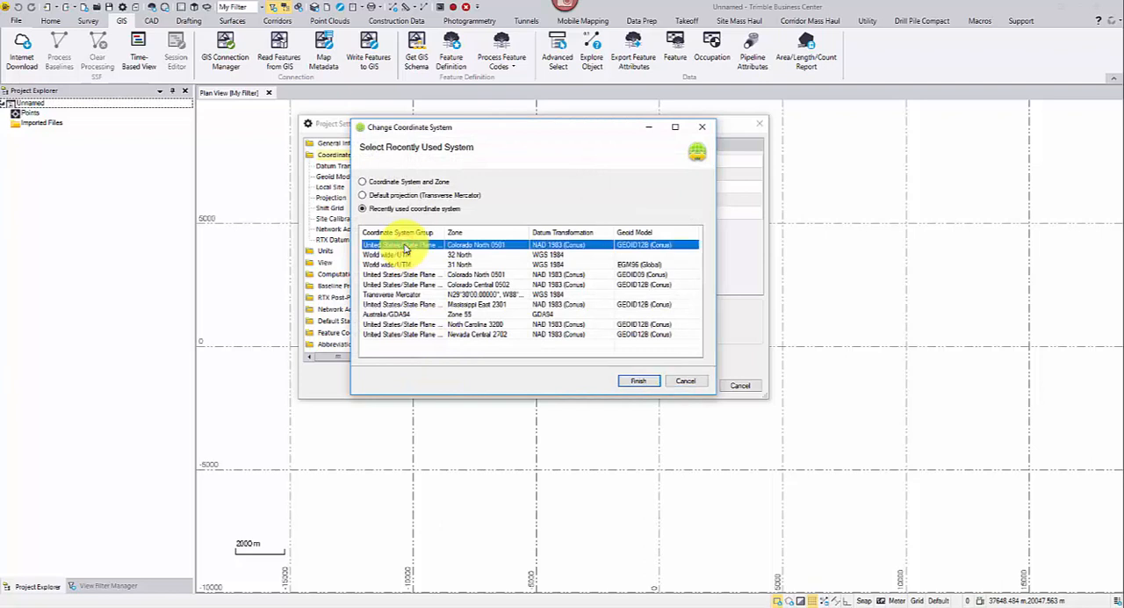
left_click(640, 379)
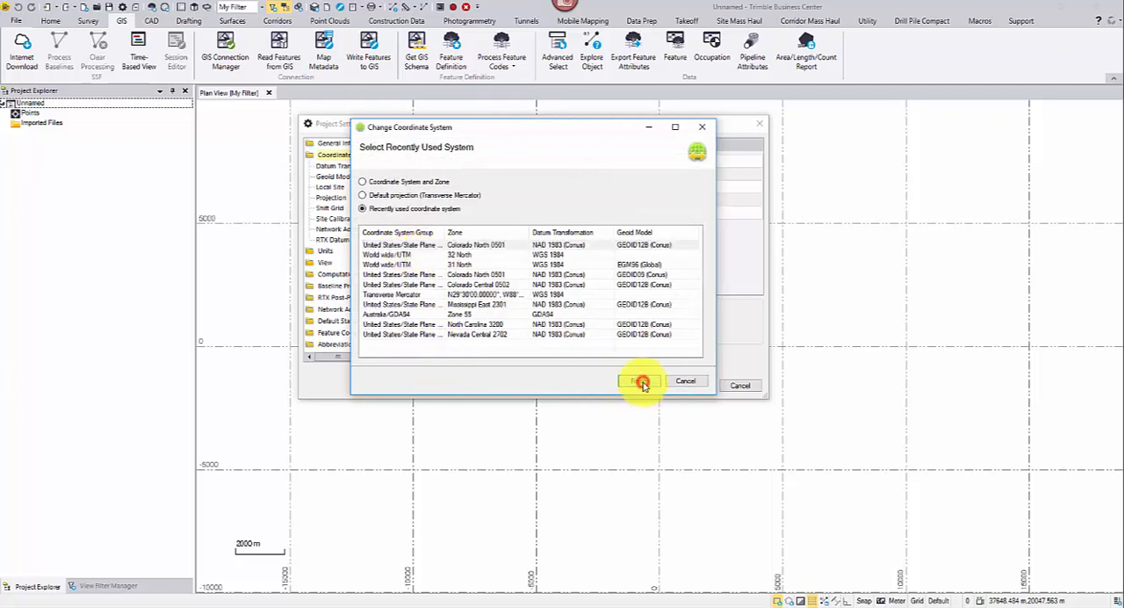
left_click(639, 381)
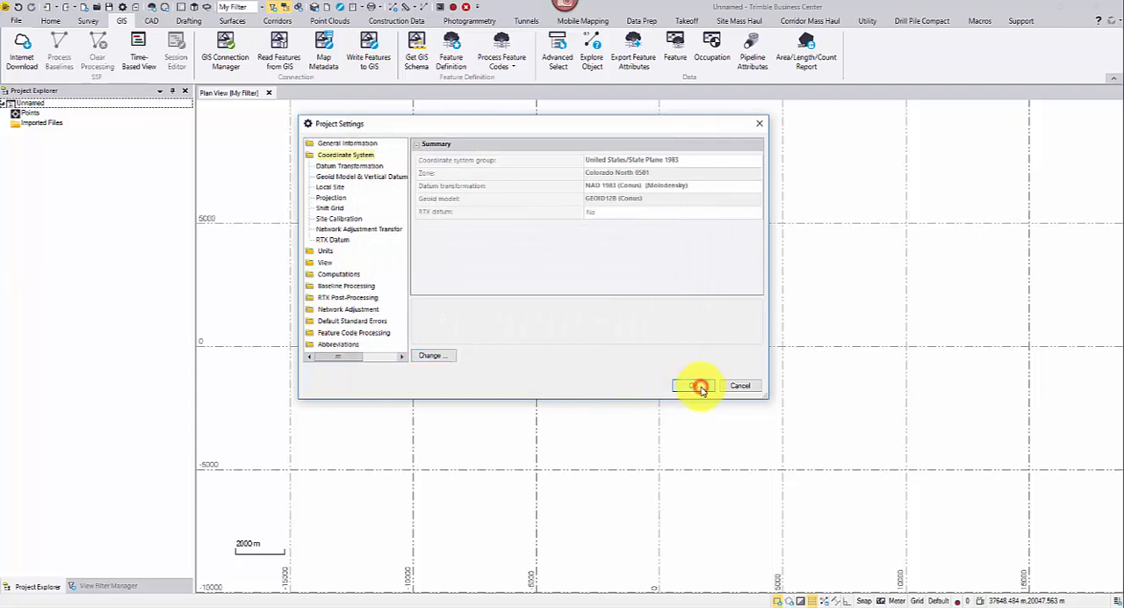
left_click(693, 384)
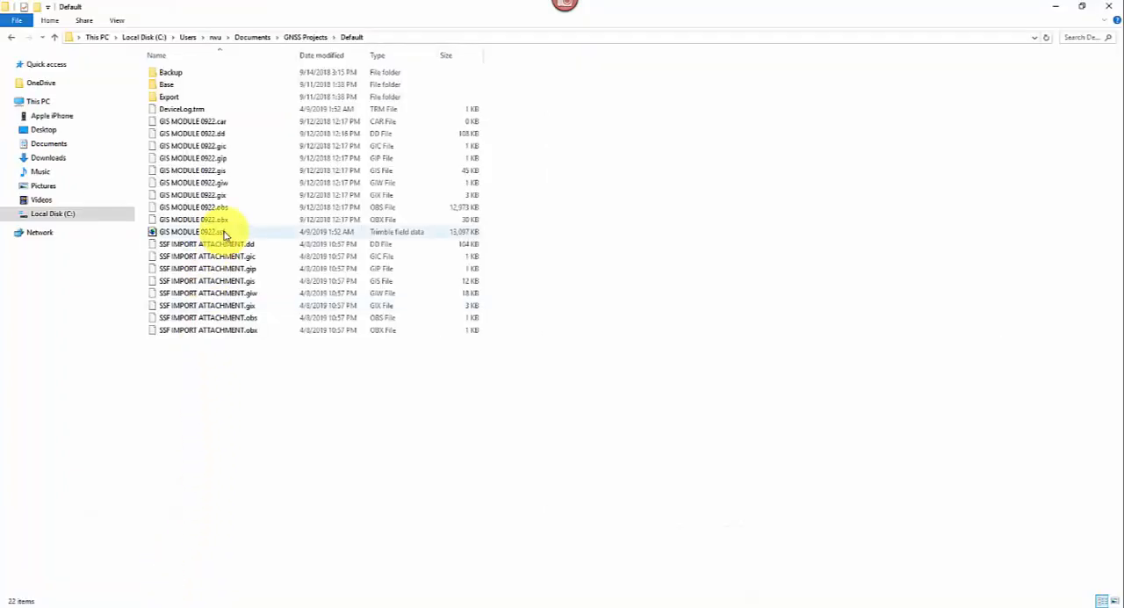
Bring the GIS MODULE 0622.ssf field file from the Default folder into the project.
left_click(237, 281)
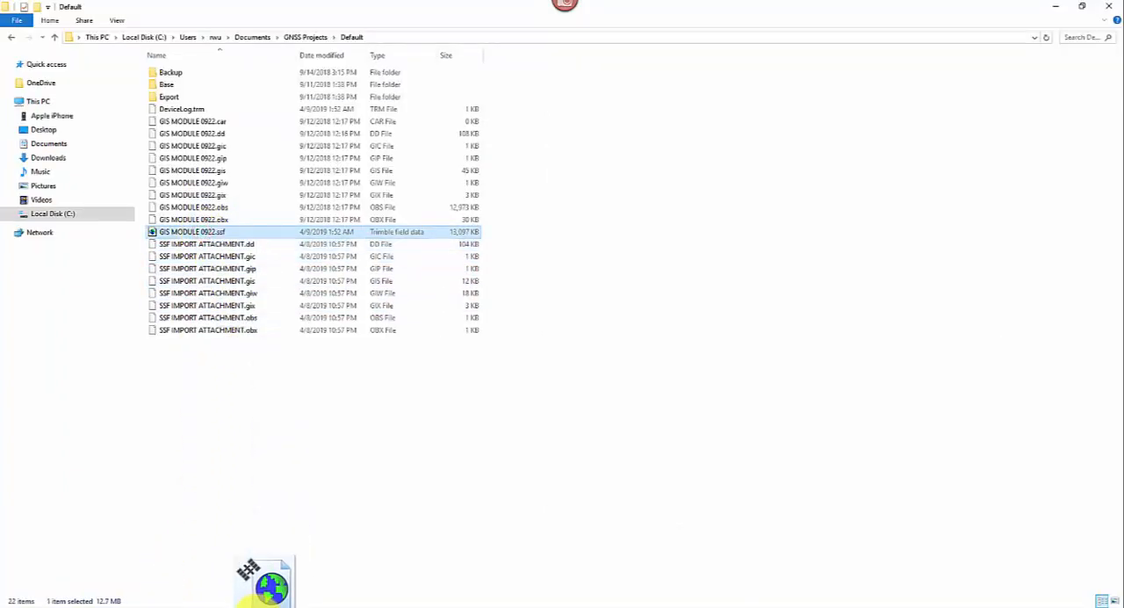
double_click(189, 232)
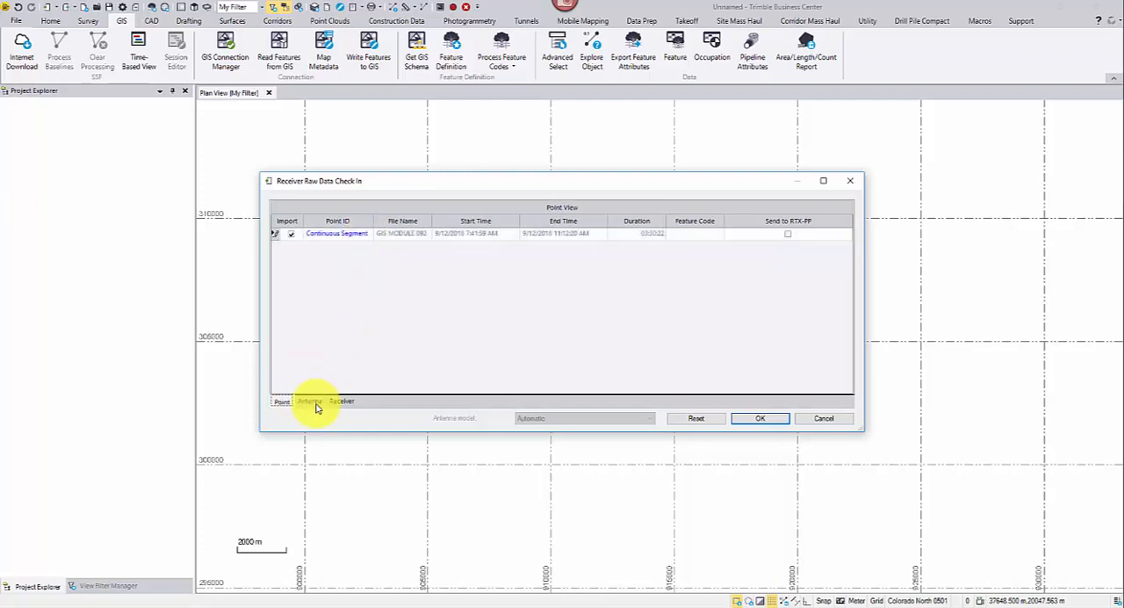
Review the Antenna and Receiver details in Raw Data Check In and accept with OK.
left_click(309, 400)
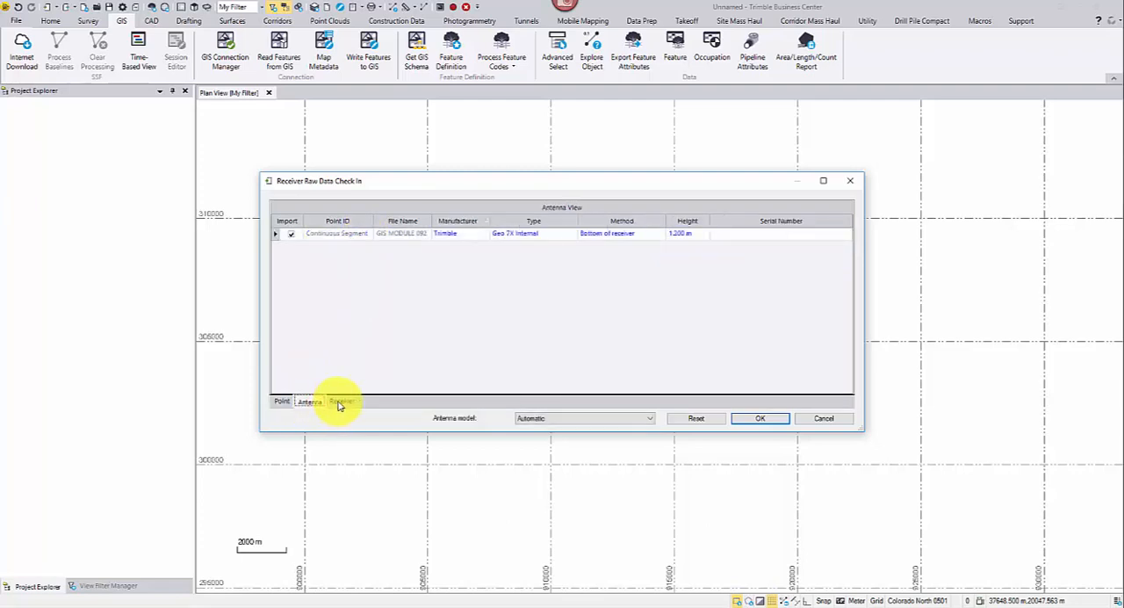
left_click(309, 401)
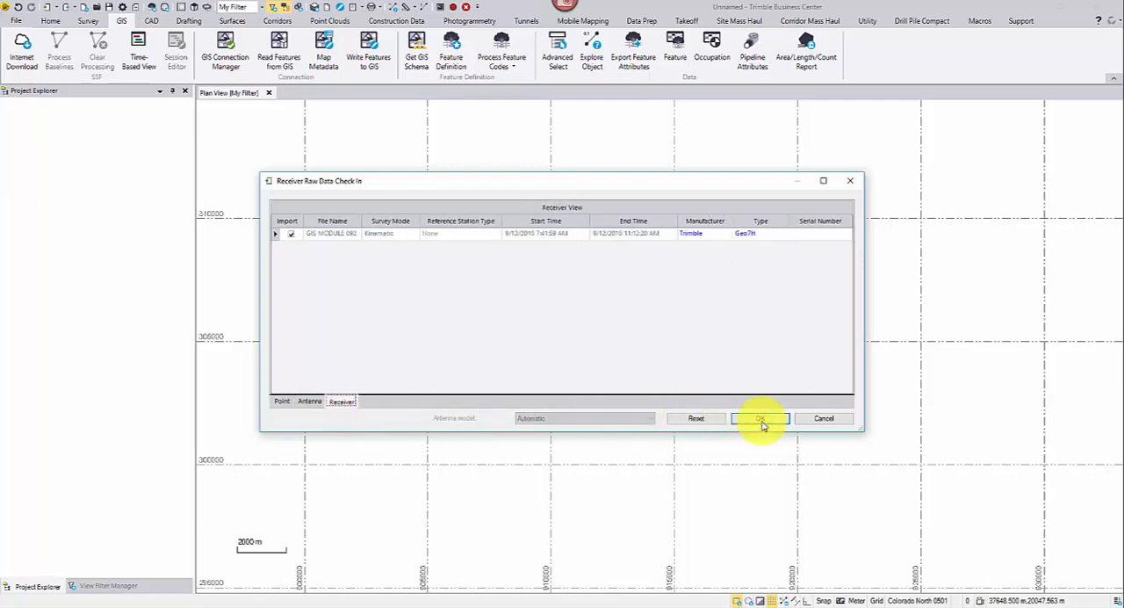
left_click(760, 418)
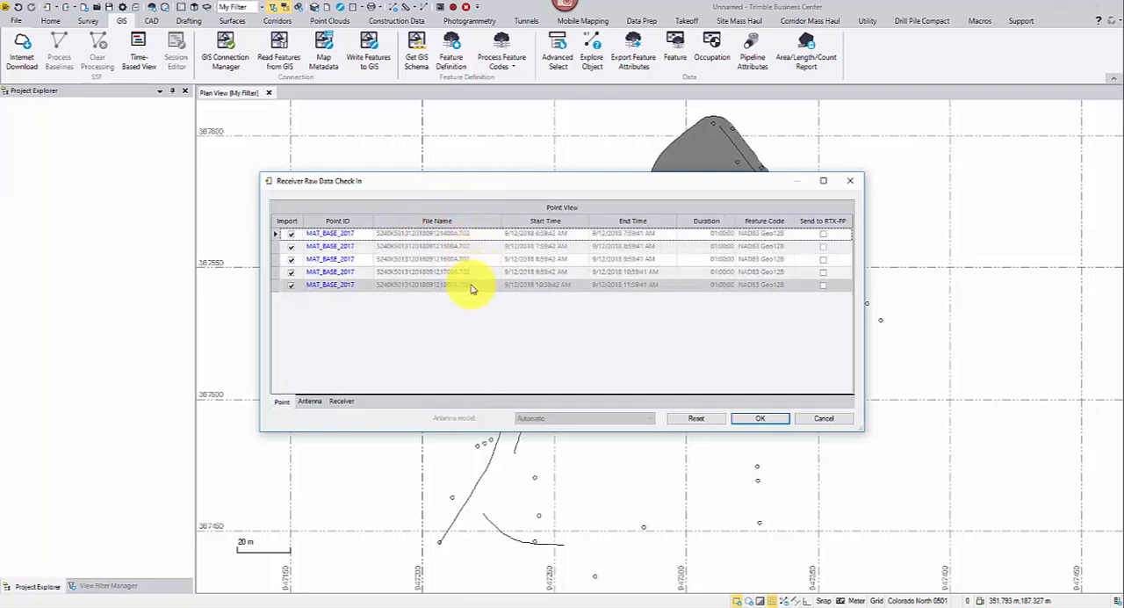
Accept the MAT_BASE base station check-in so its features appear on the map.
left_click(758, 418)
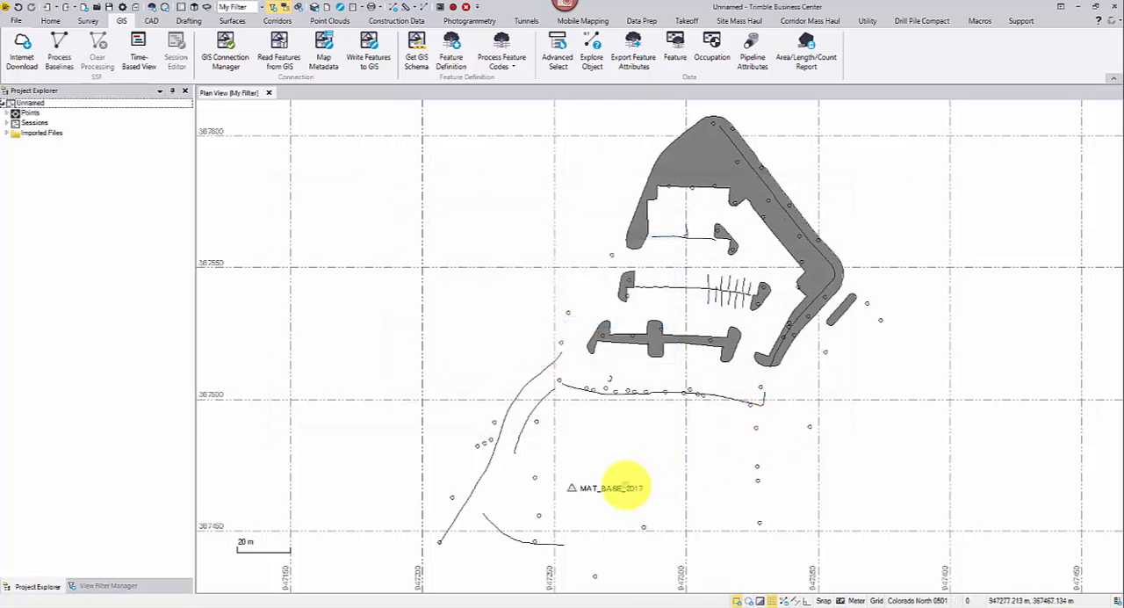
mouse_move(611, 488)
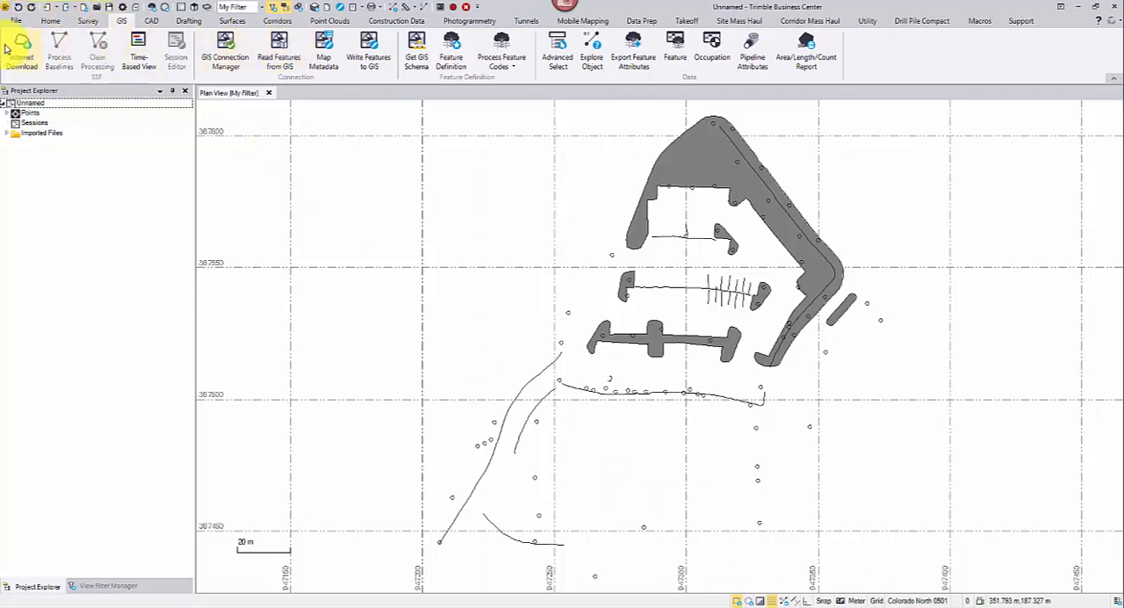
mouse_move(22, 49)
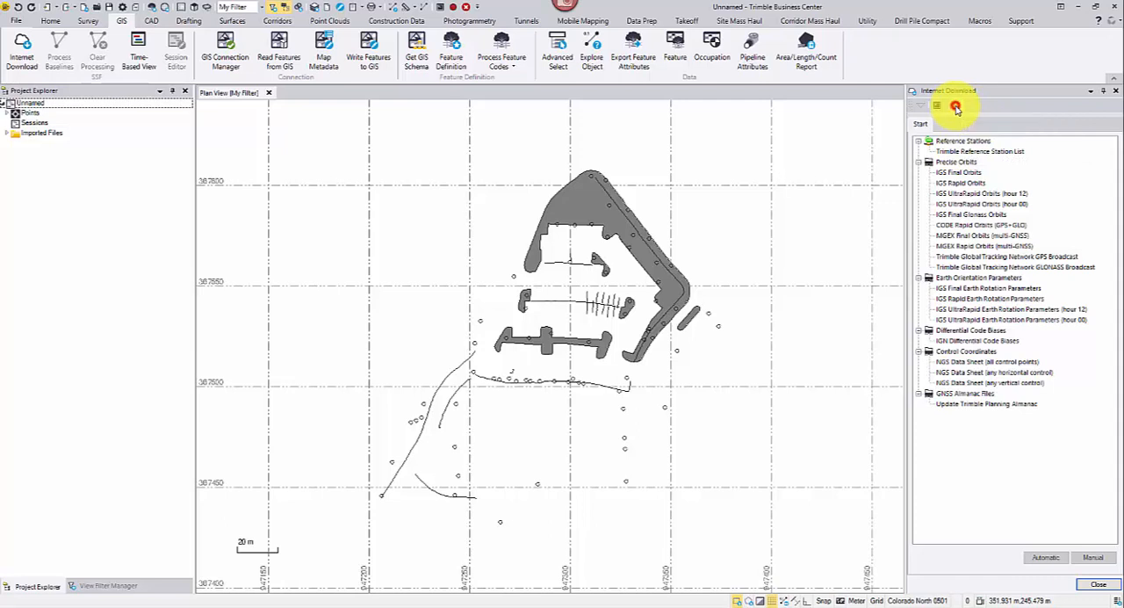
In the download configuration add P041 CORS Marshall Field, Colorado, as a reference station provider.
left_click(956, 106)
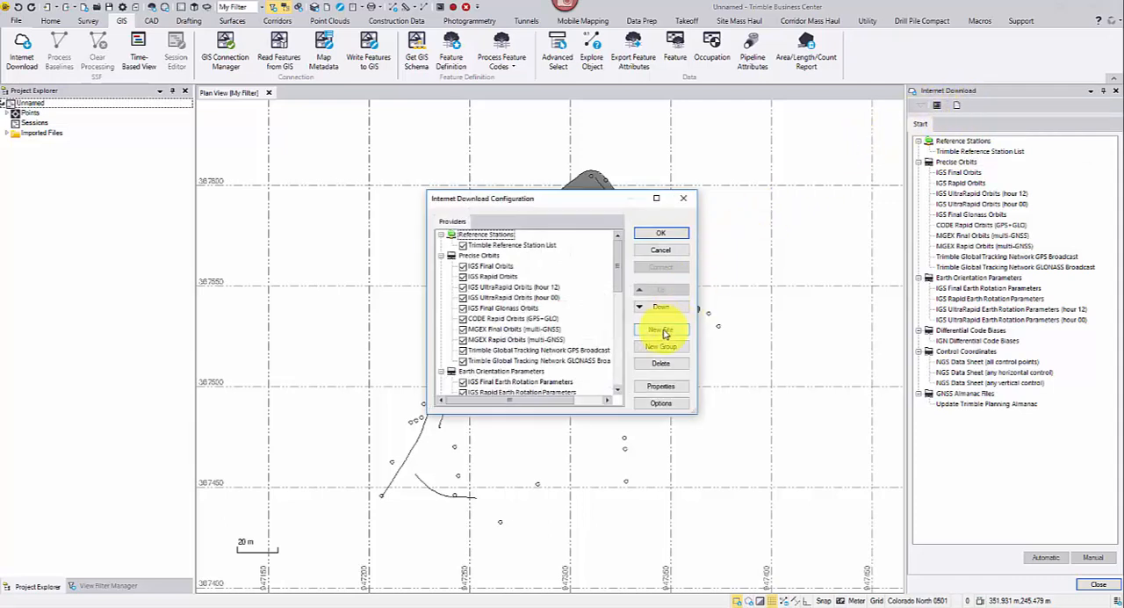
left_click(660, 330)
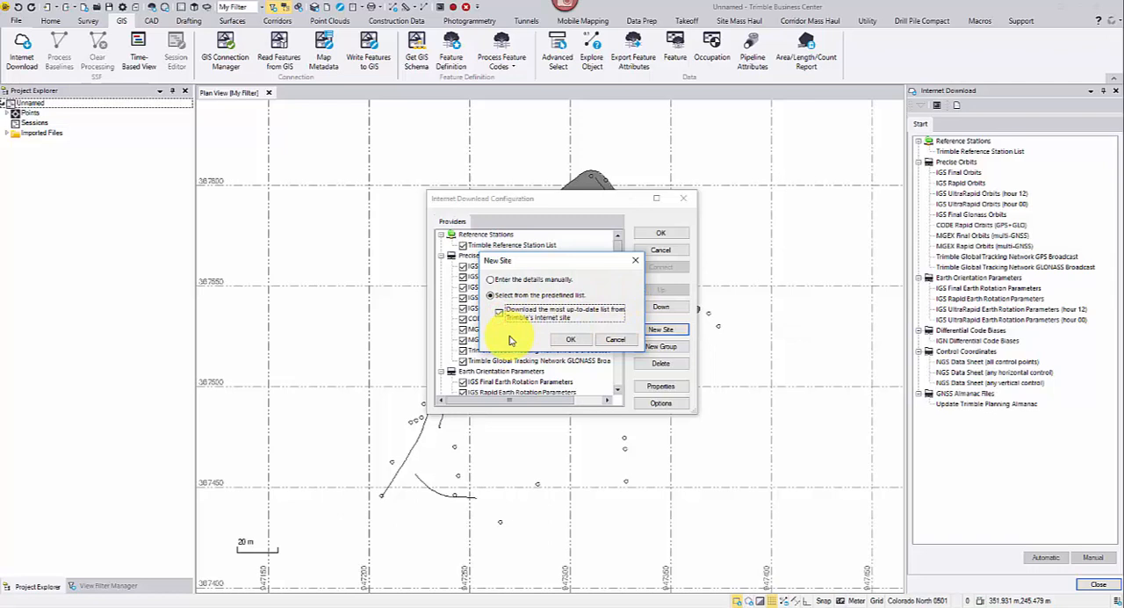
left_click(492, 295)
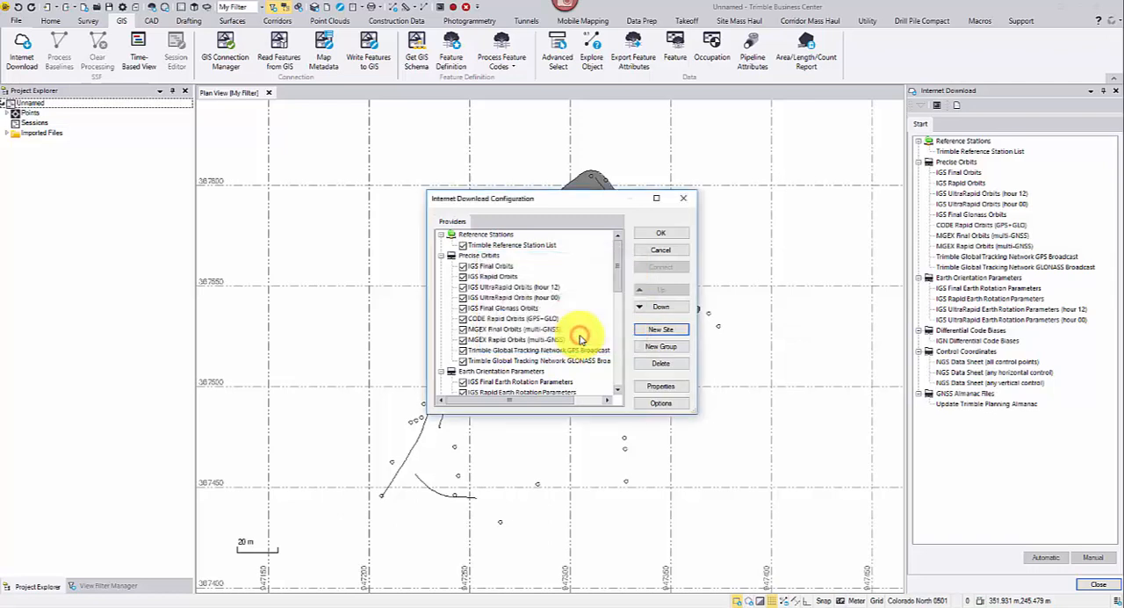
left_click(660, 329)
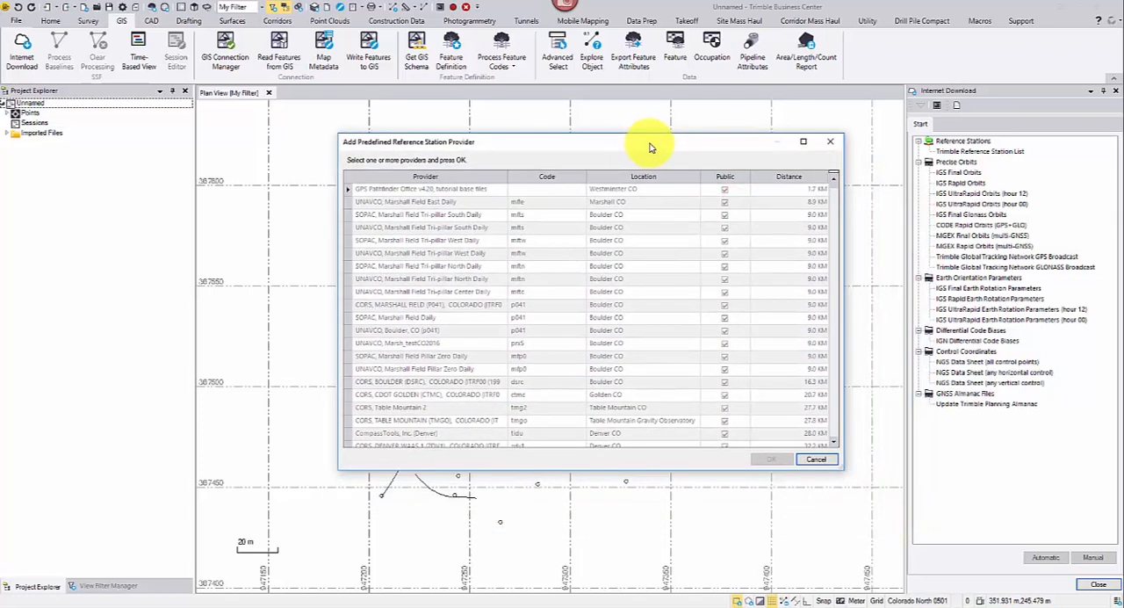
mouse_move(505, 266)
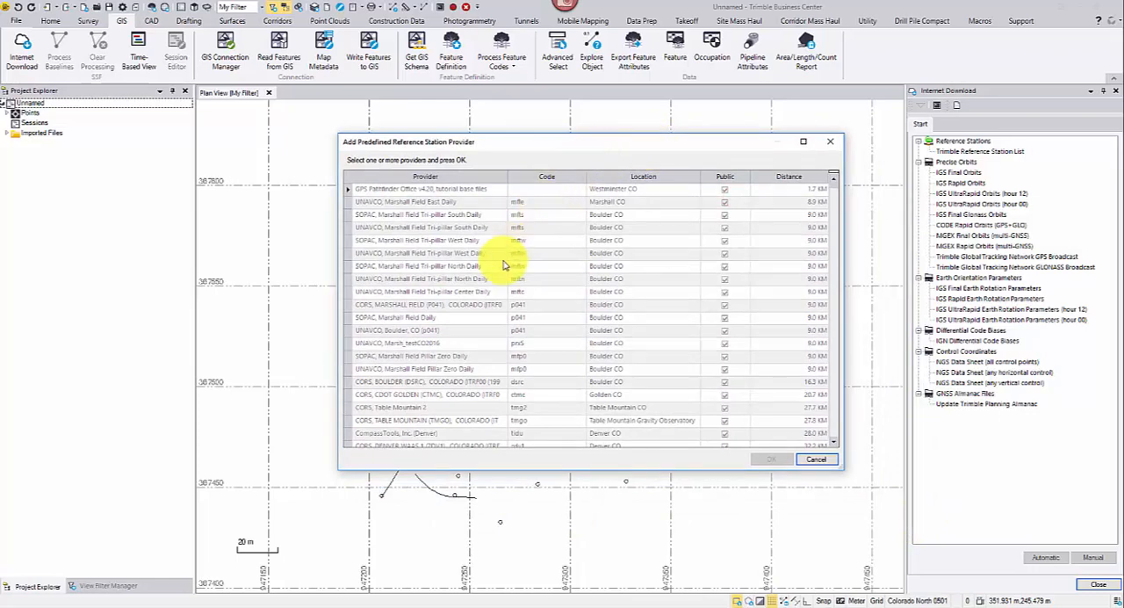
left_click(428, 304)
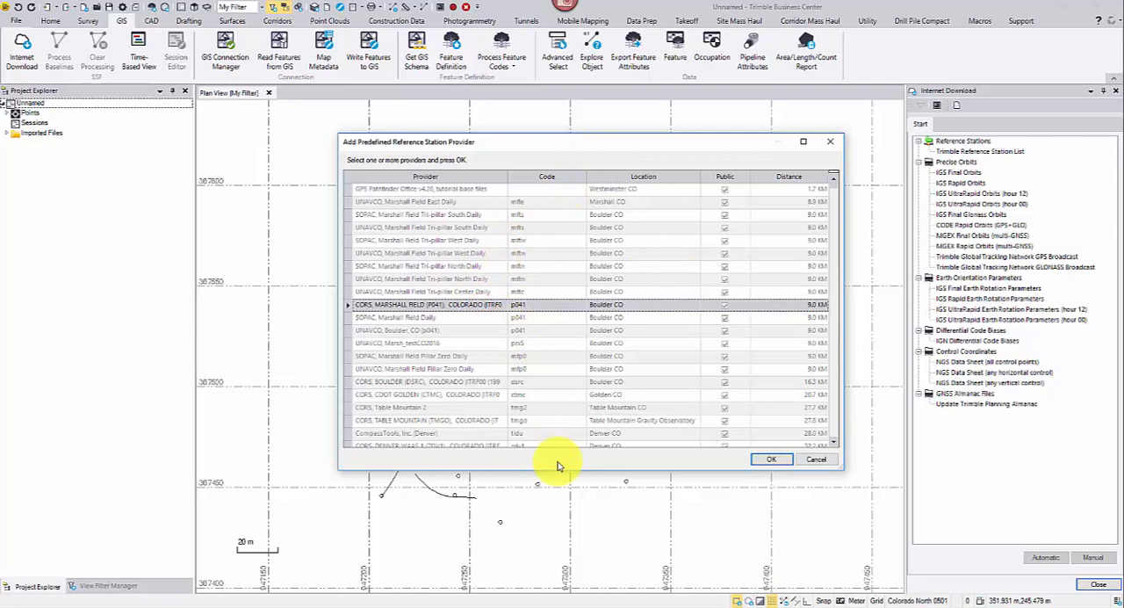
mouse_move(808, 307)
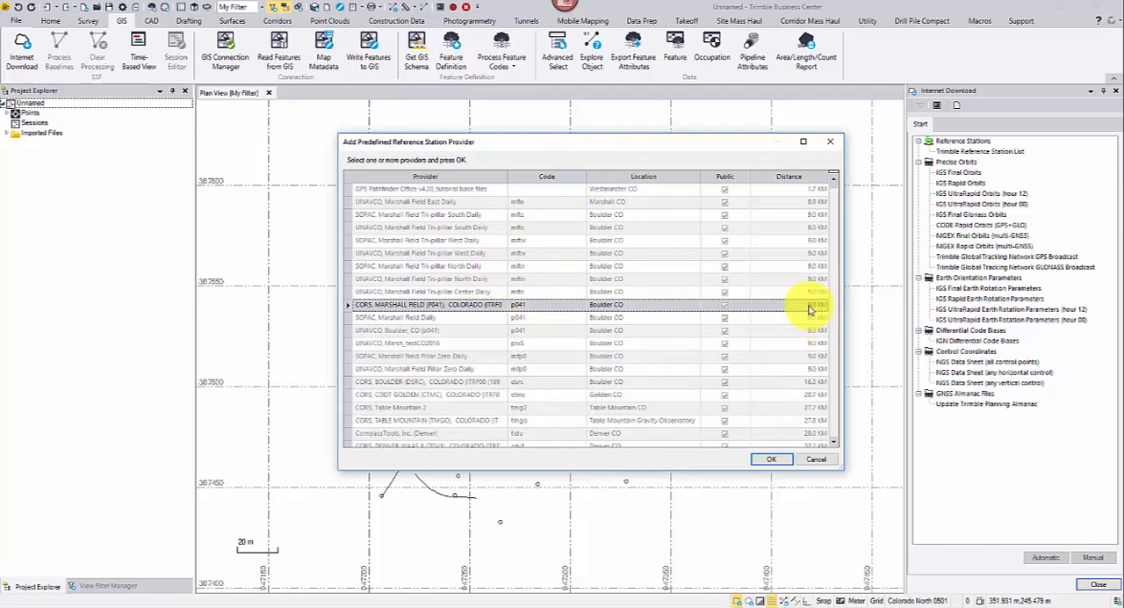
mouse_move(771, 459)
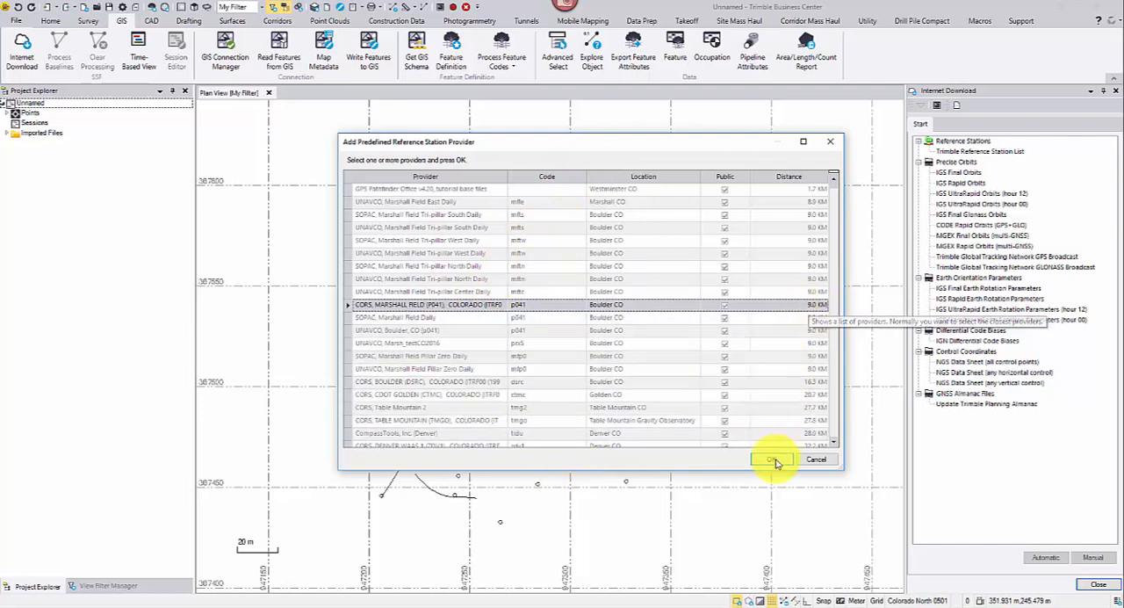
left_click(773, 460)
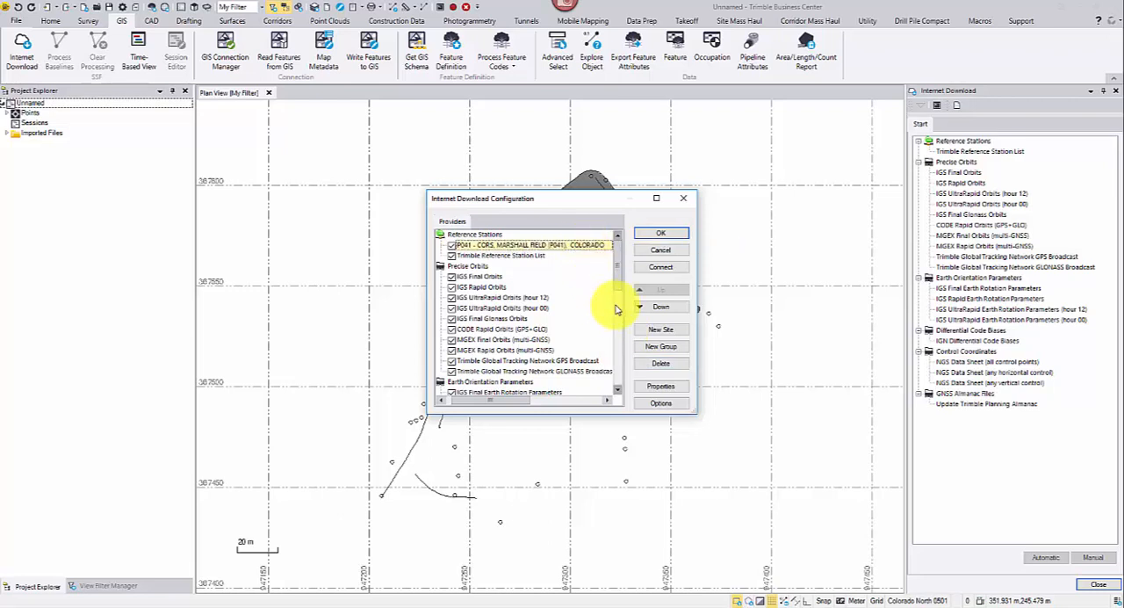
Download P041 Marshall Field base data for the session time span and import it.
left_click(660, 232)
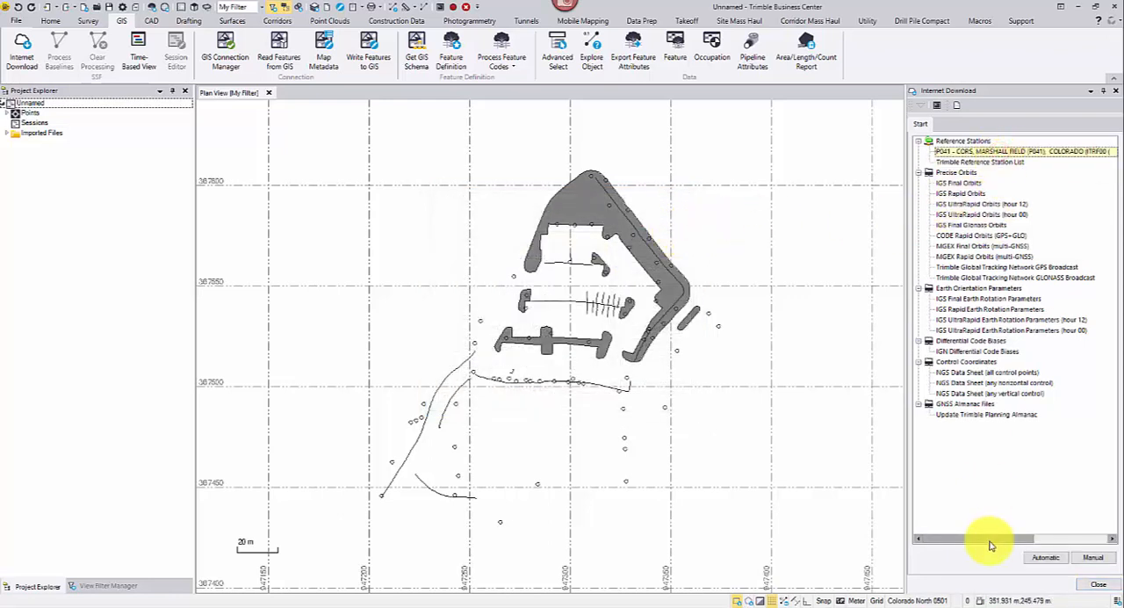
mouse_move(1045, 557)
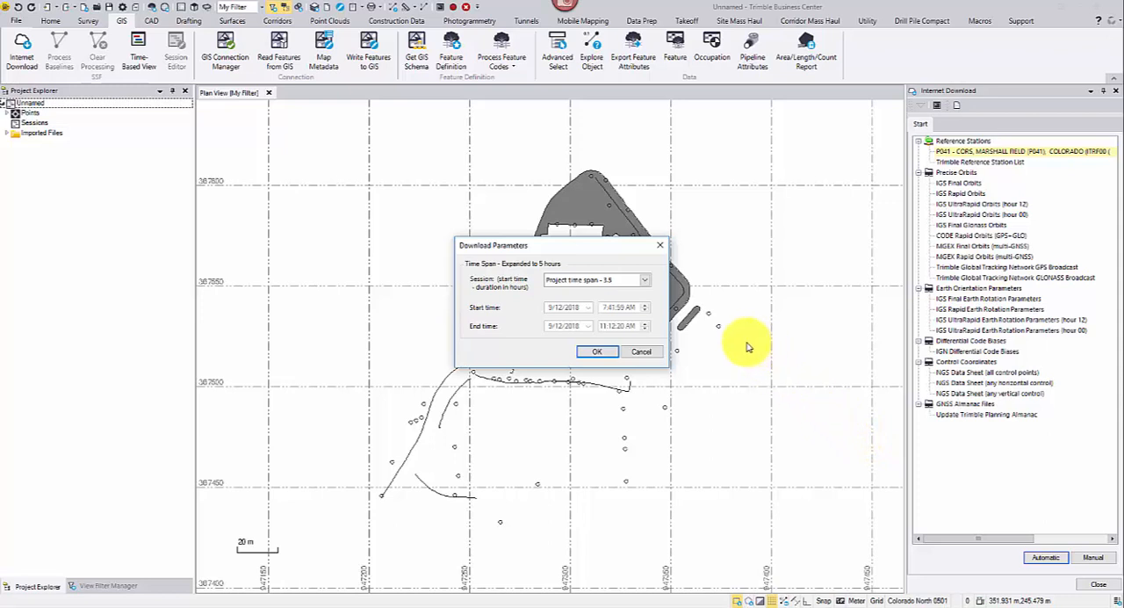
mouse_move(636, 283)
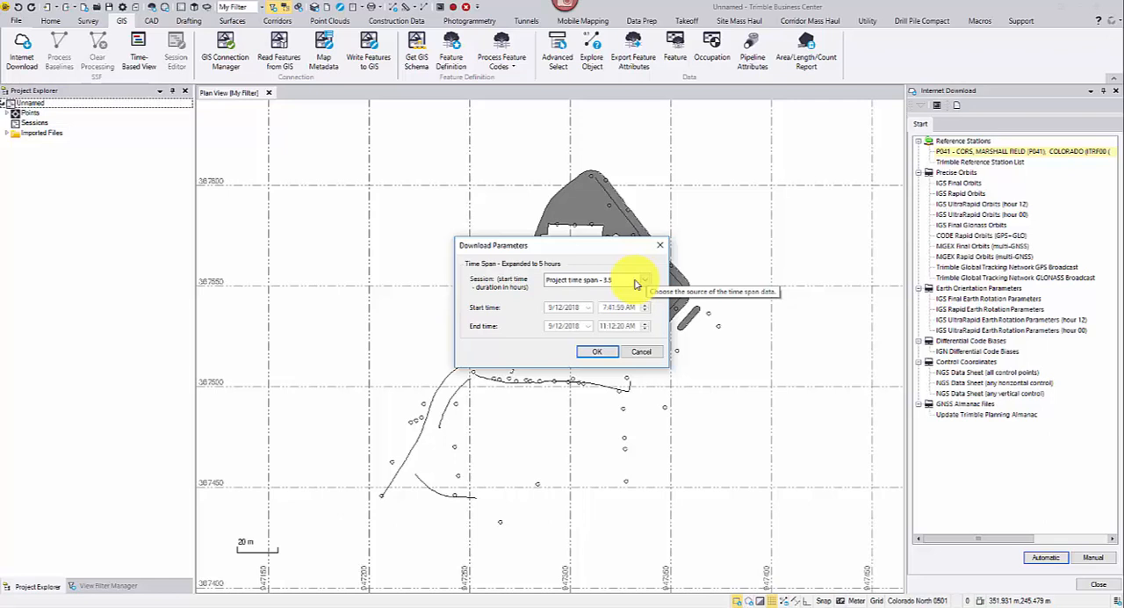
mouse_move(656, 317)
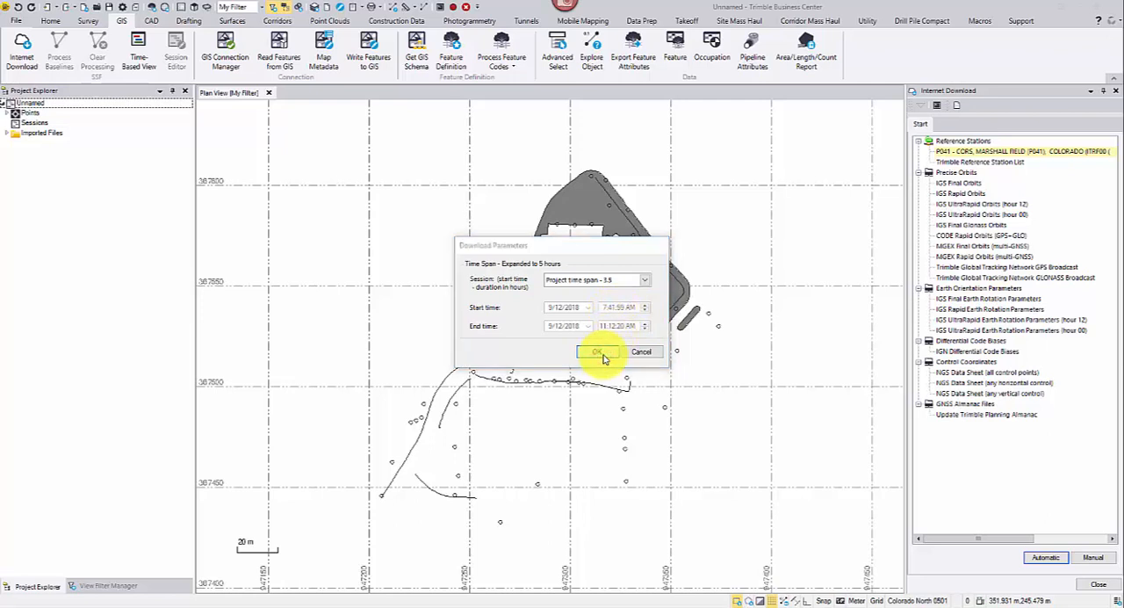
left_click(597, 351)
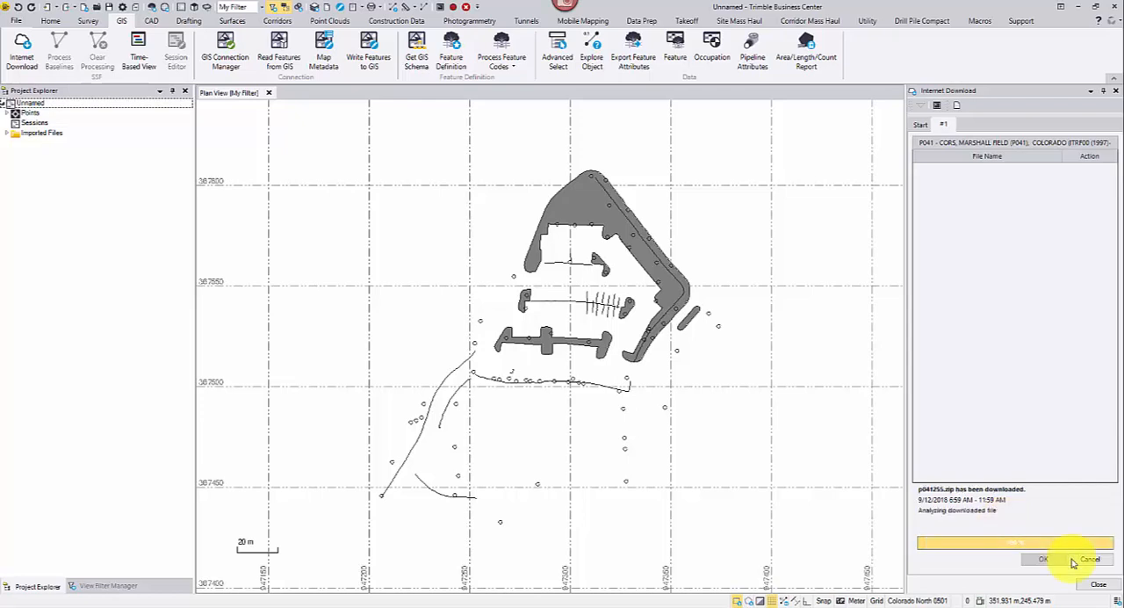
left_click(1043, 559)
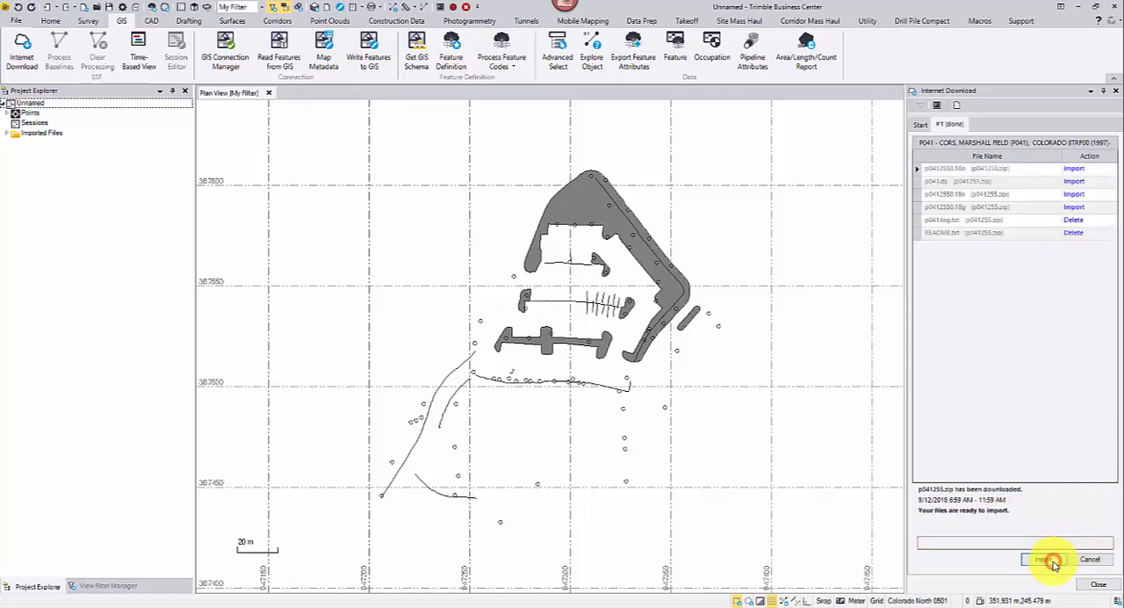
left_click(1050, 559)
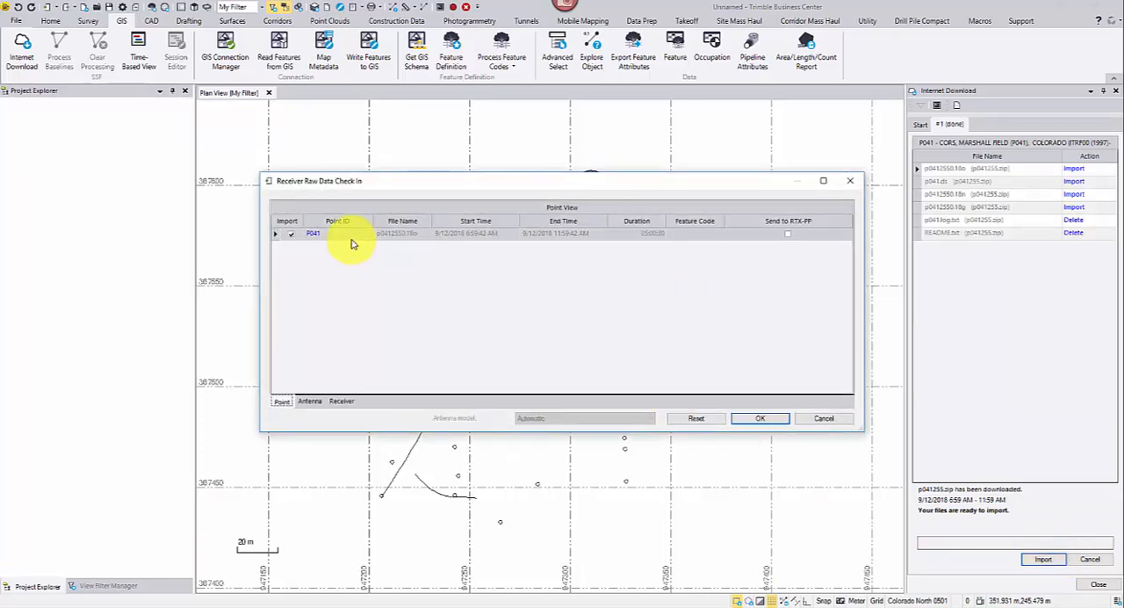
Check in the P041 raw data so its station point appears on the map.
left_click(759, 418)
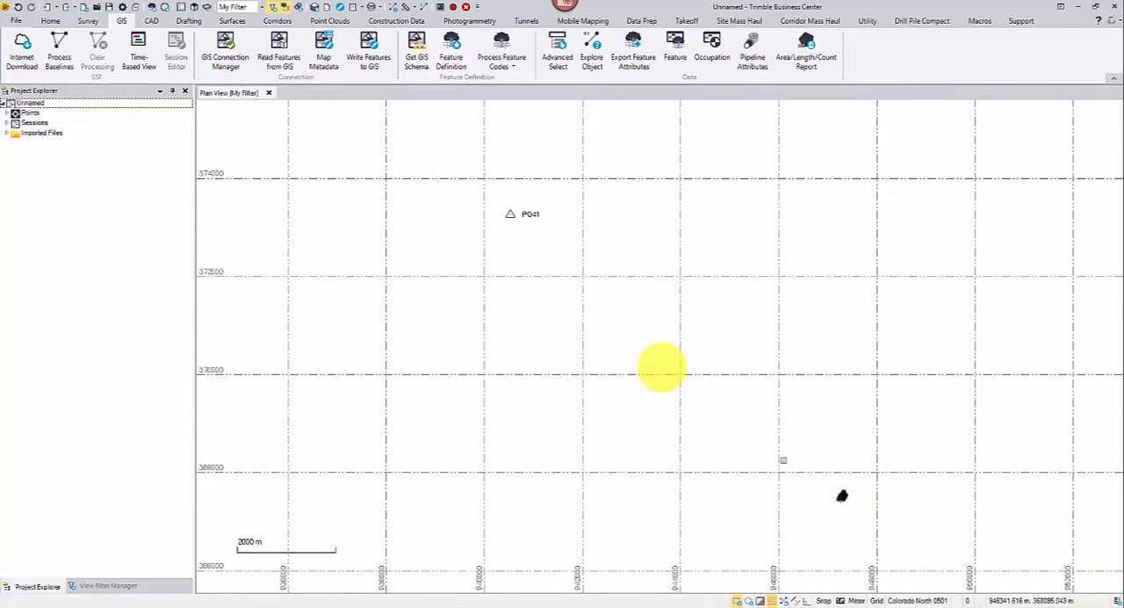
mouse_move(841, 499)
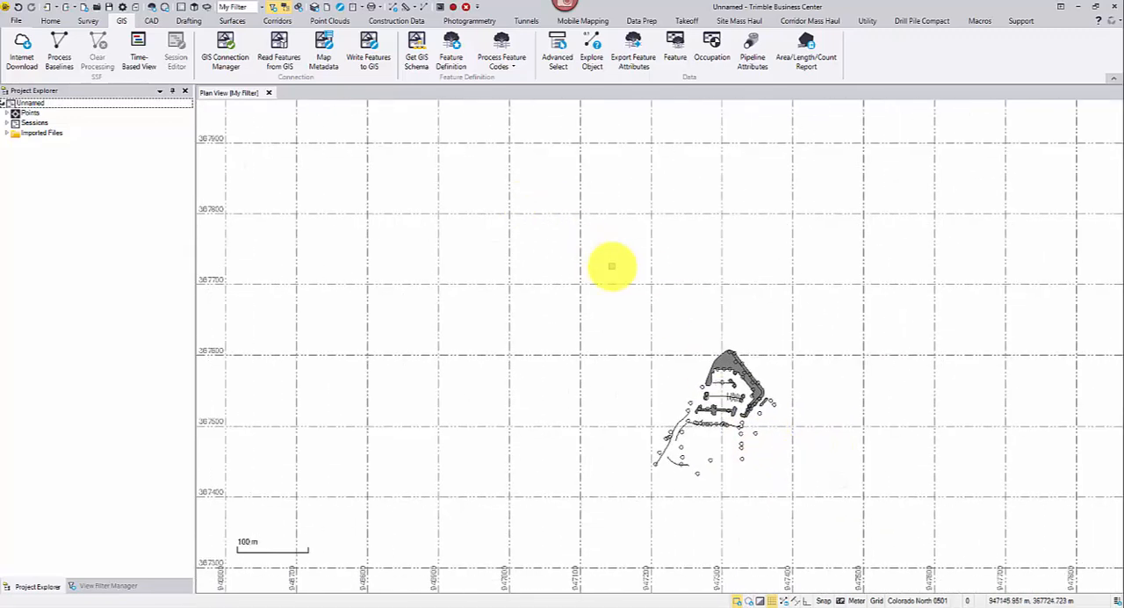
mouse_move(60, 49)
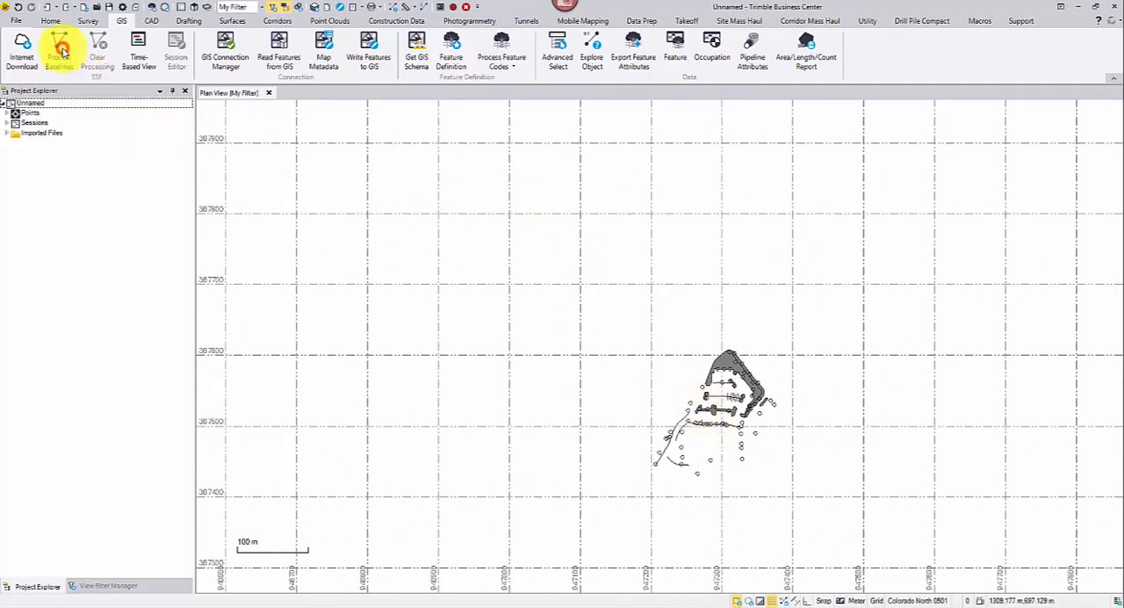
Process baselines from P041, keeping its observation, and generate the Baseline Processing Report.
left_click(59, 51)
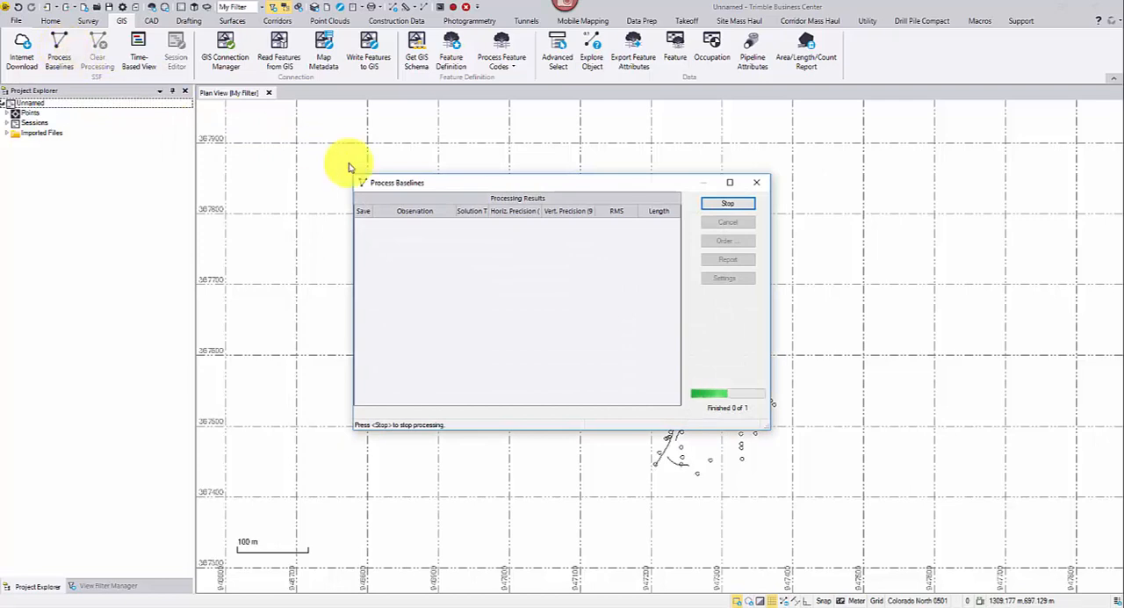
mouse_move(629, 325)
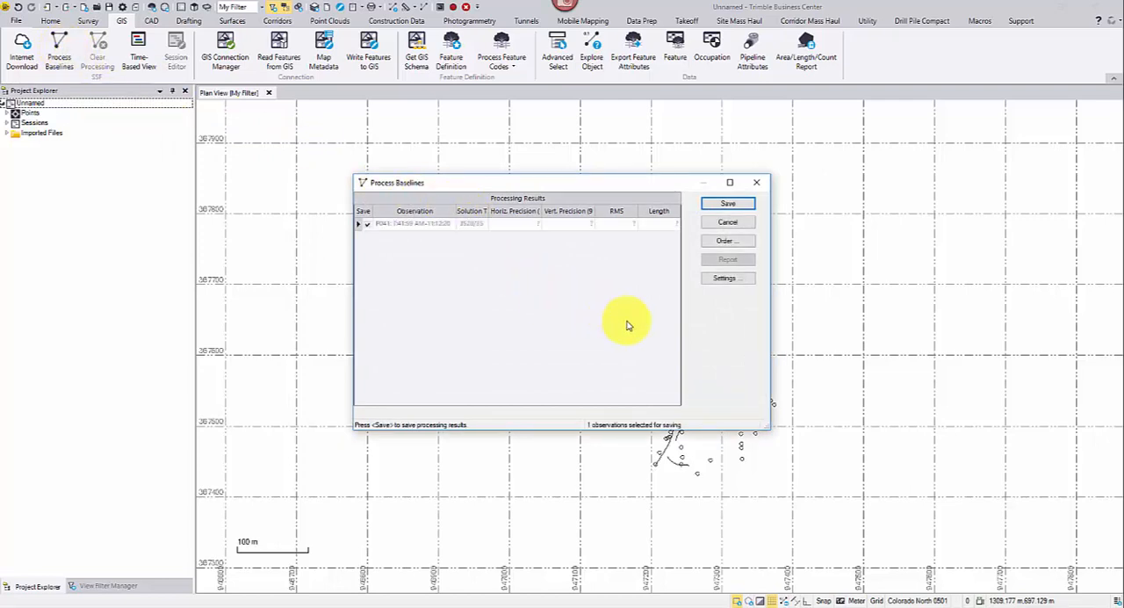
mouse_move(530, 236)
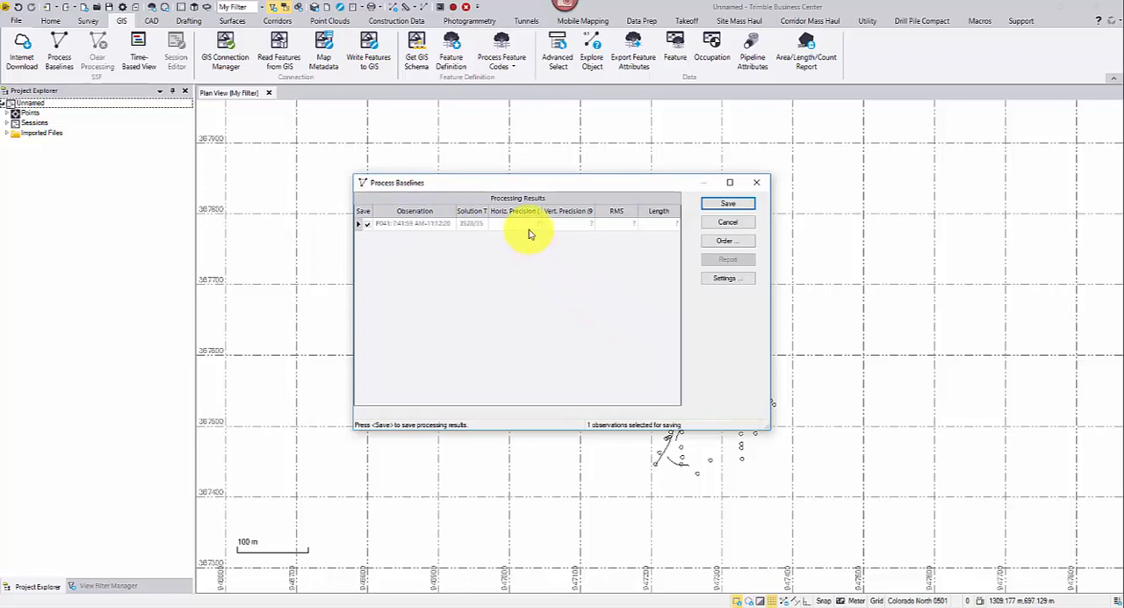
mouse_move(657, 270)
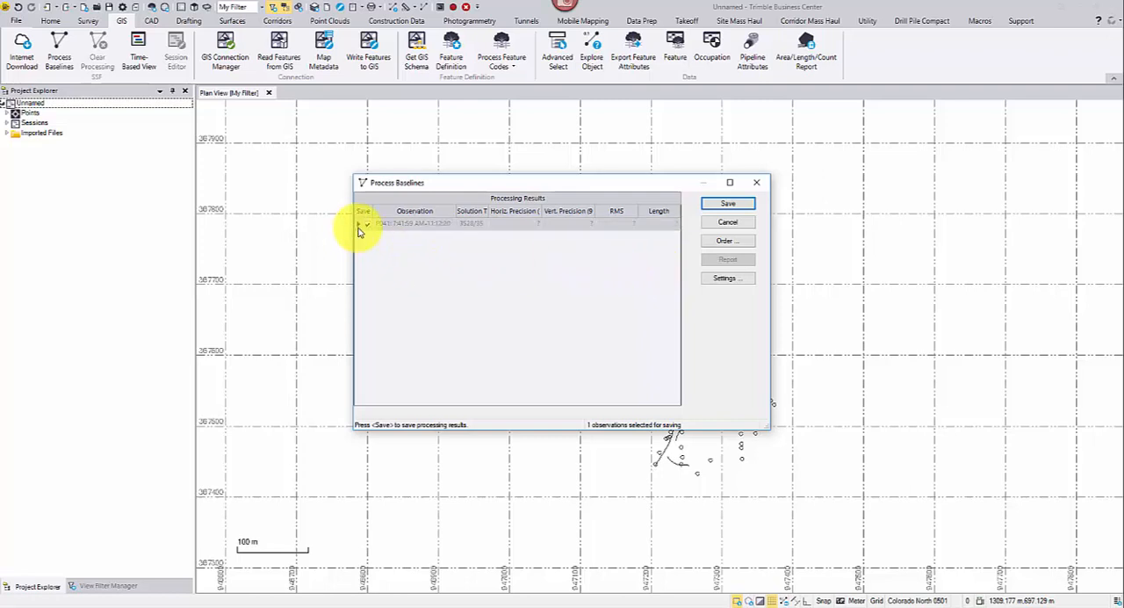
left_click(362, 223)
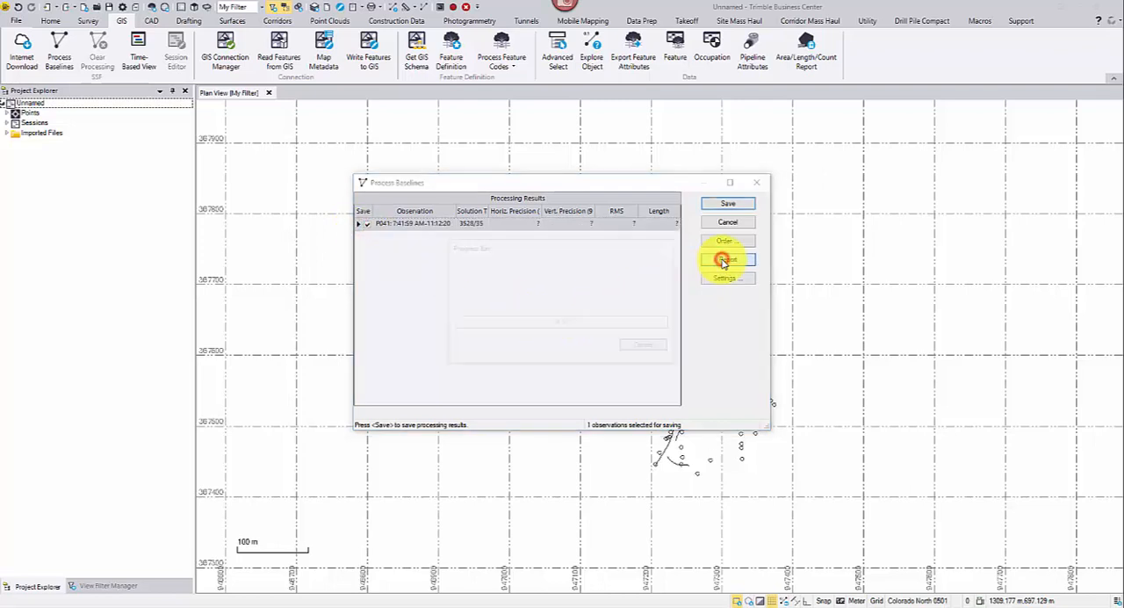
left_click(727, 260)
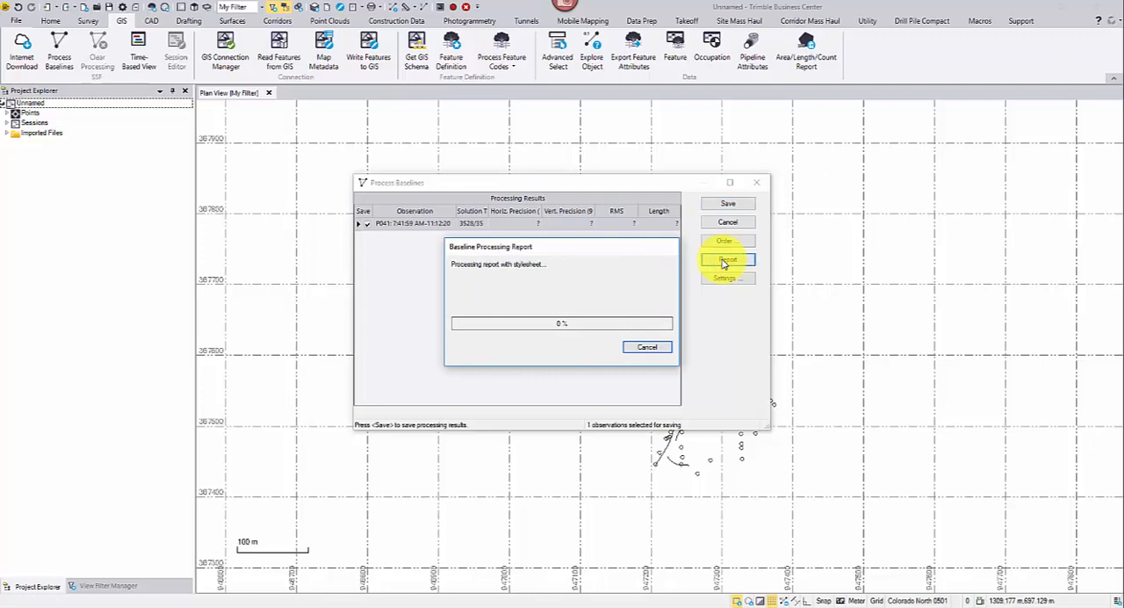
left_click(727, 260)
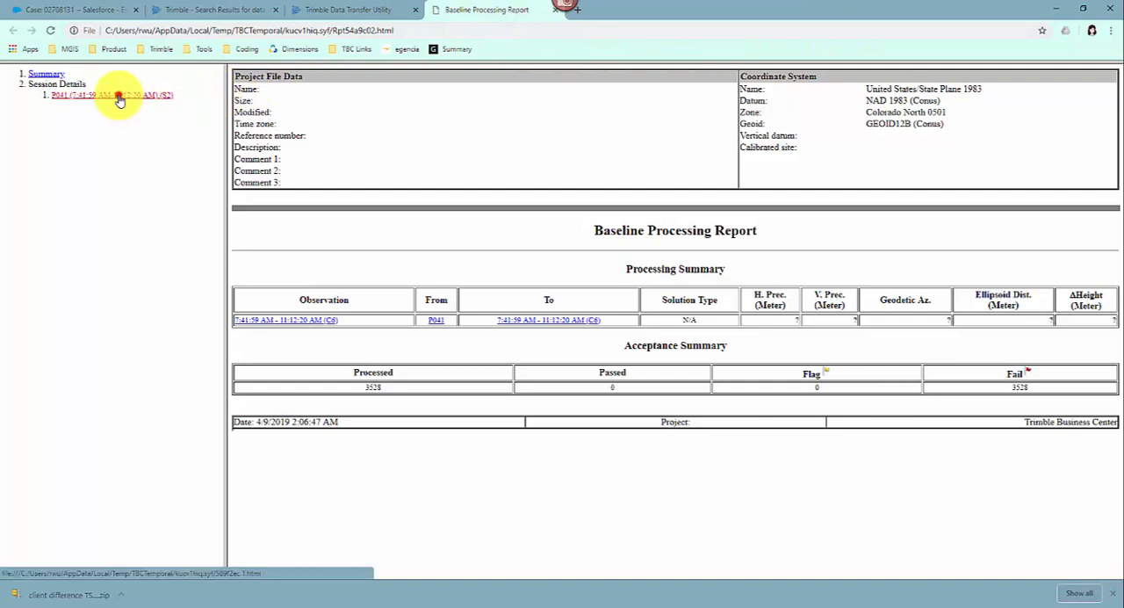
left_click(110, 95)
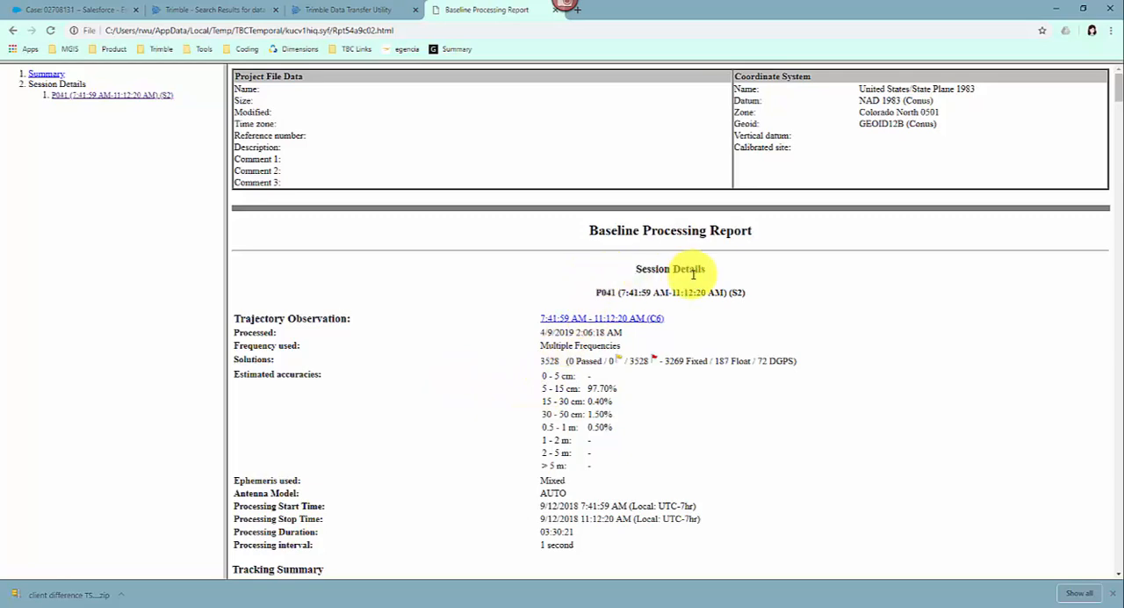
scroll("down", 3)
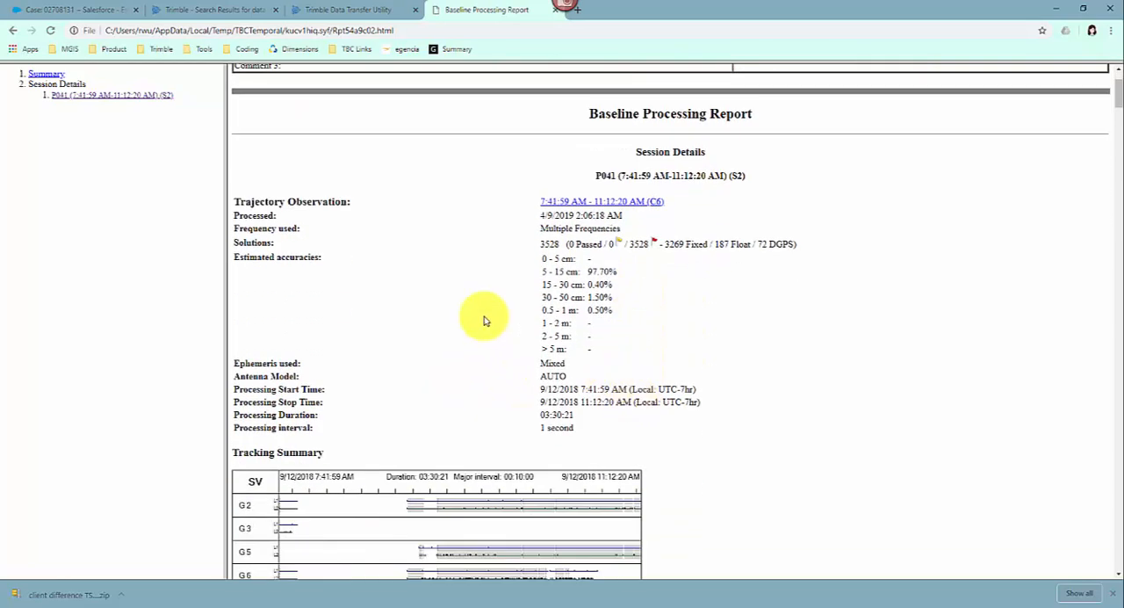
mouse_move(495, 280)
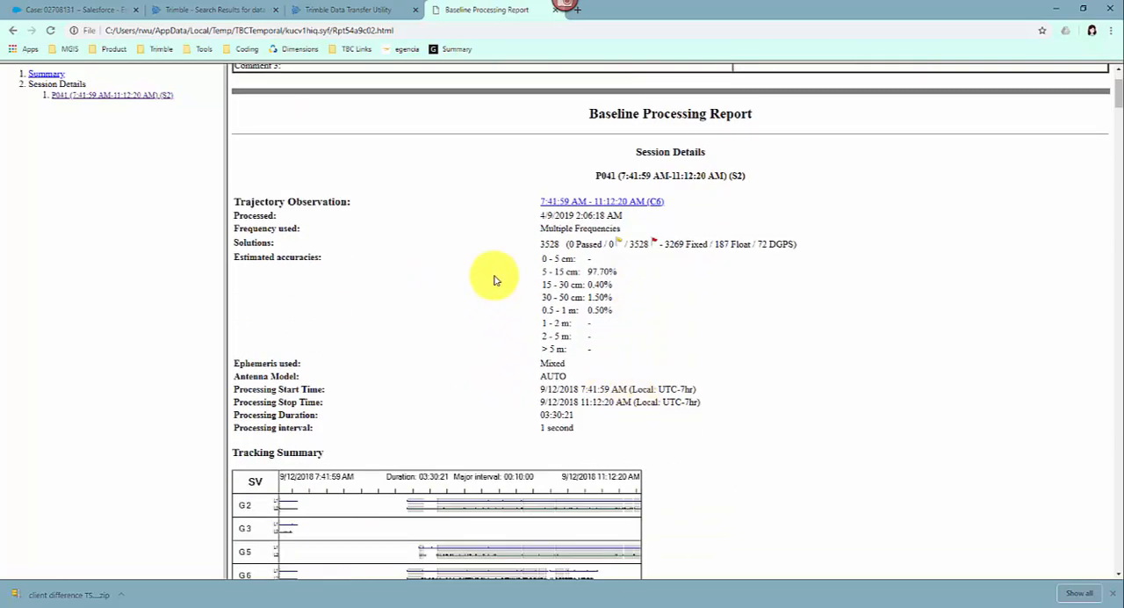
mouse_move(534, 277)
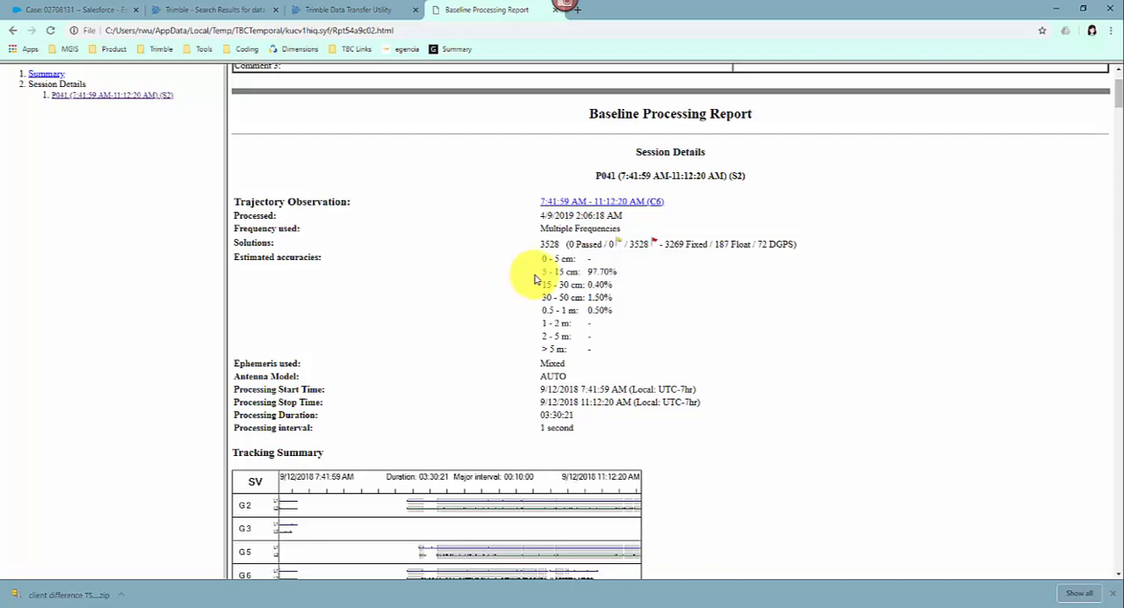
scroll("down", 3)
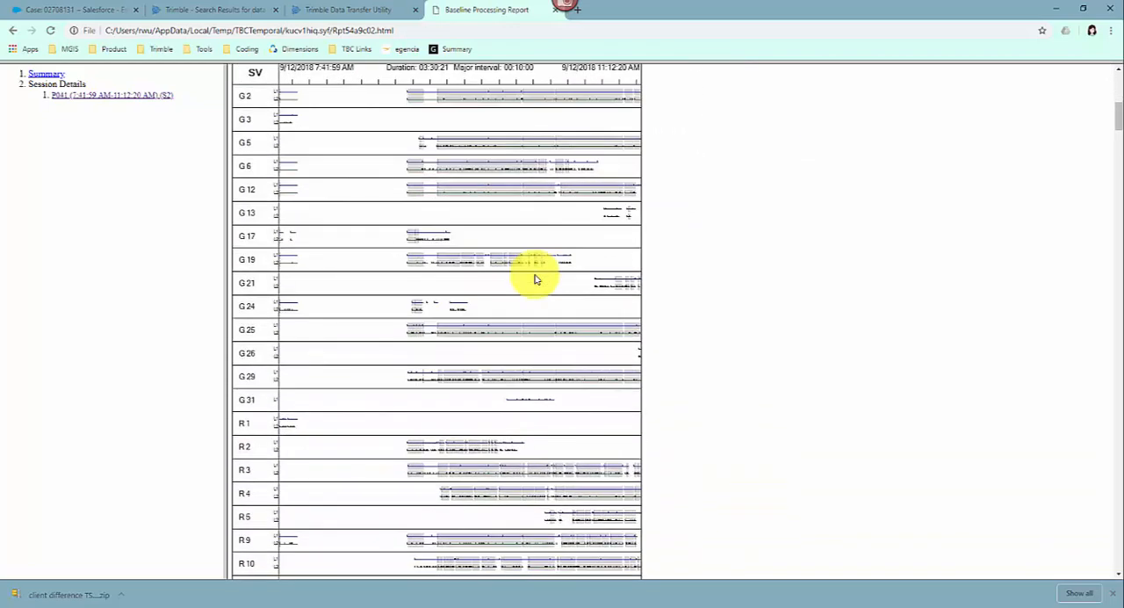
scroll("down", 3)
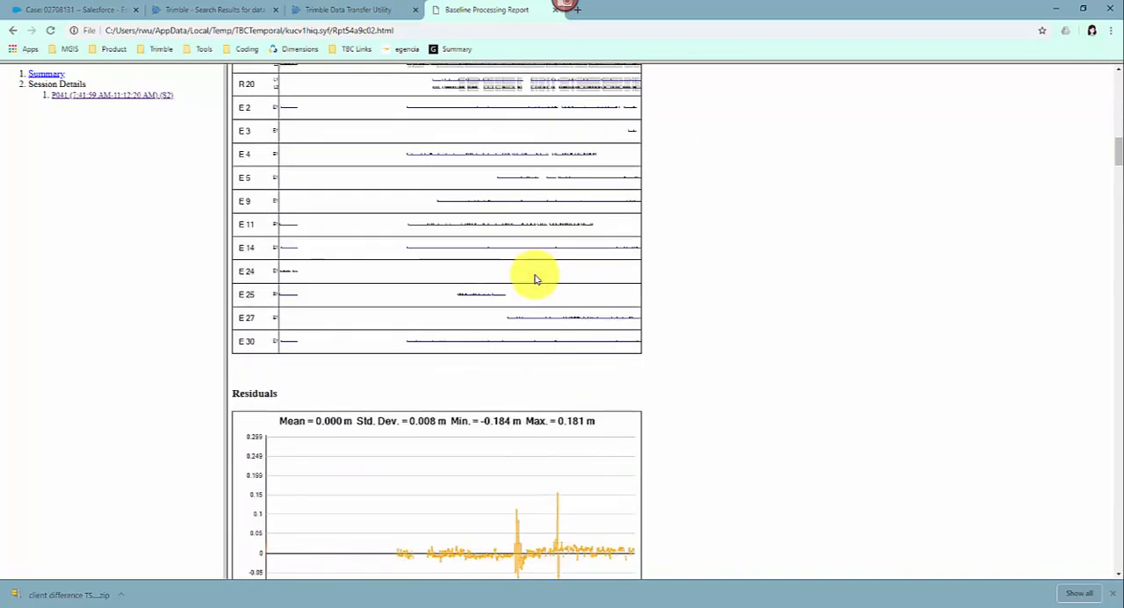
scroll("down", 3)
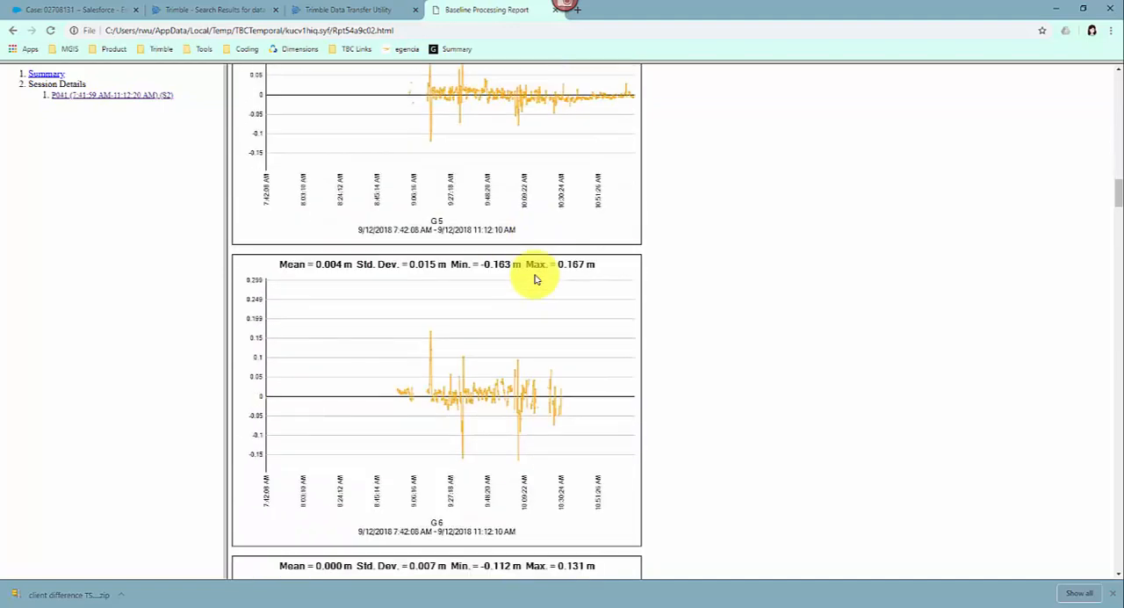
scroll("down", 3)
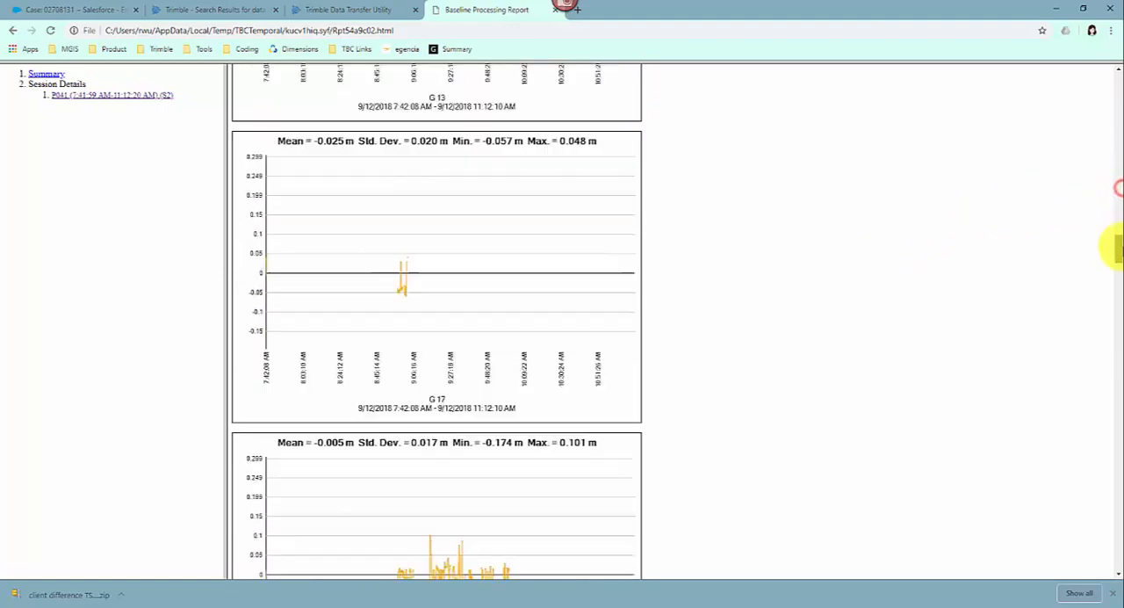
scroll("down", 3)
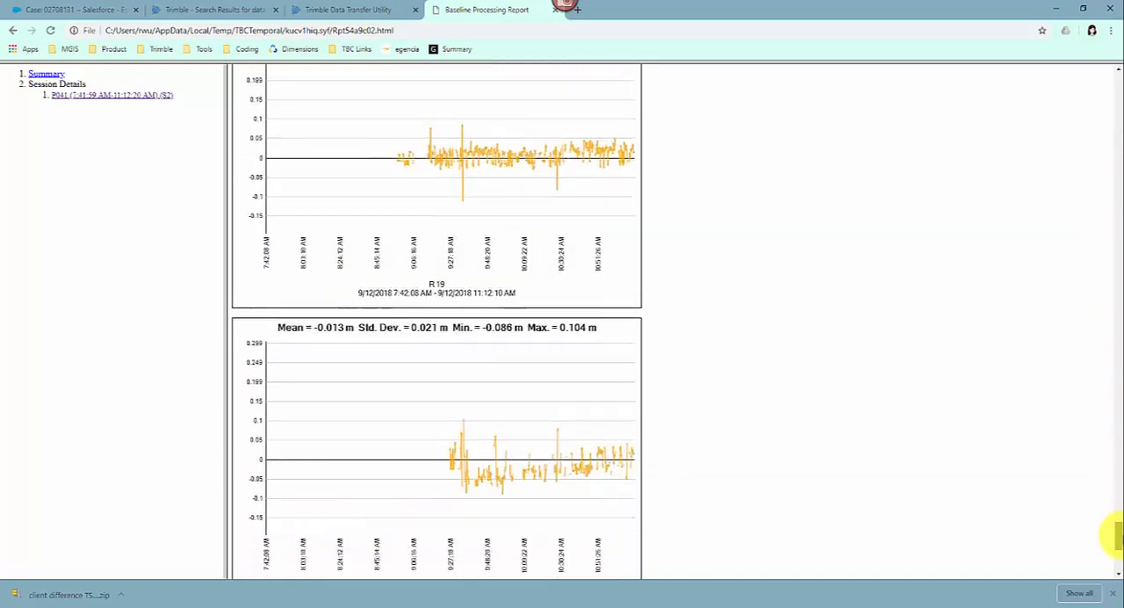
scroll("down", 3)
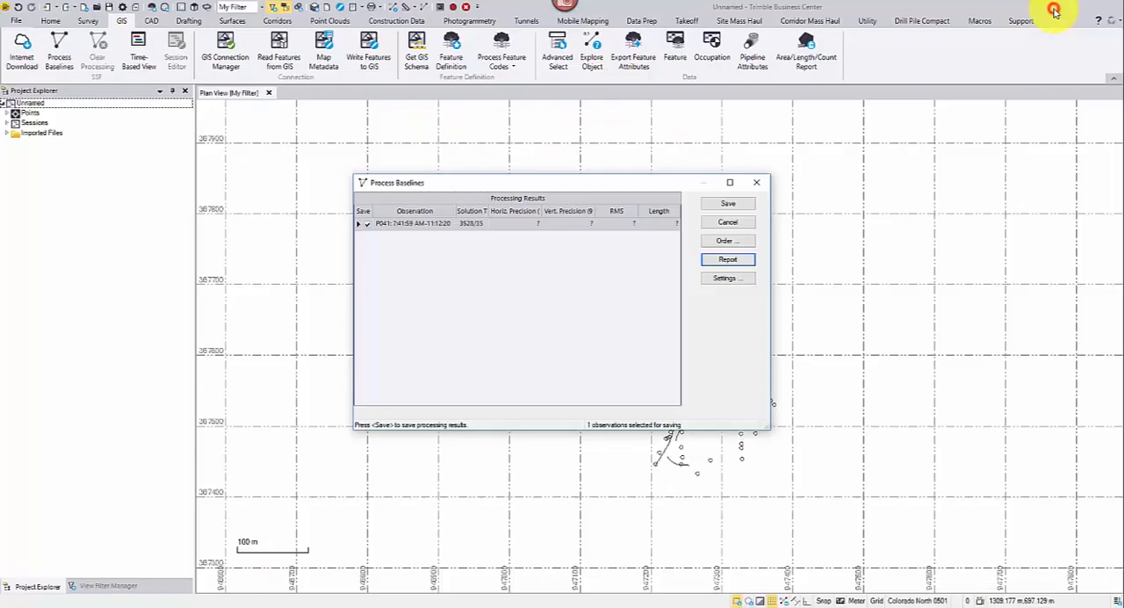
mouse_move(601, 267)
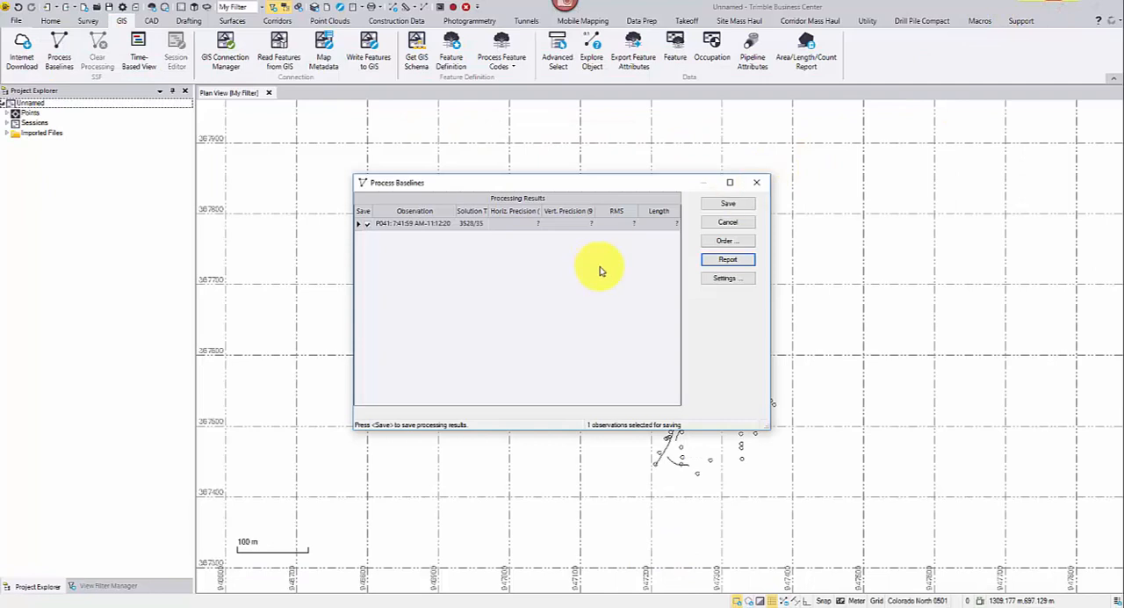
Save the P041 baseline results so the mapped features appear in plan view.
left_click(727, 204)
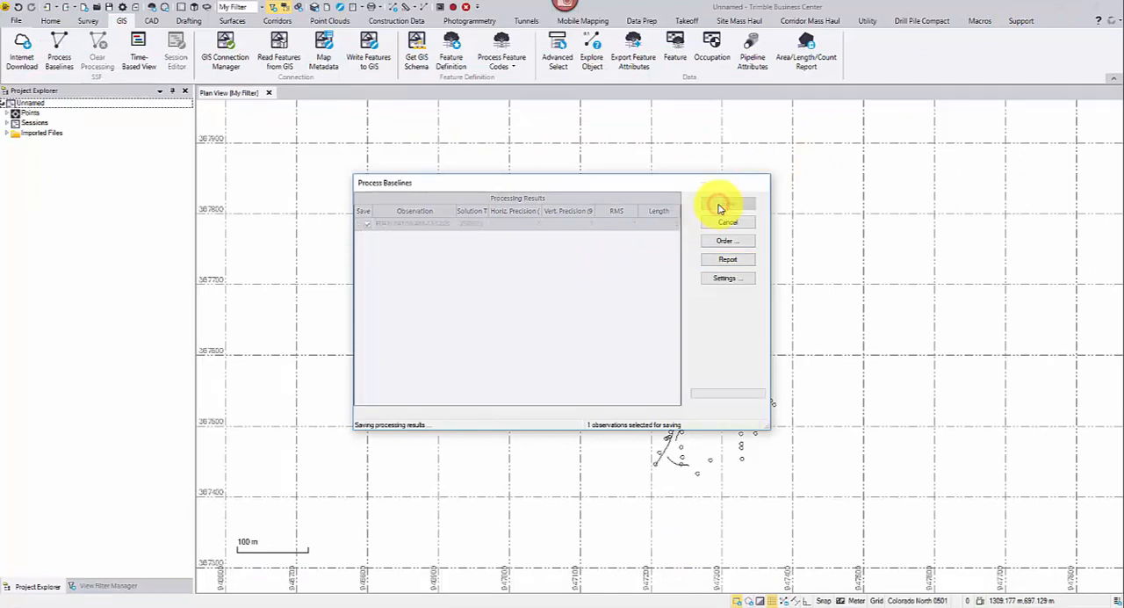
left_click(727, 221)
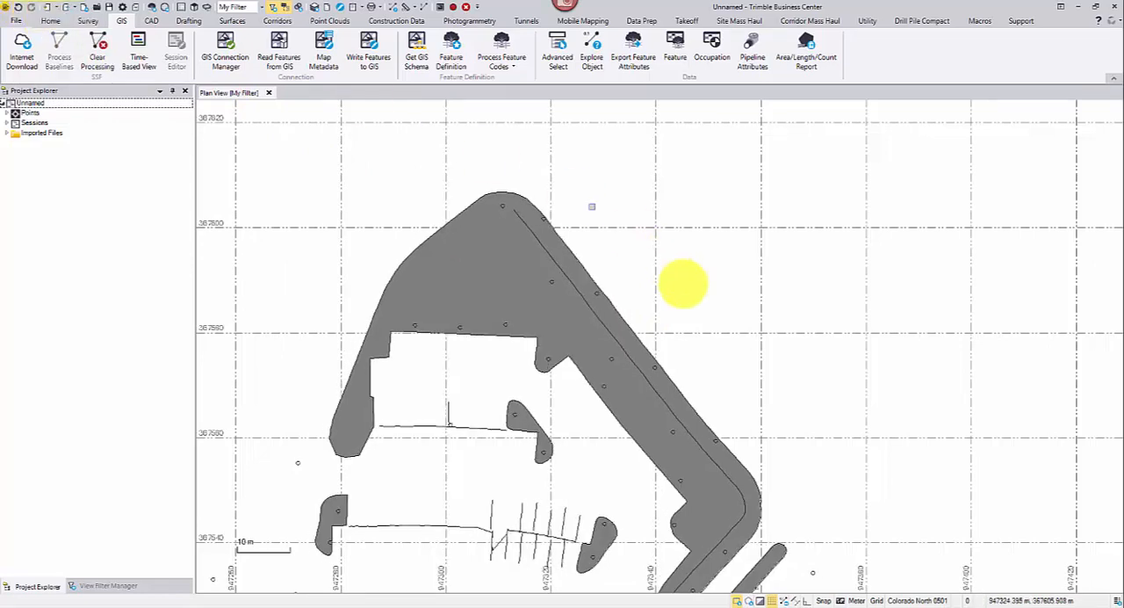
Set the sidewalk polygon's ADA Compliant attribute to Yes and Condition to Excellent.
scroll("down", 3)
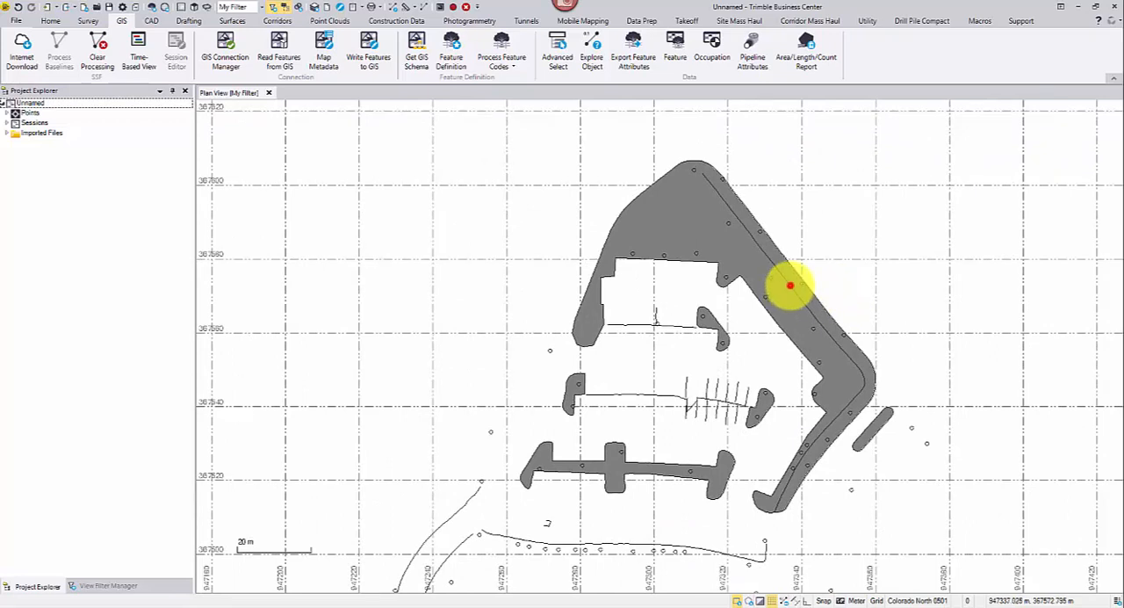
right_click(788, 284)
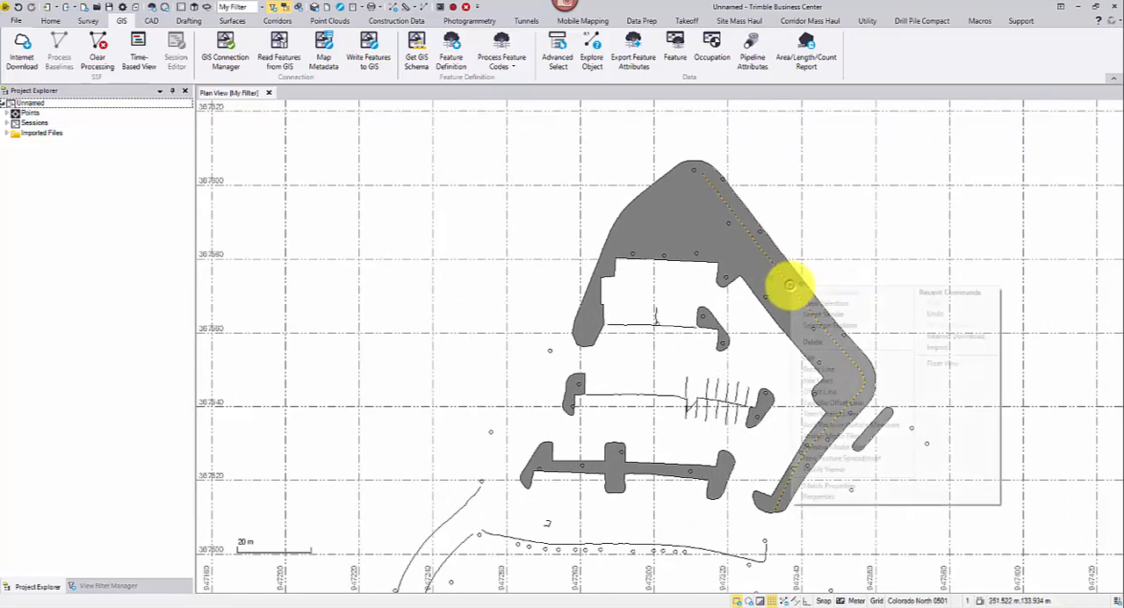
left_click(941, 485)
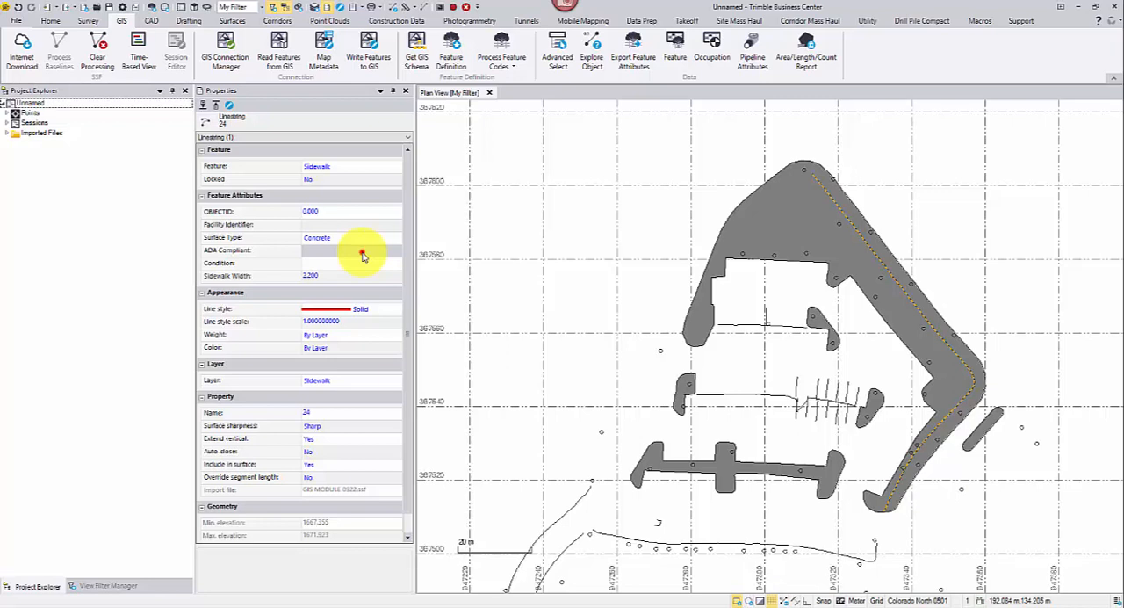
left_click(395, 249)
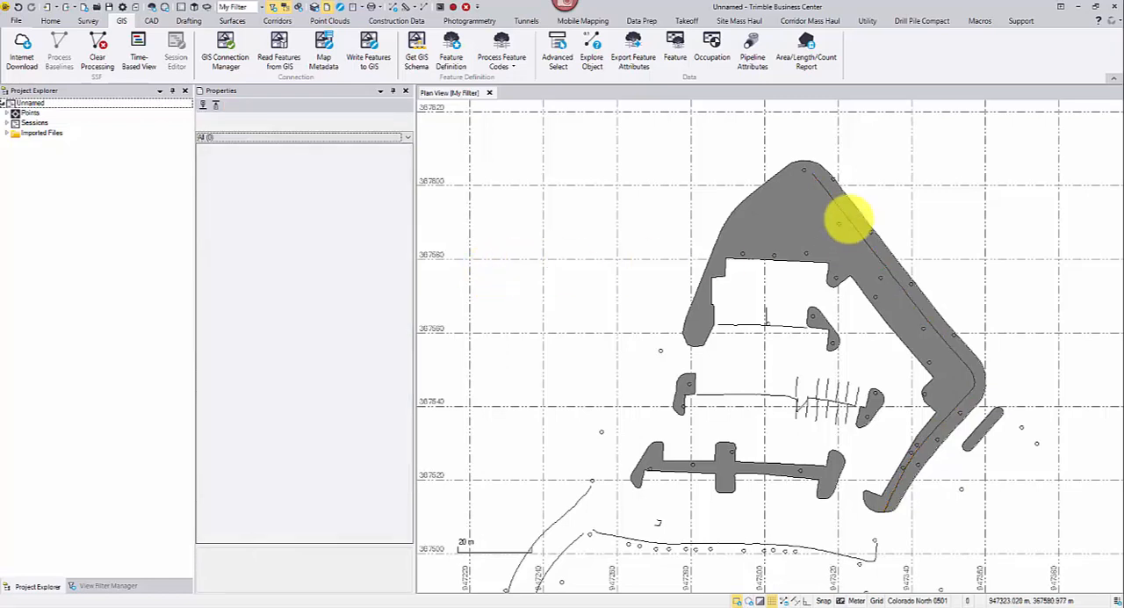
Export the selected sidewalk's feature attributes as used data to an Excel sheet.
left_click(843, 215)
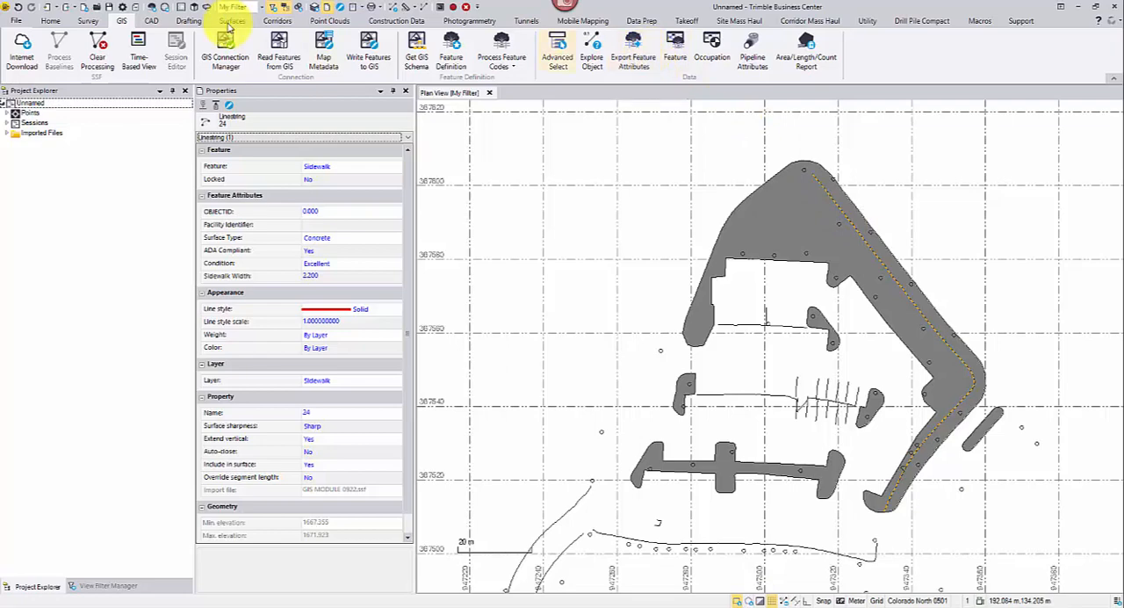
mouse_move(632, 53)
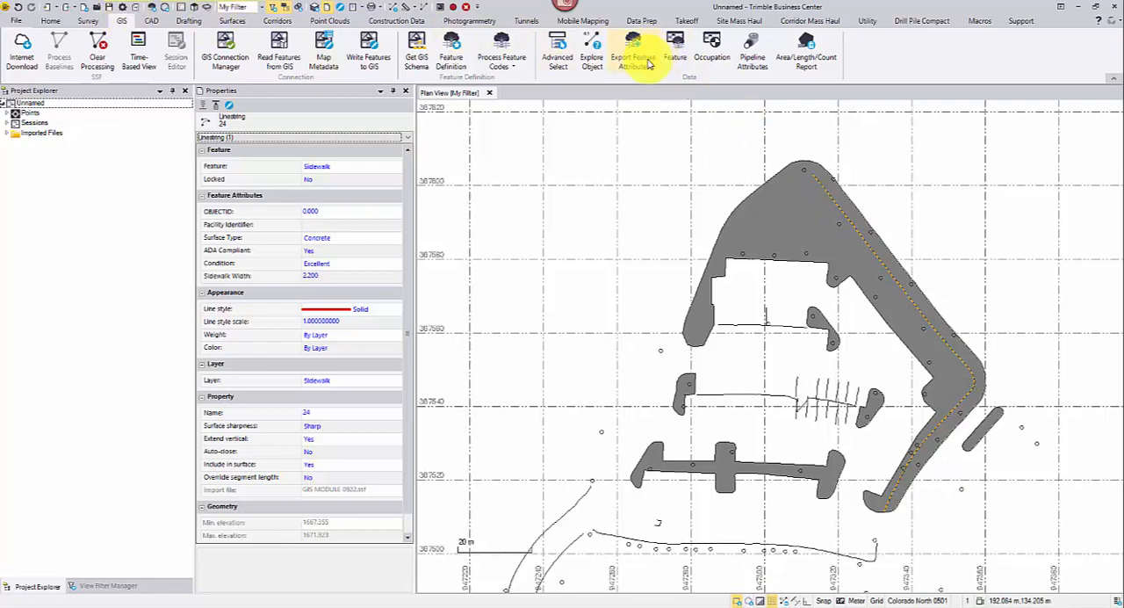
left_click(632, 51)
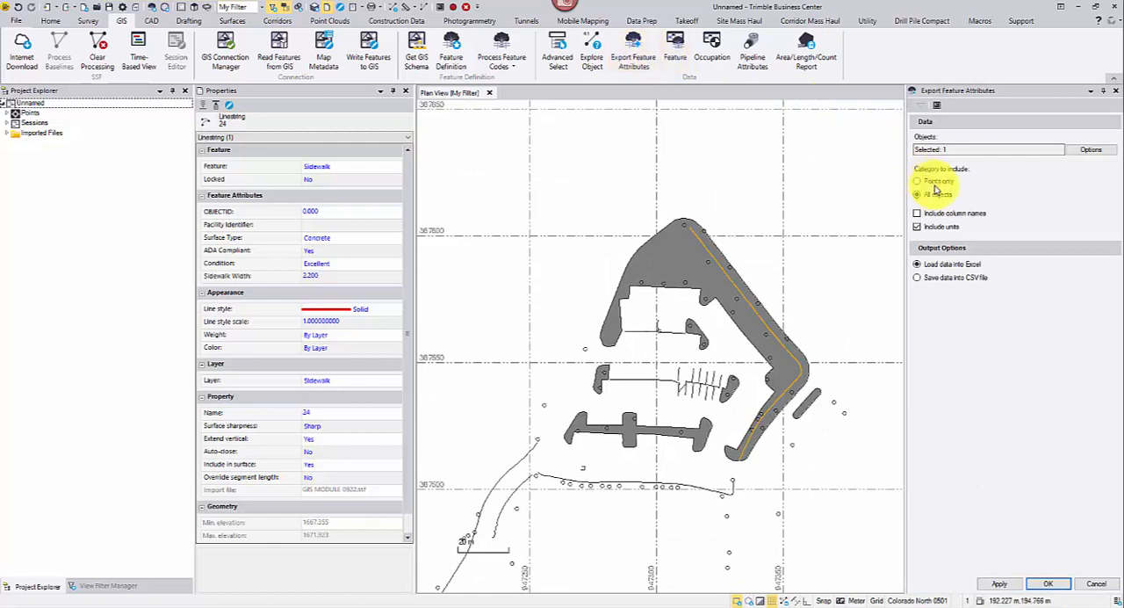
left_click(917, 212)
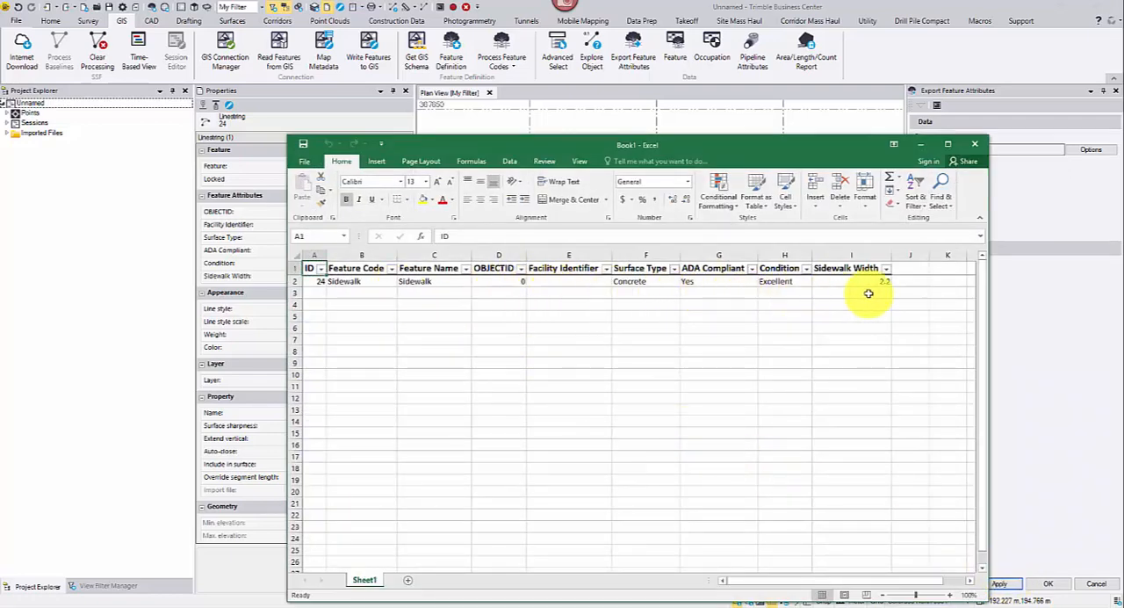
left_click(973, 144)
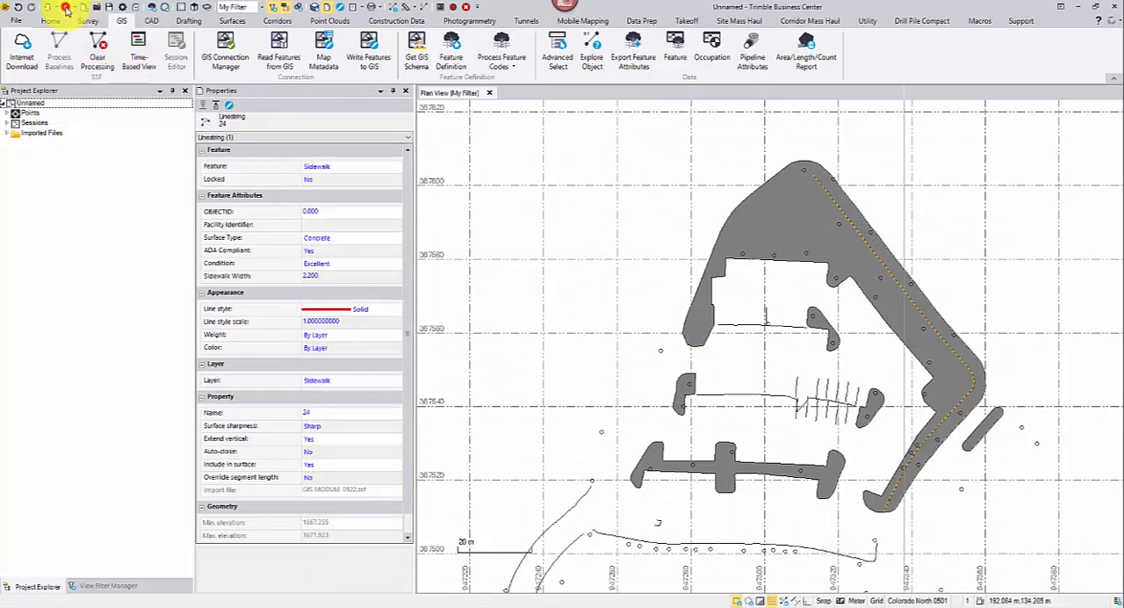
Browse the GIS export formats, then close Export and the sidewalk Properties panes.
left_click(633, 49)
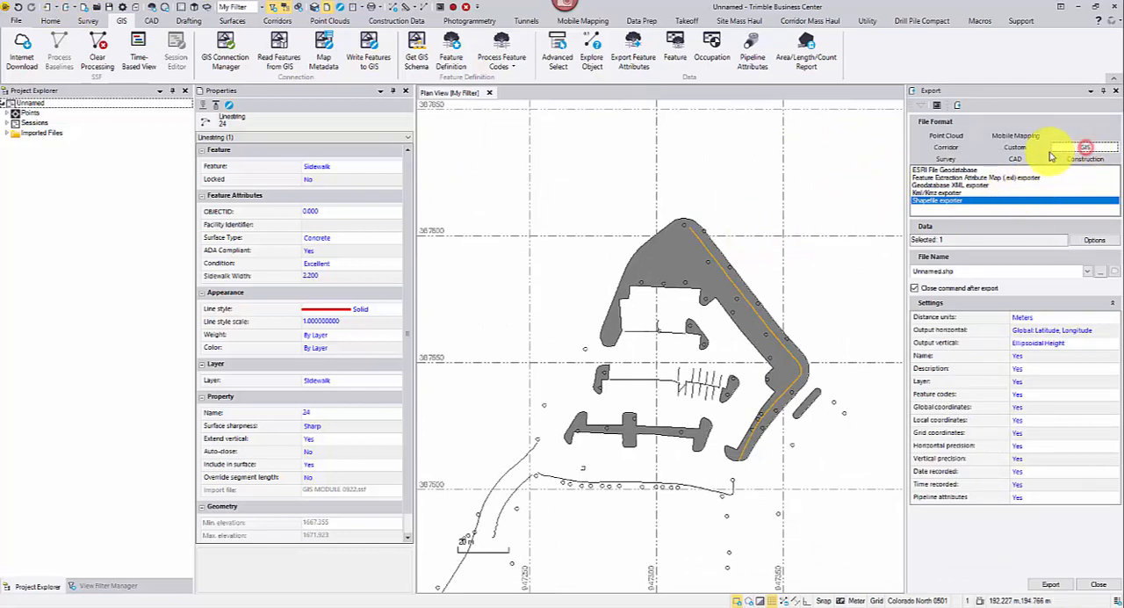
left_click(975, 177)
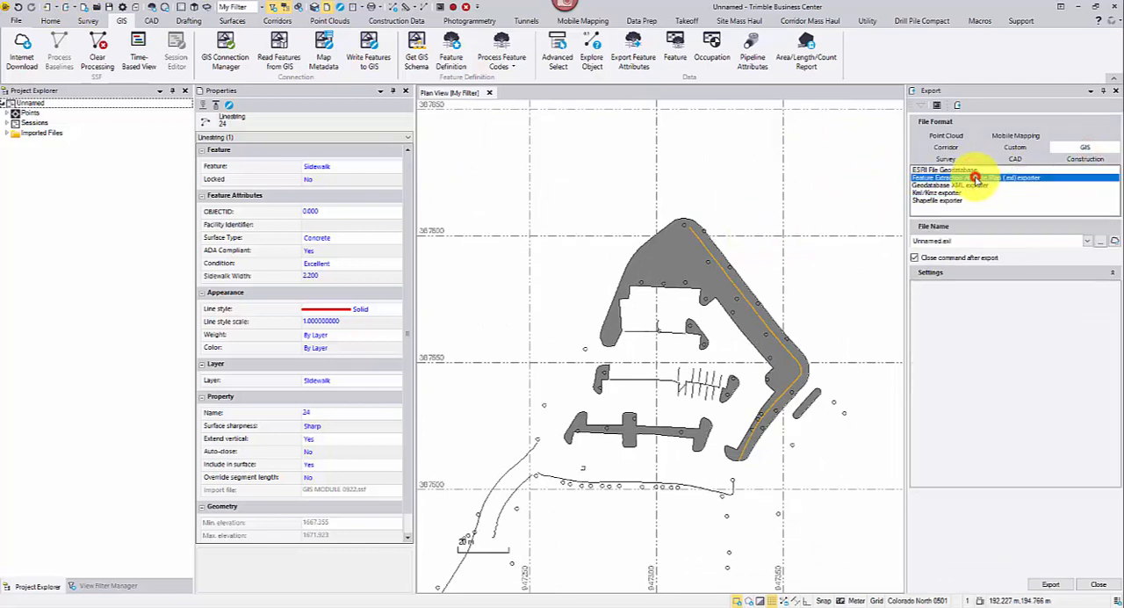
left_click(939, 201)
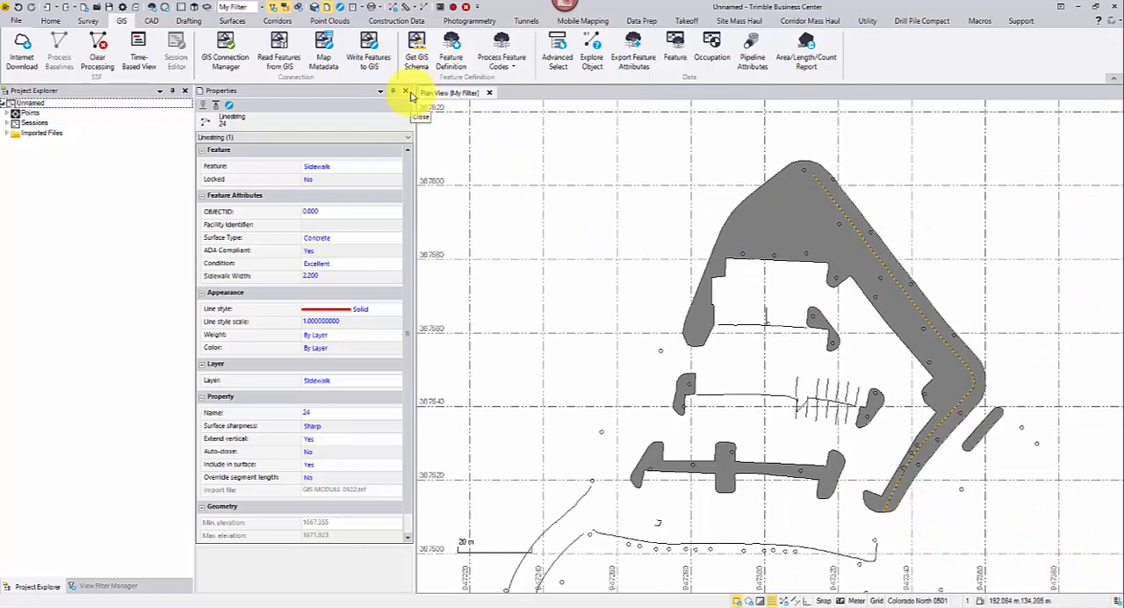
left_click(404, 91)
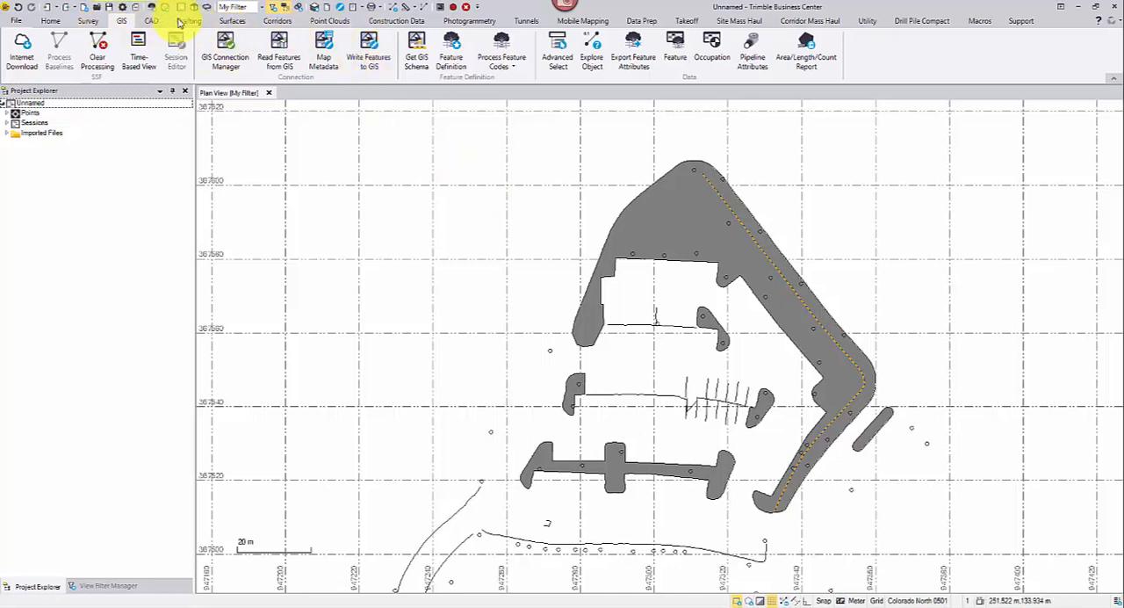
Create a surface named Landscape with the landscape polygons as members.
left_click(232, 19)
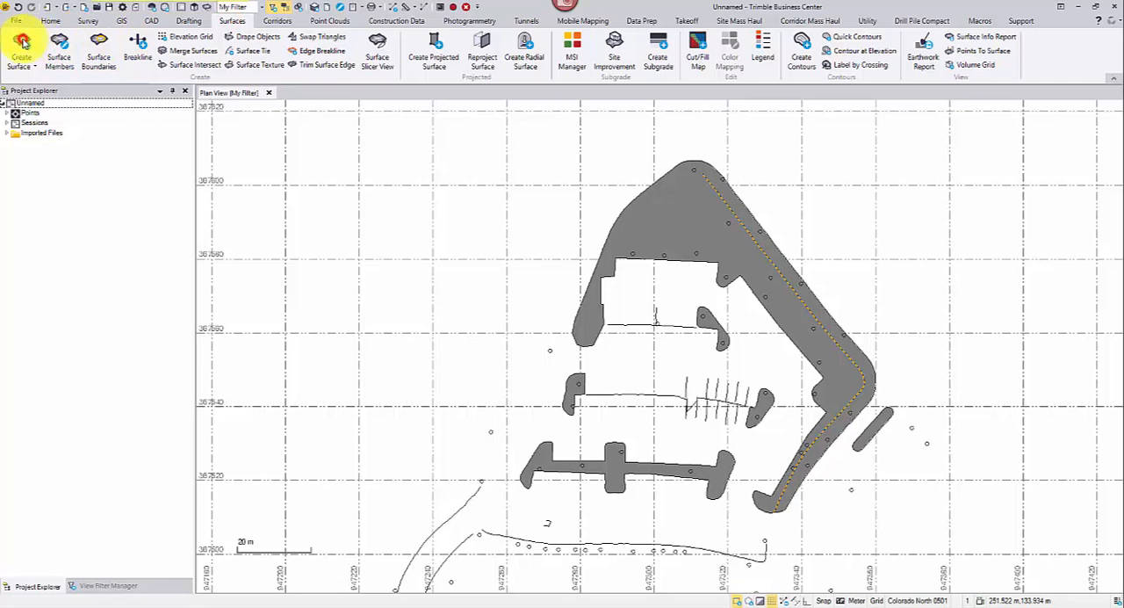
left_click(21, 53)
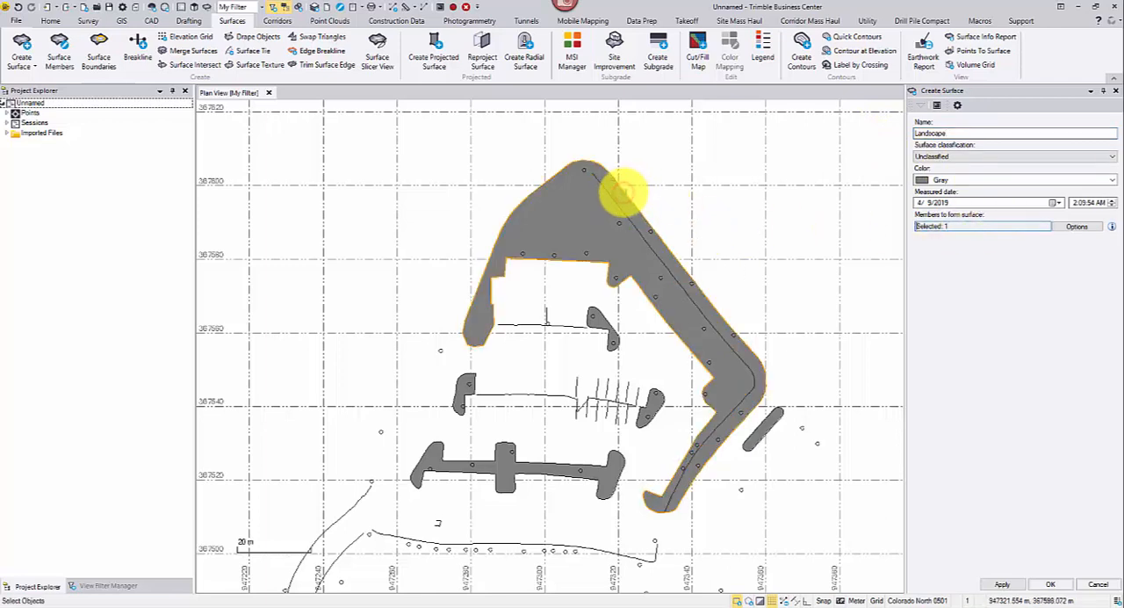
left_click(604, 320)
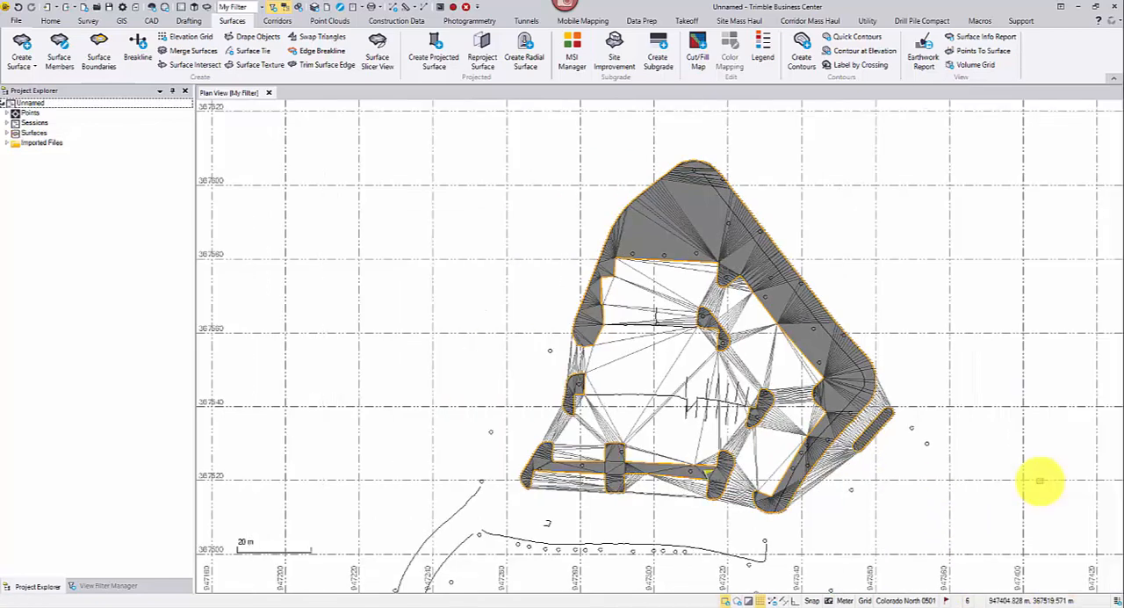
mouse_move(787, 351)
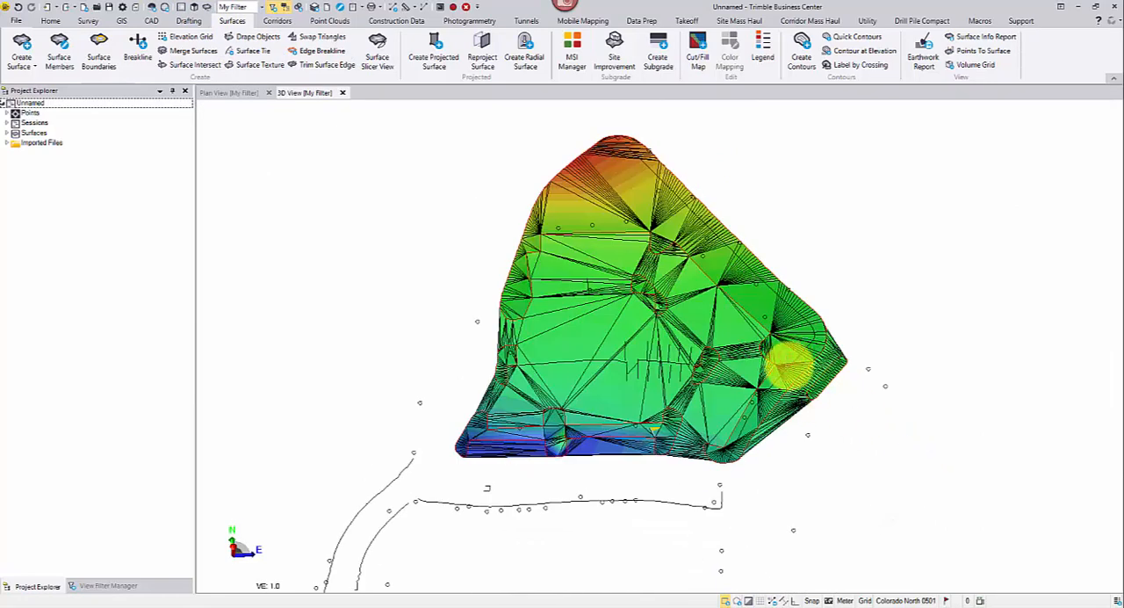
Set the Landscape surface's 3D wireframe to No so it shows shaded only.
right_click(794, 372)
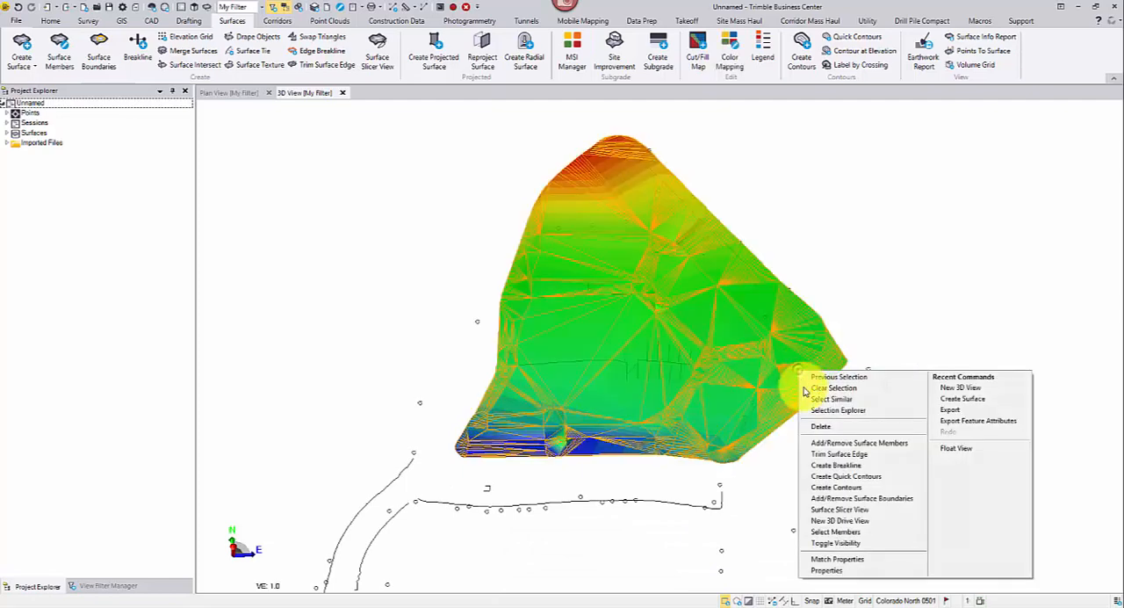
left_click(826, 569)
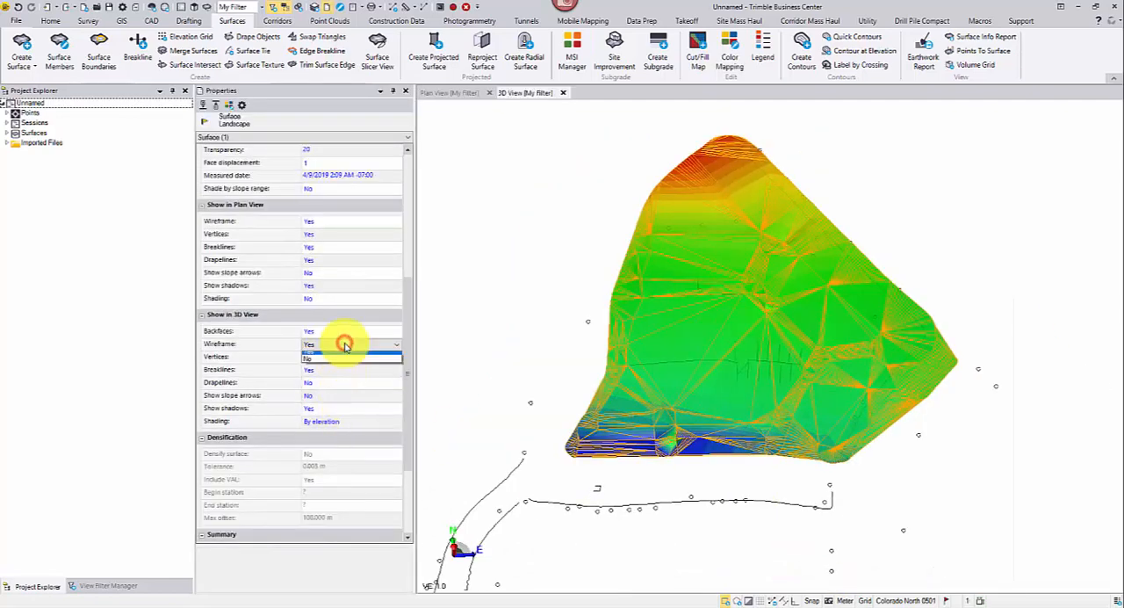
left_click(307, 358)
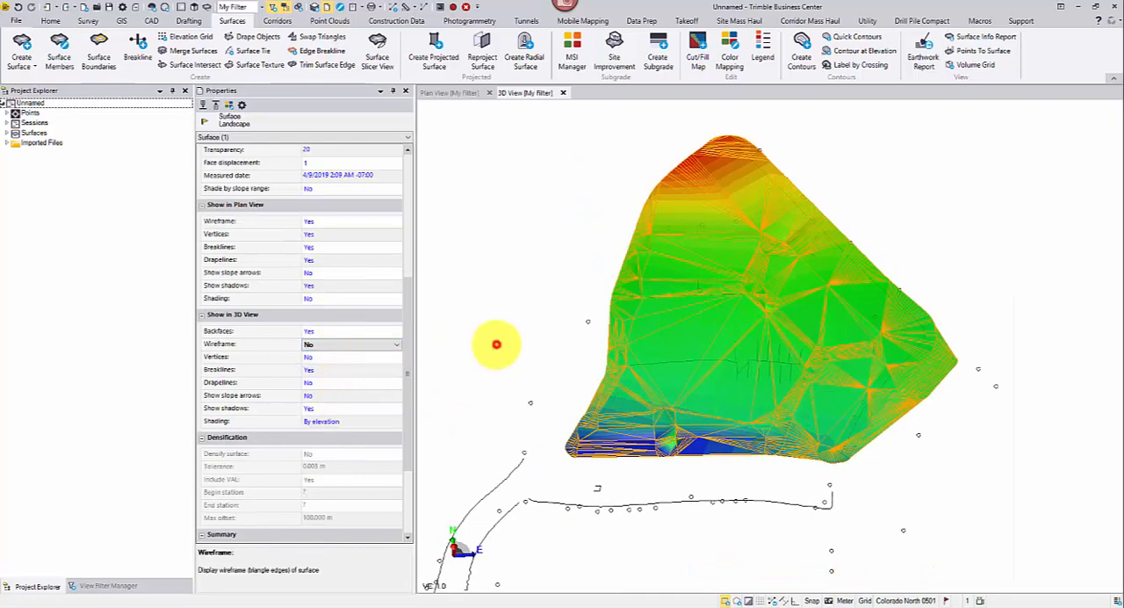